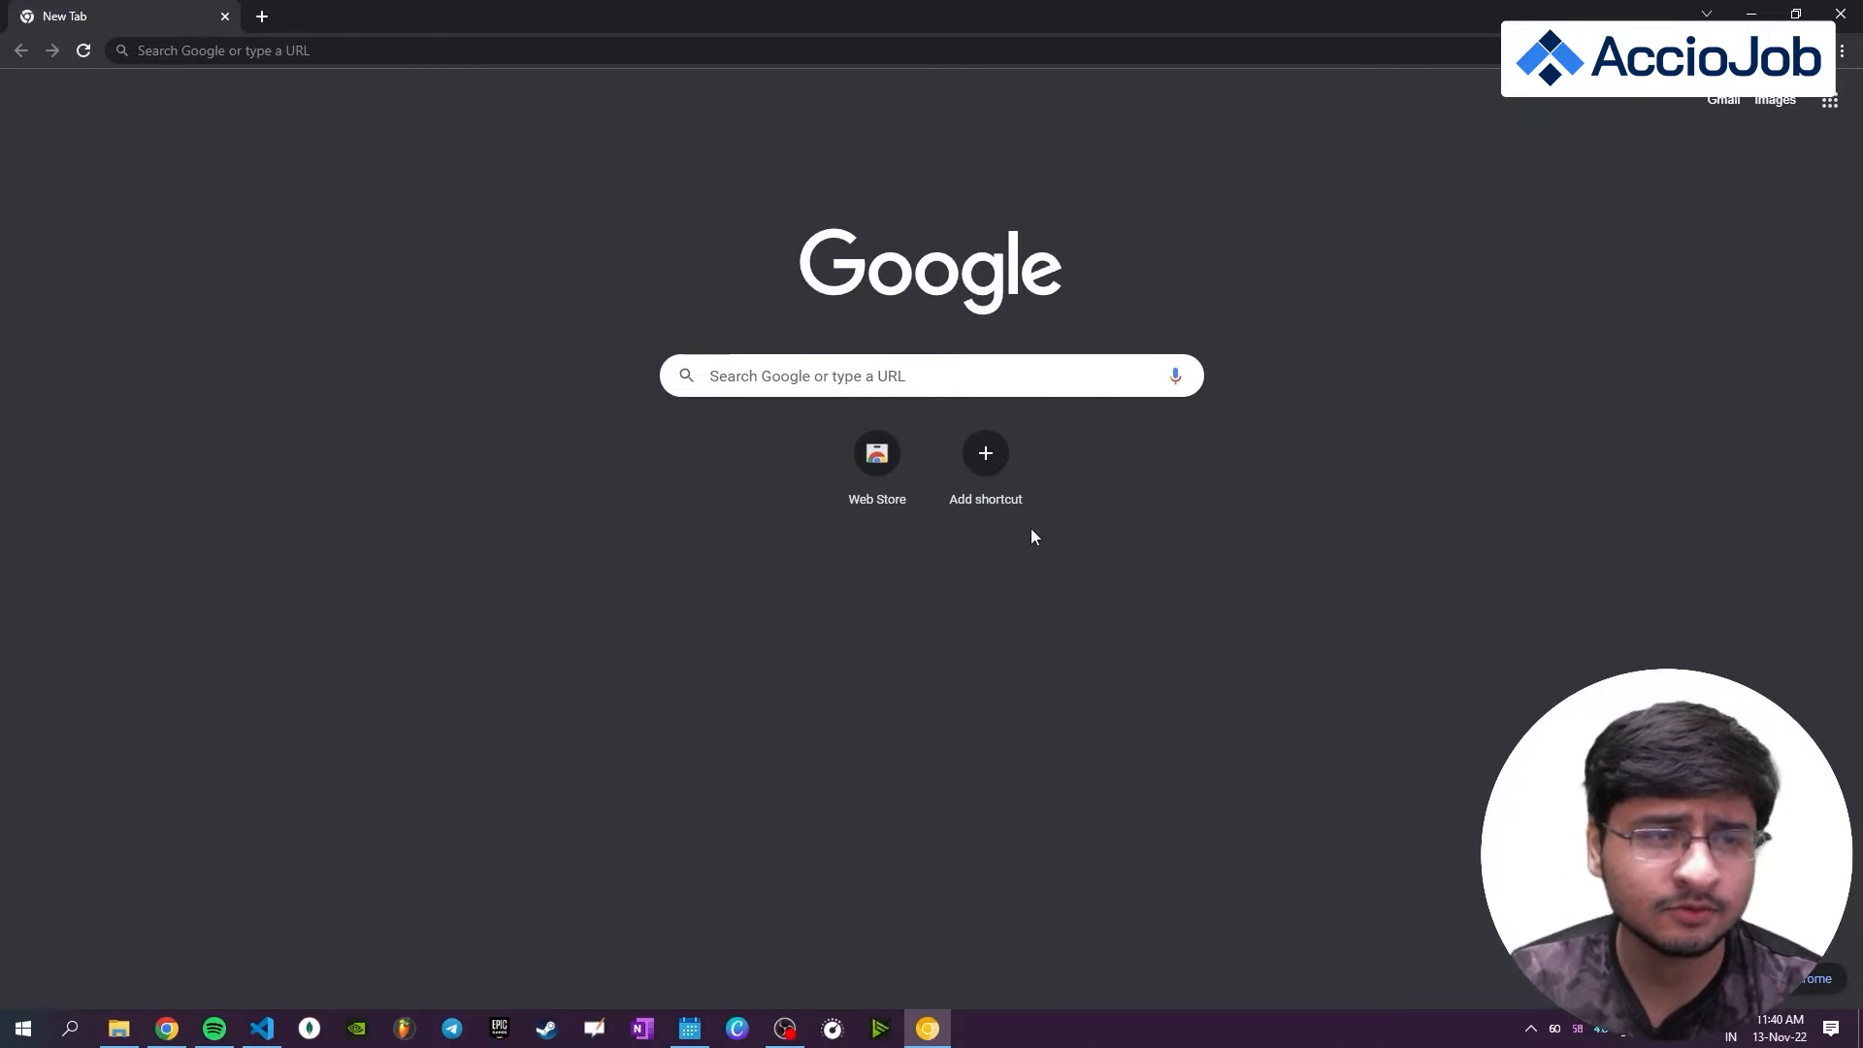
- Search Google for 'chrome' and open the Google Chrome download page
type("chrome")
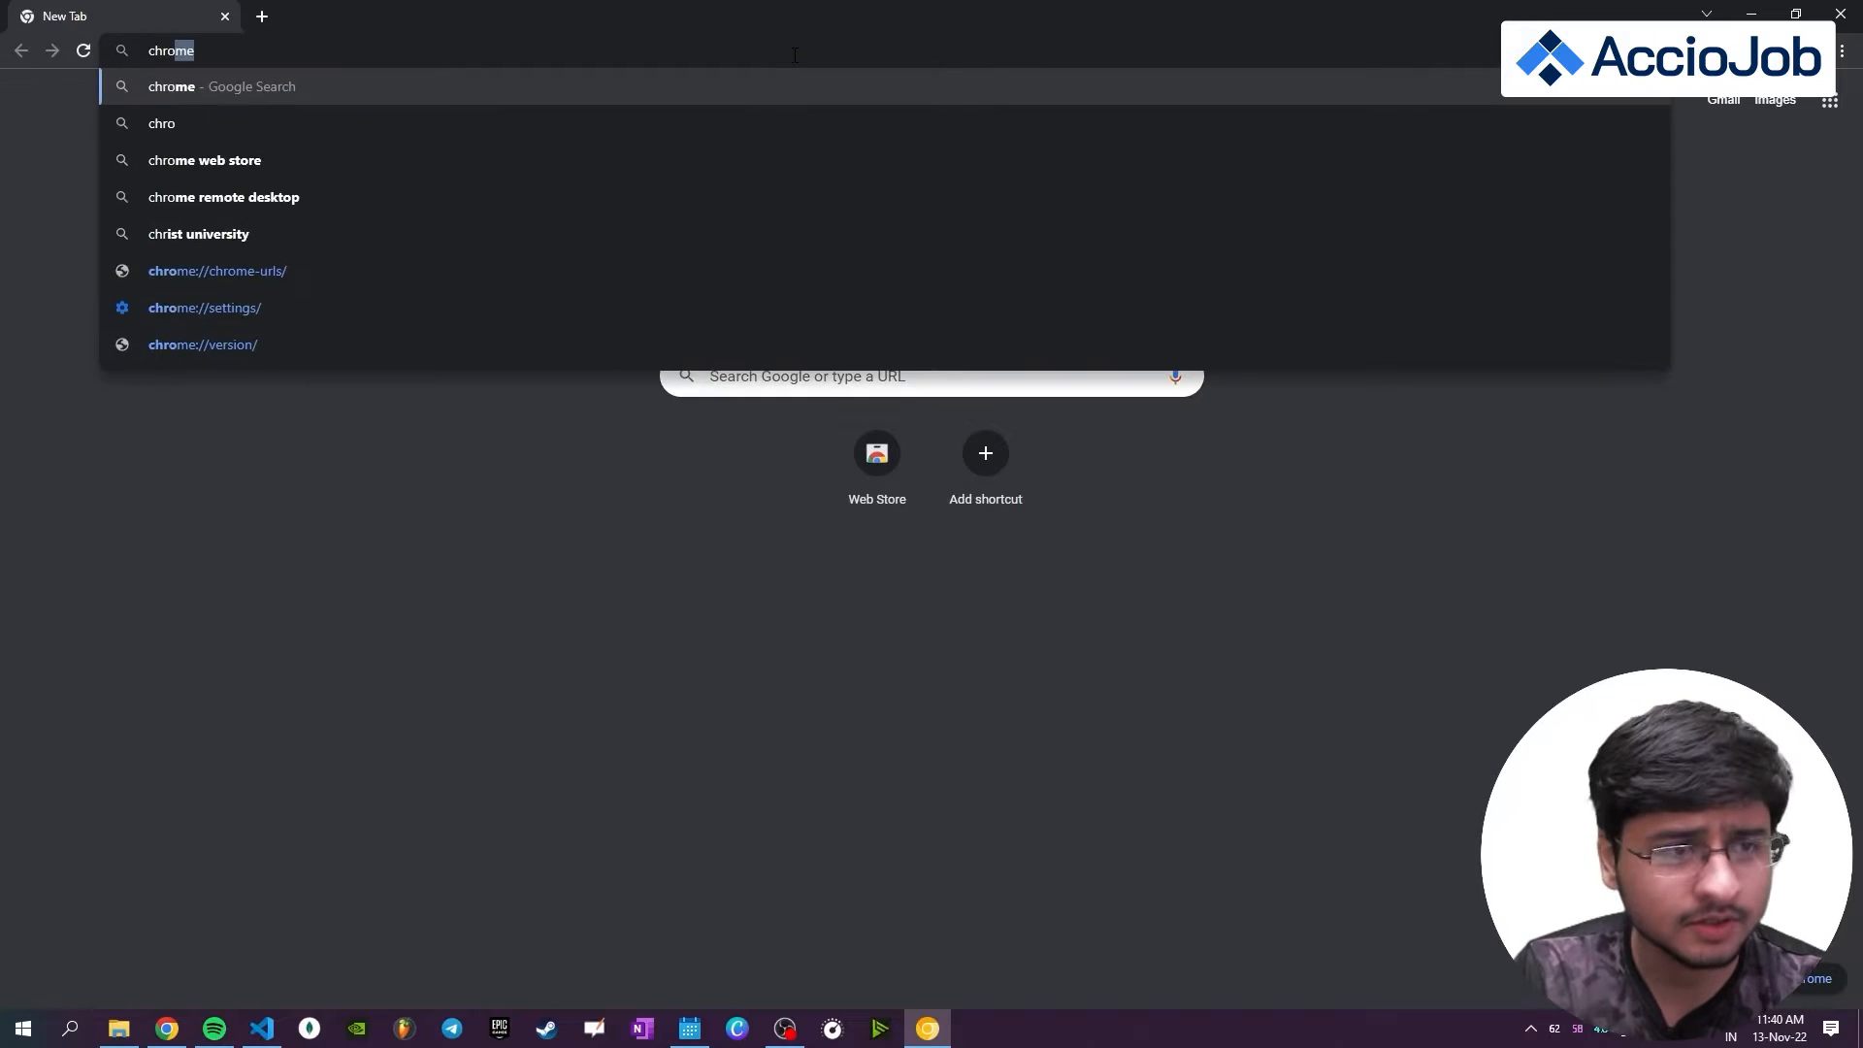
key("Return")
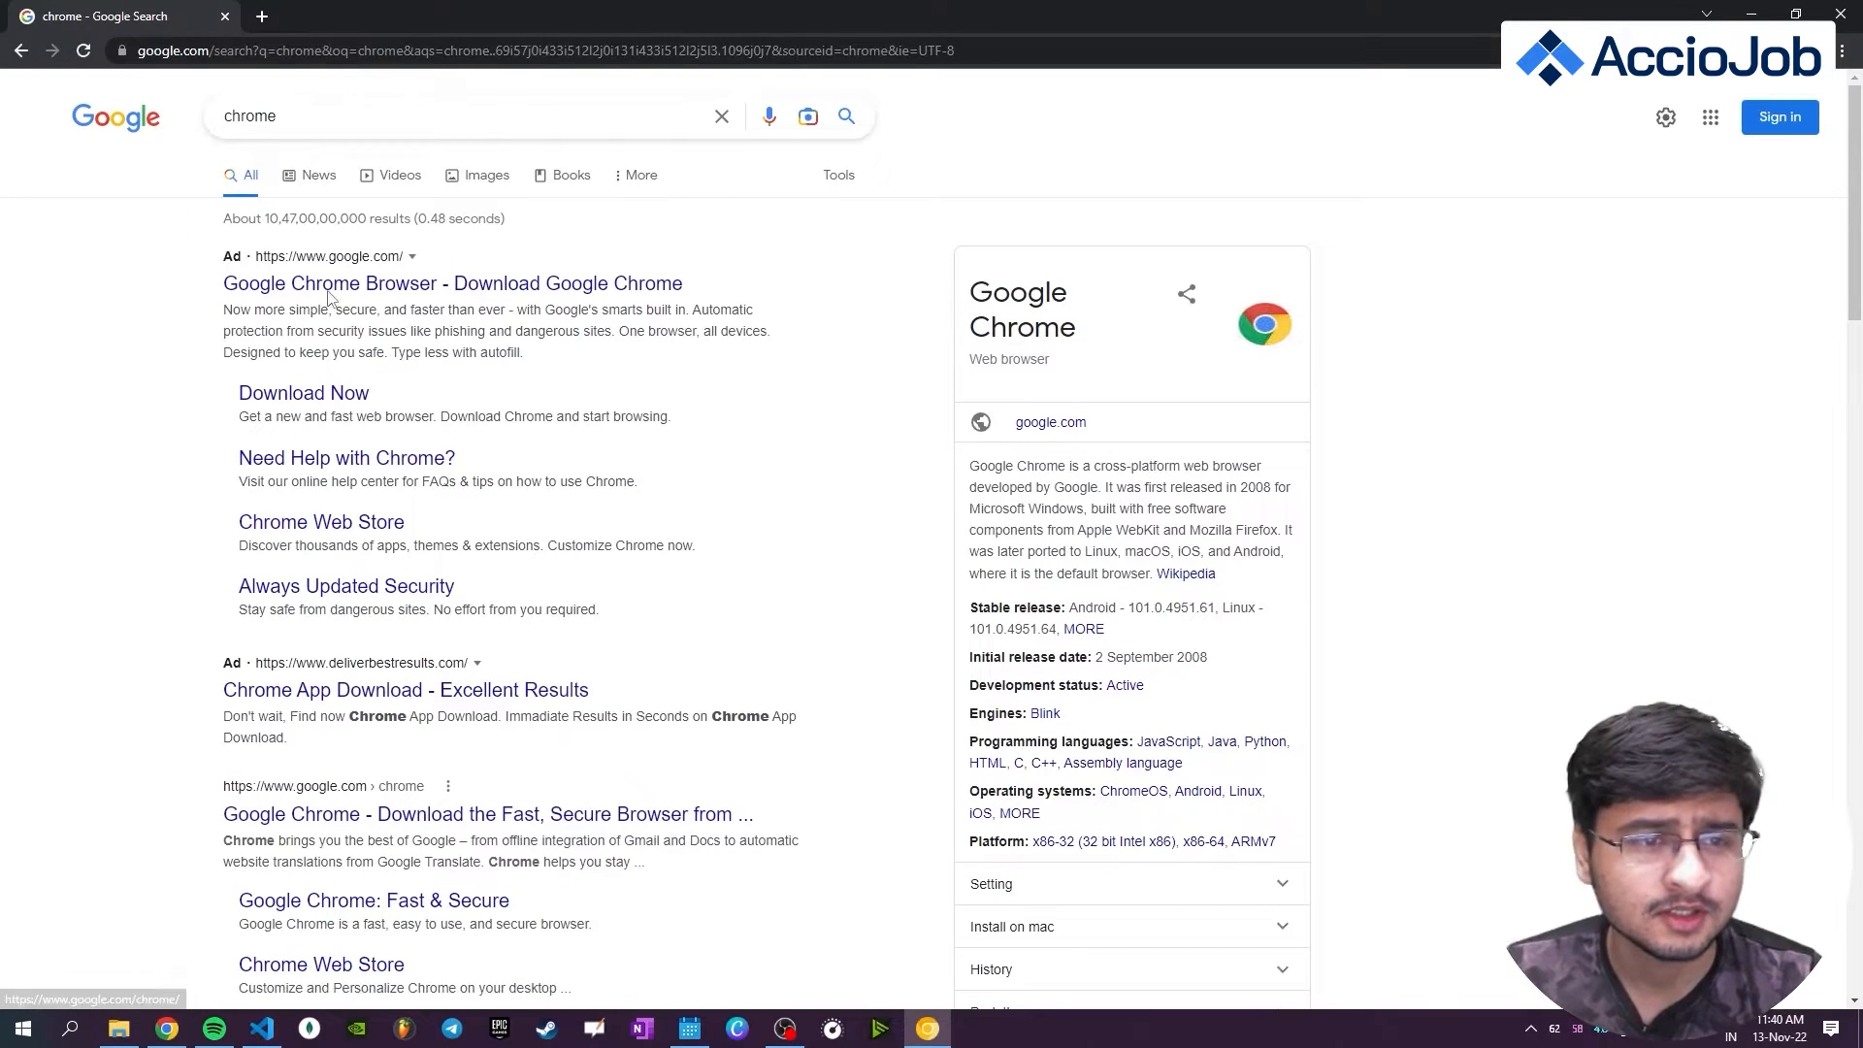
left_click(454, 283)
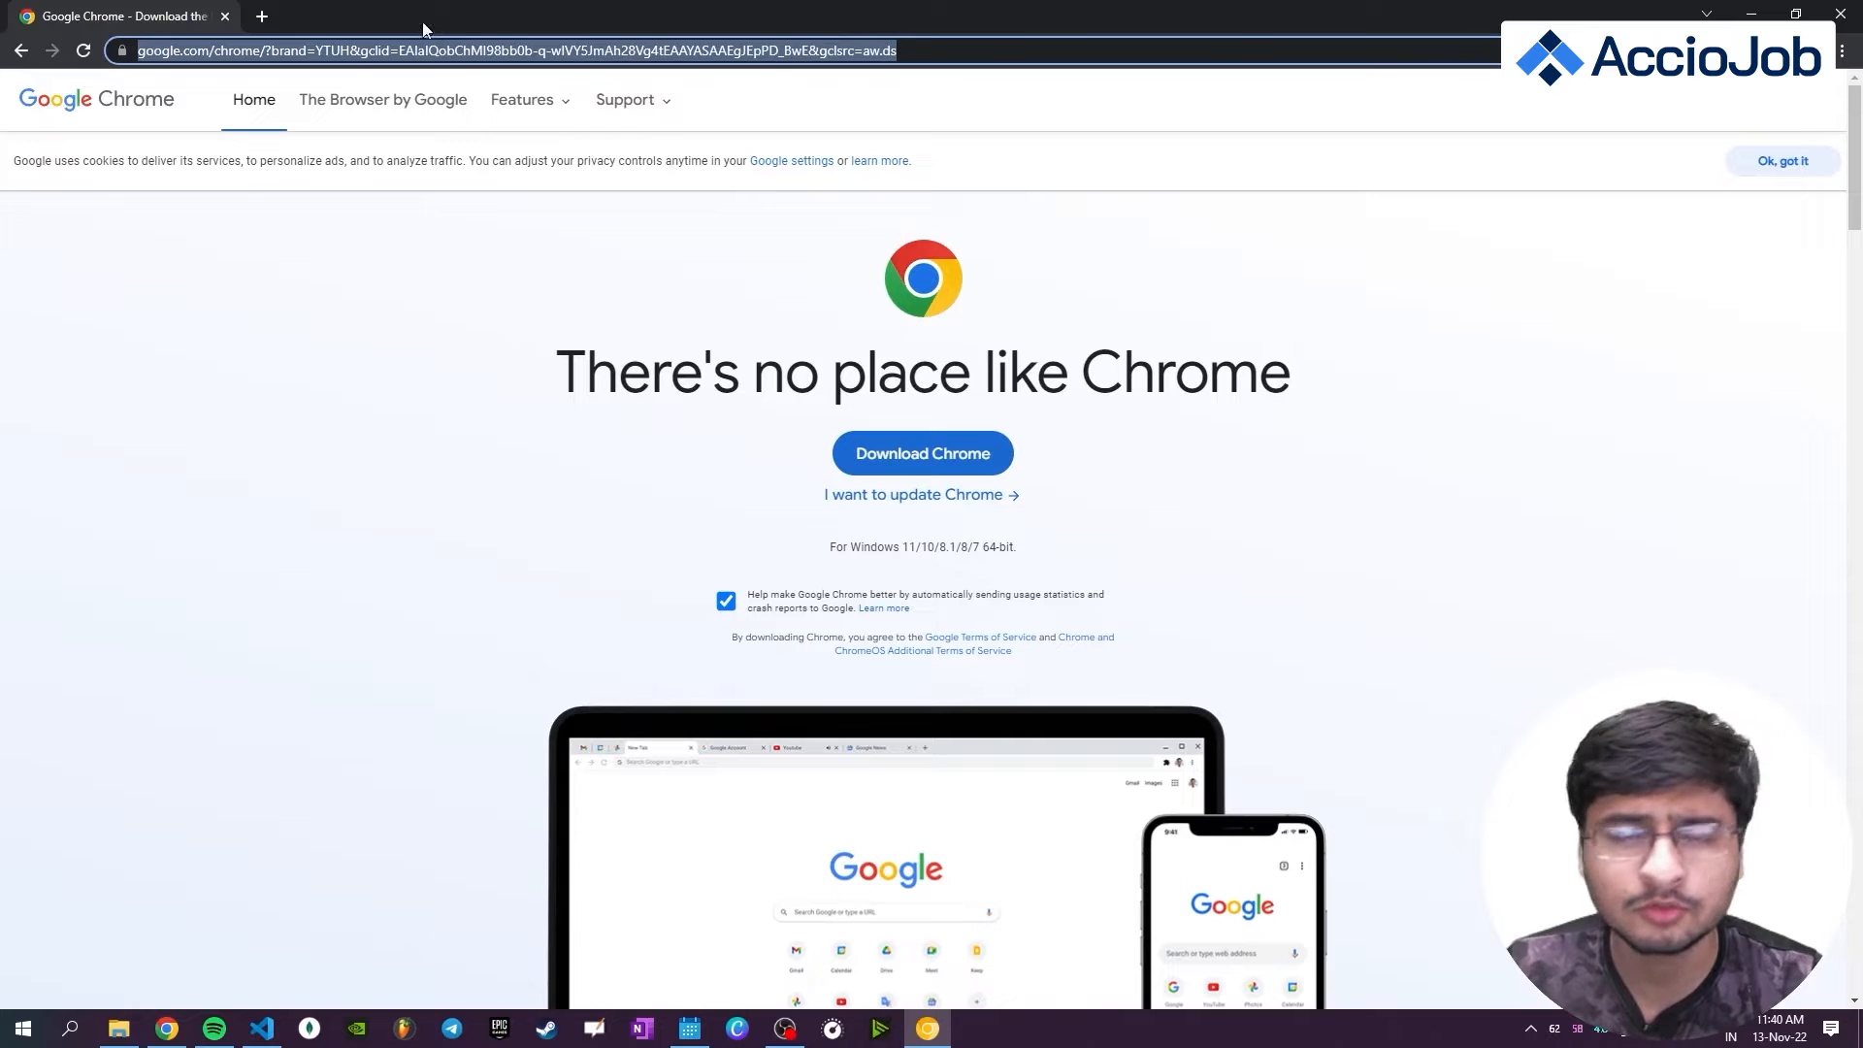
mouse_move(580, 36)
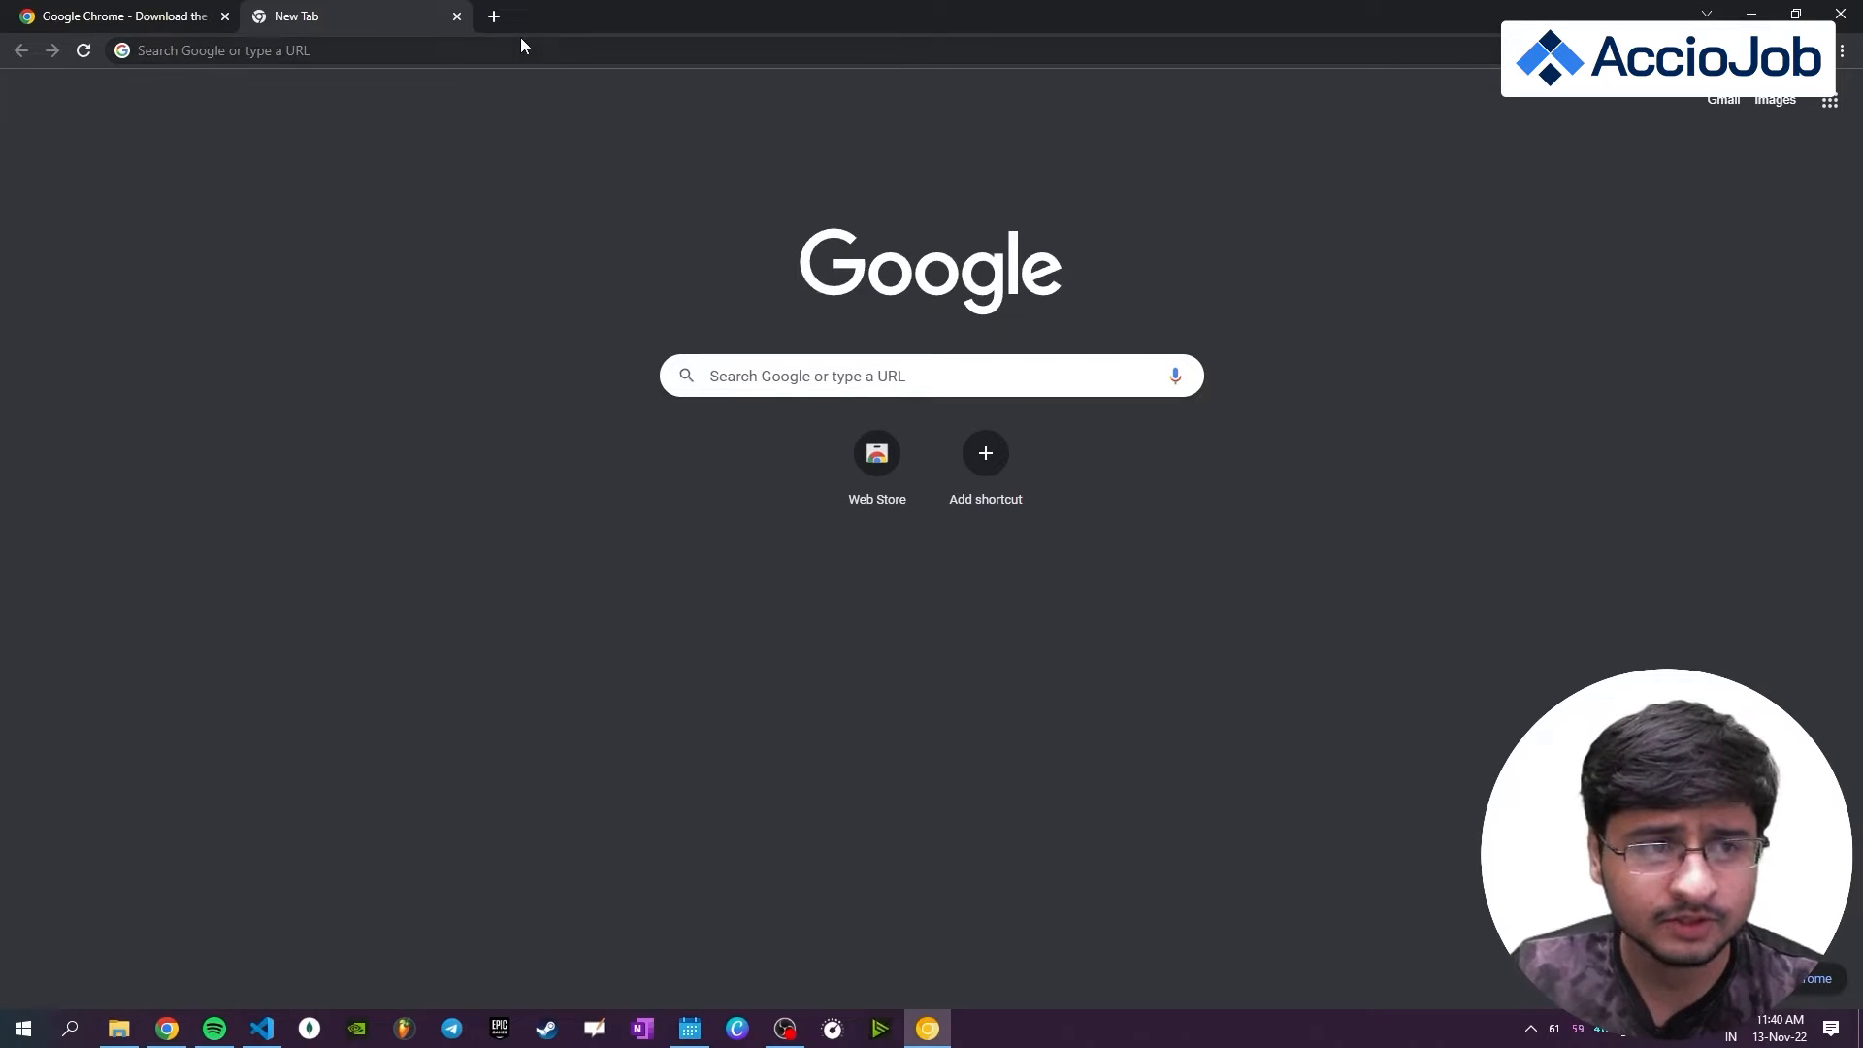
- Search for 'vscode' and open the Visual Studio Code homepage
left_click(321, 50)
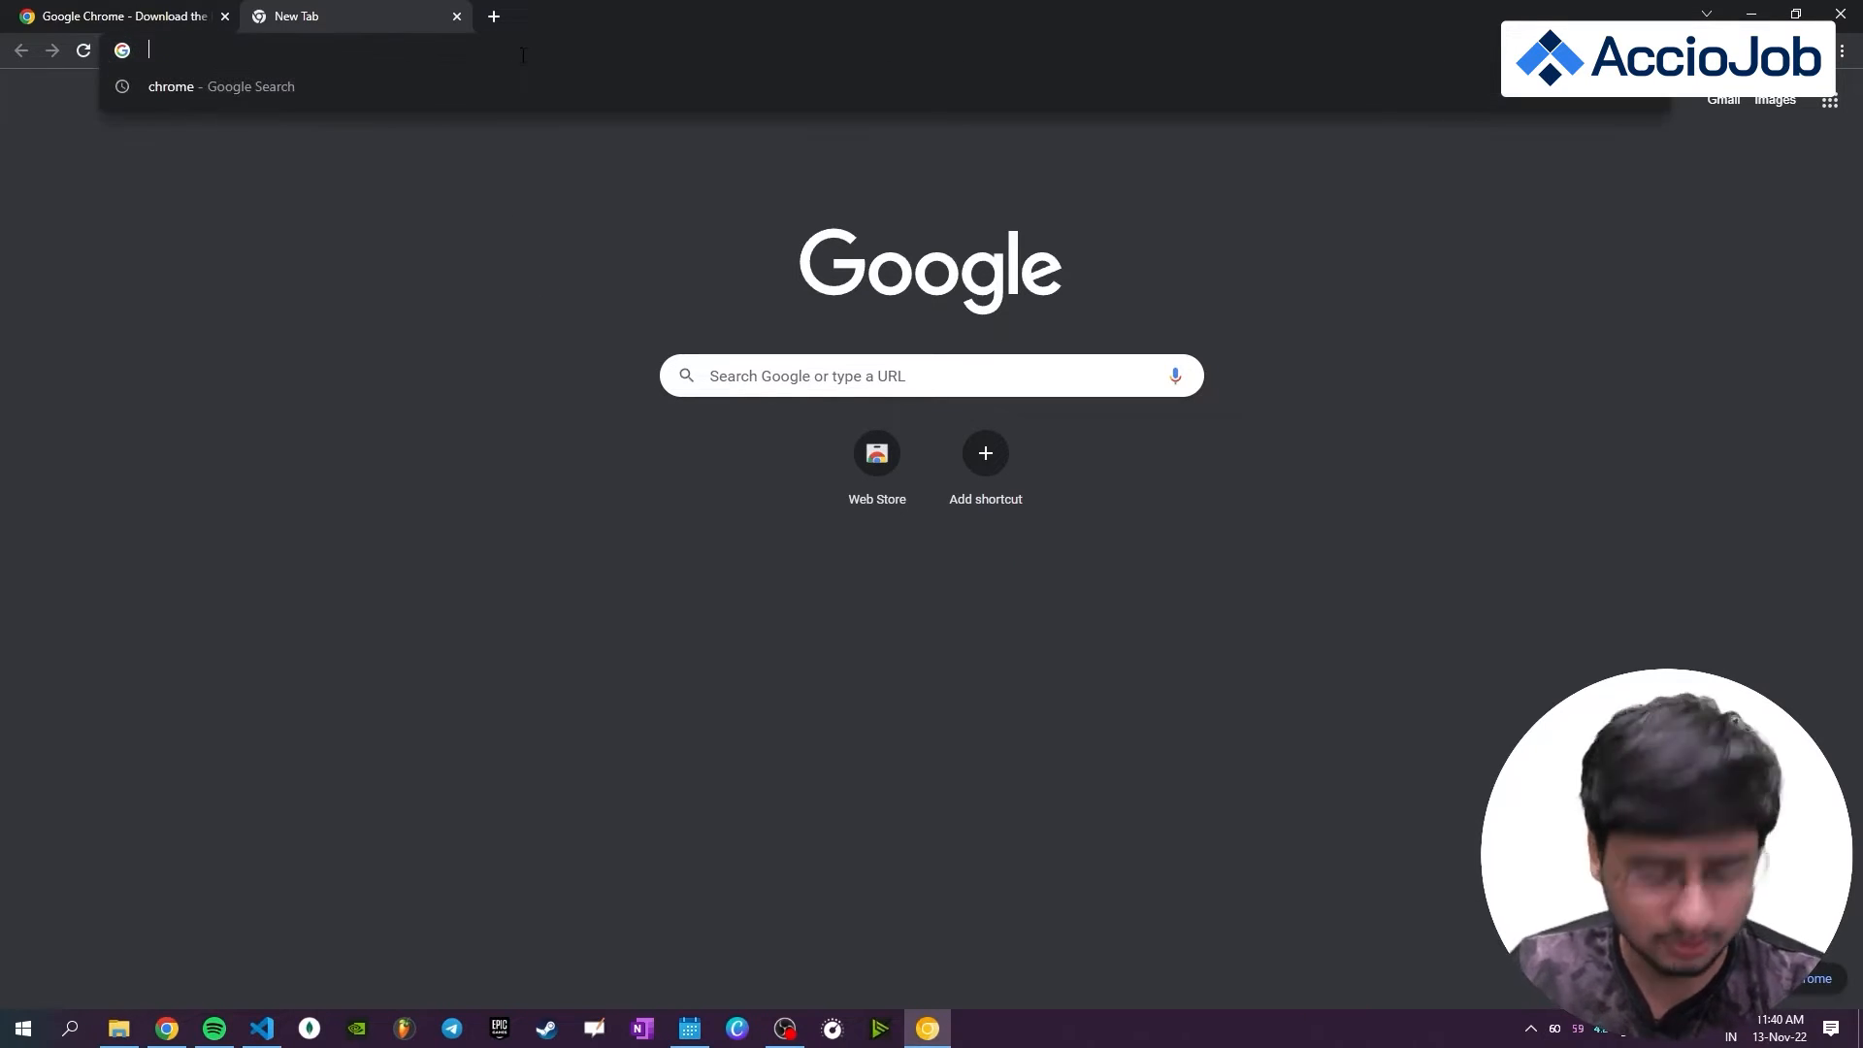
type("vscode")
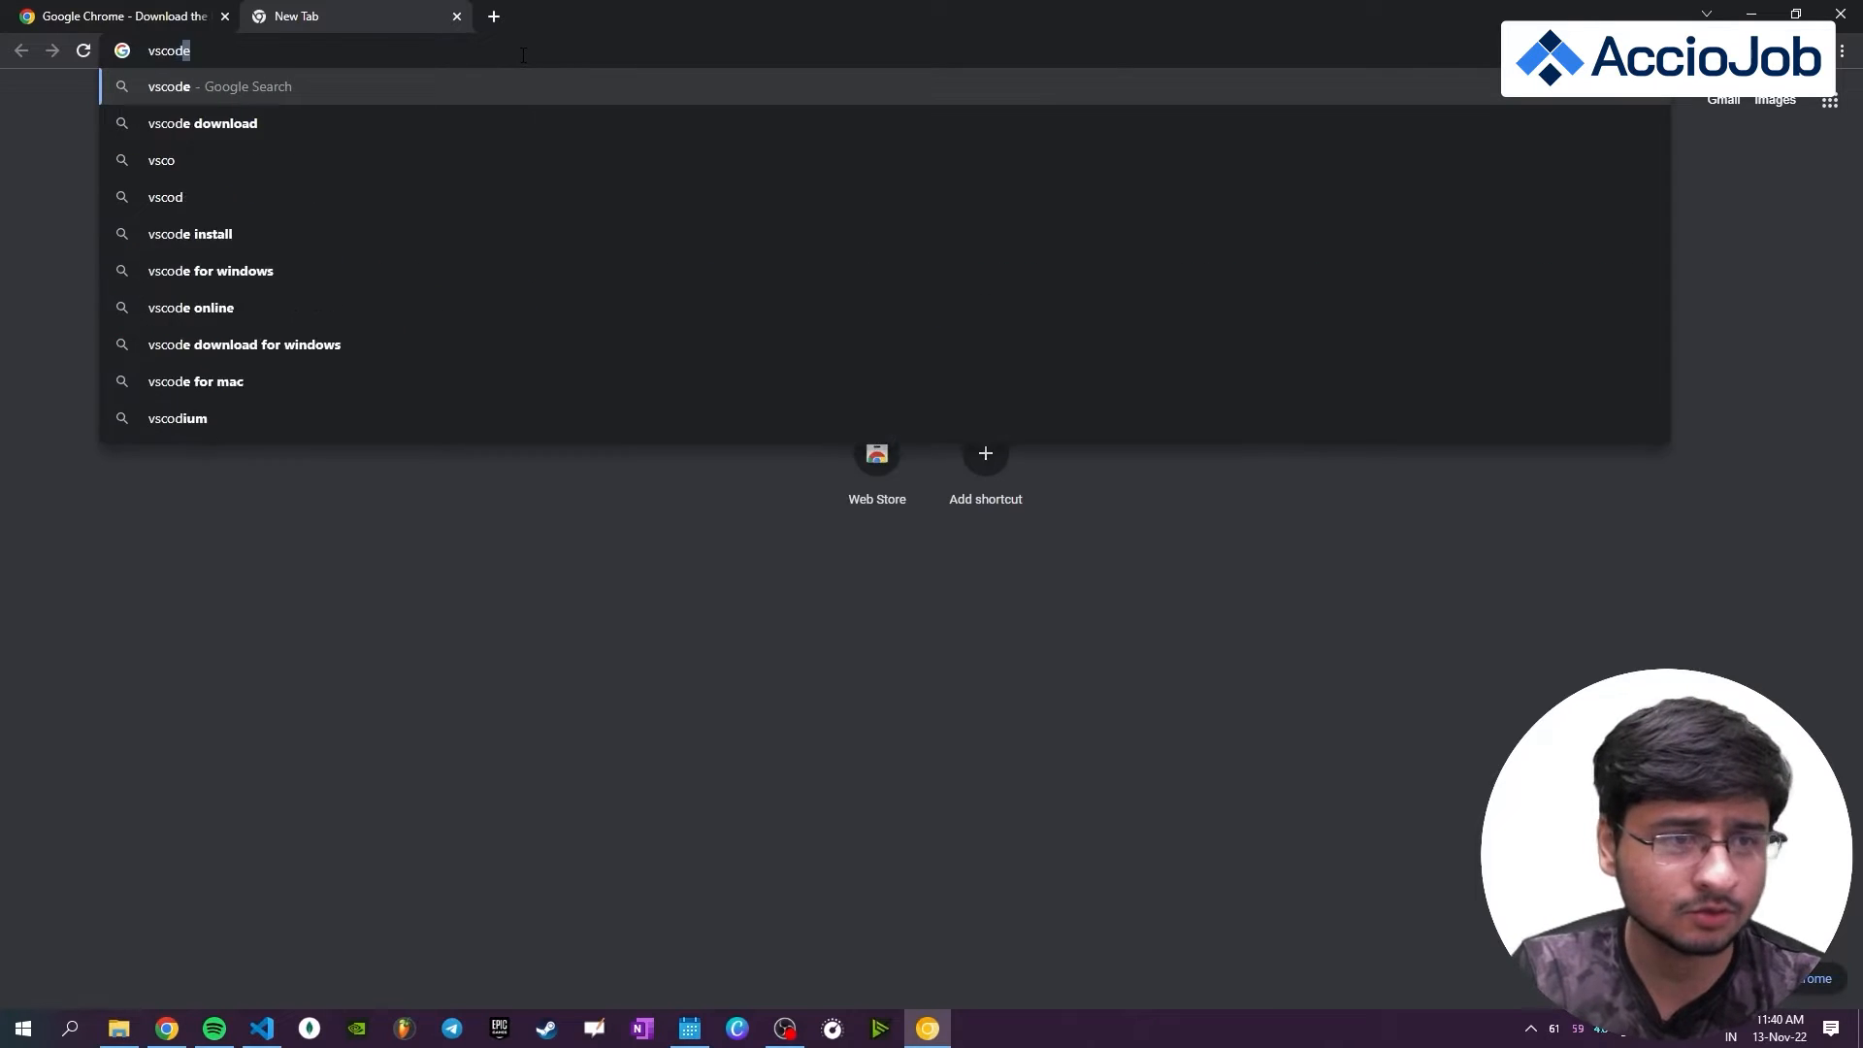
key("Return")
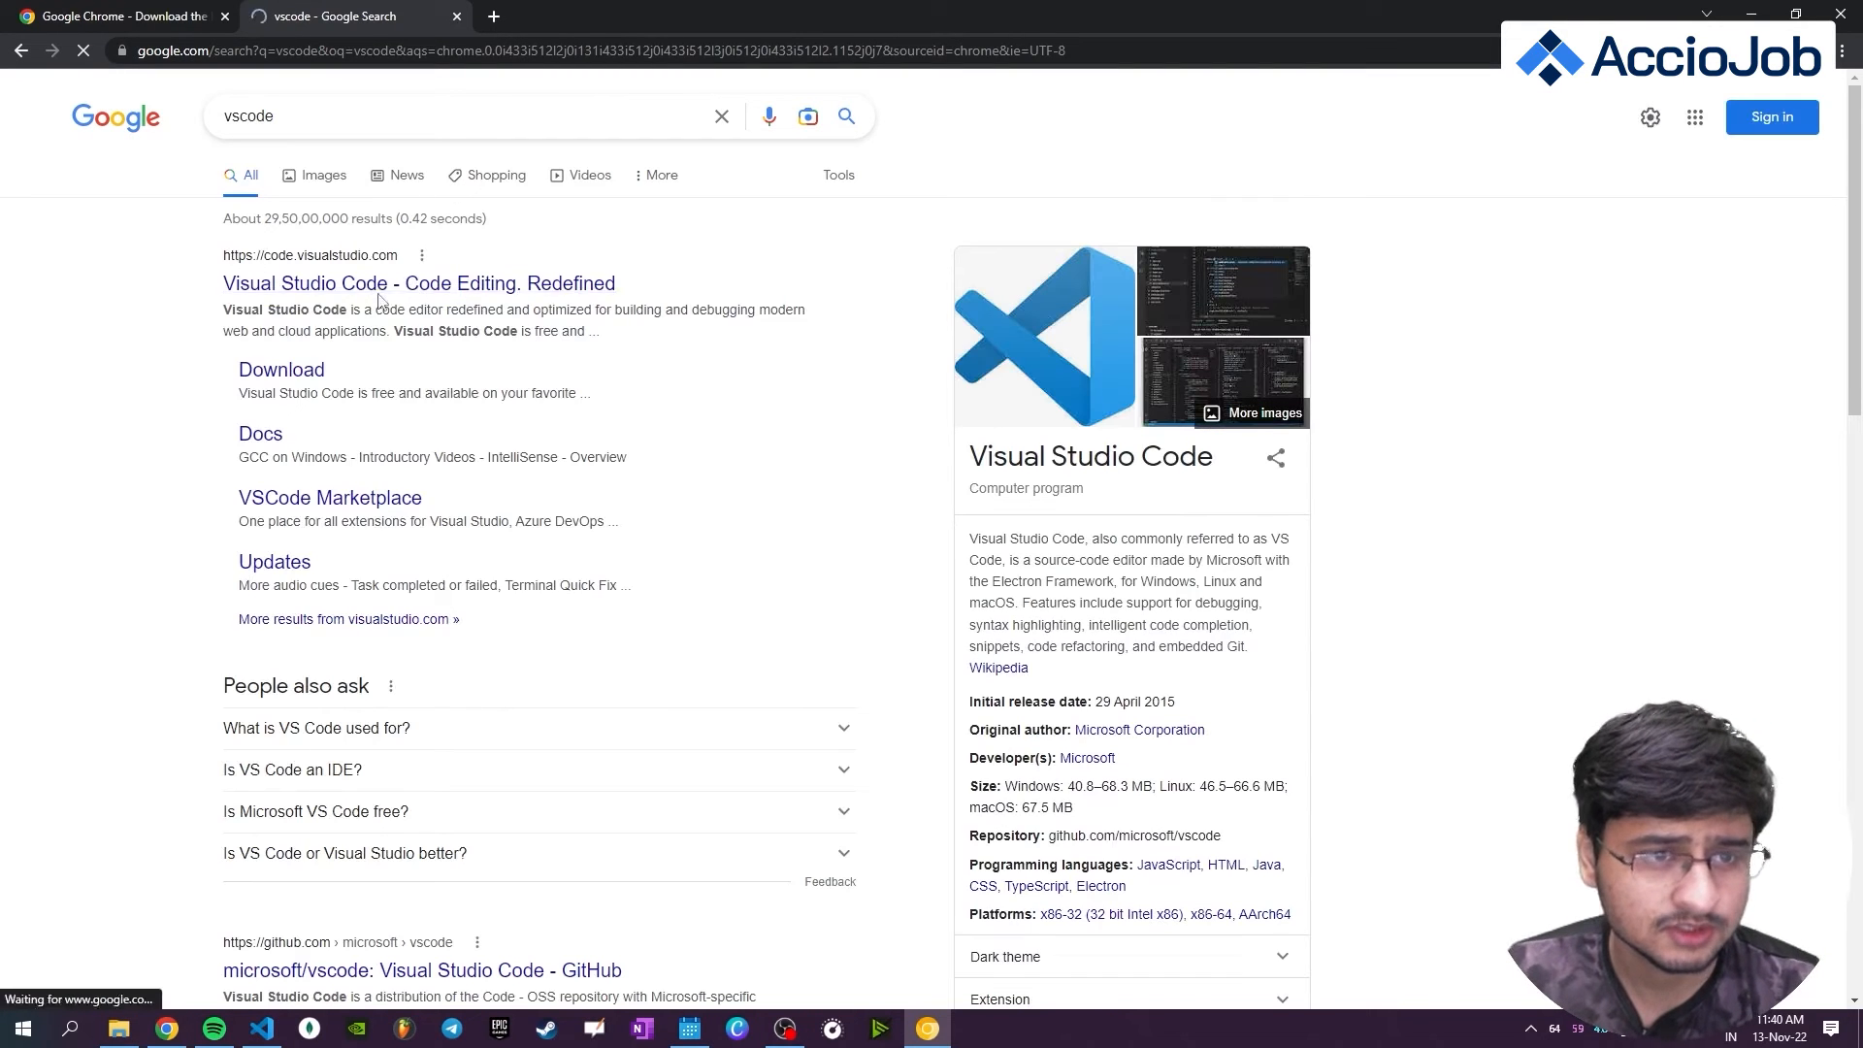
left_click(418, 283)
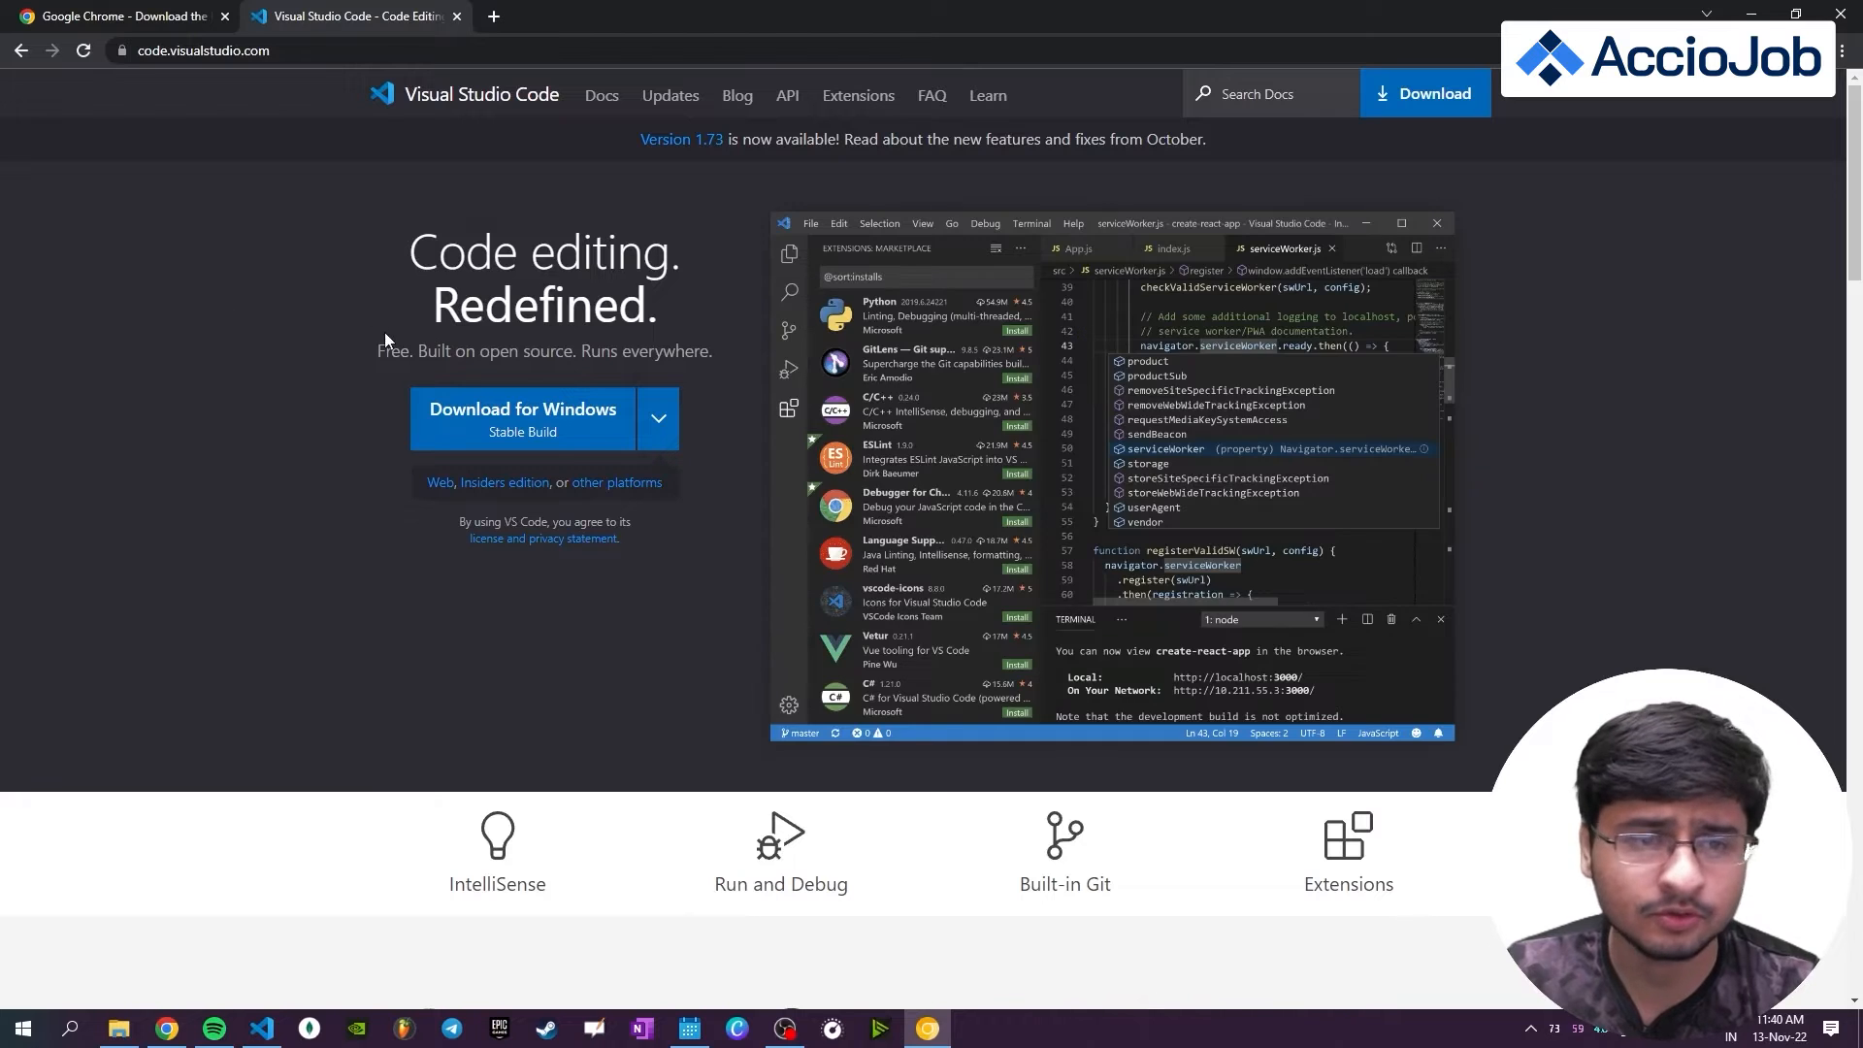
mouse_move(570, 439)
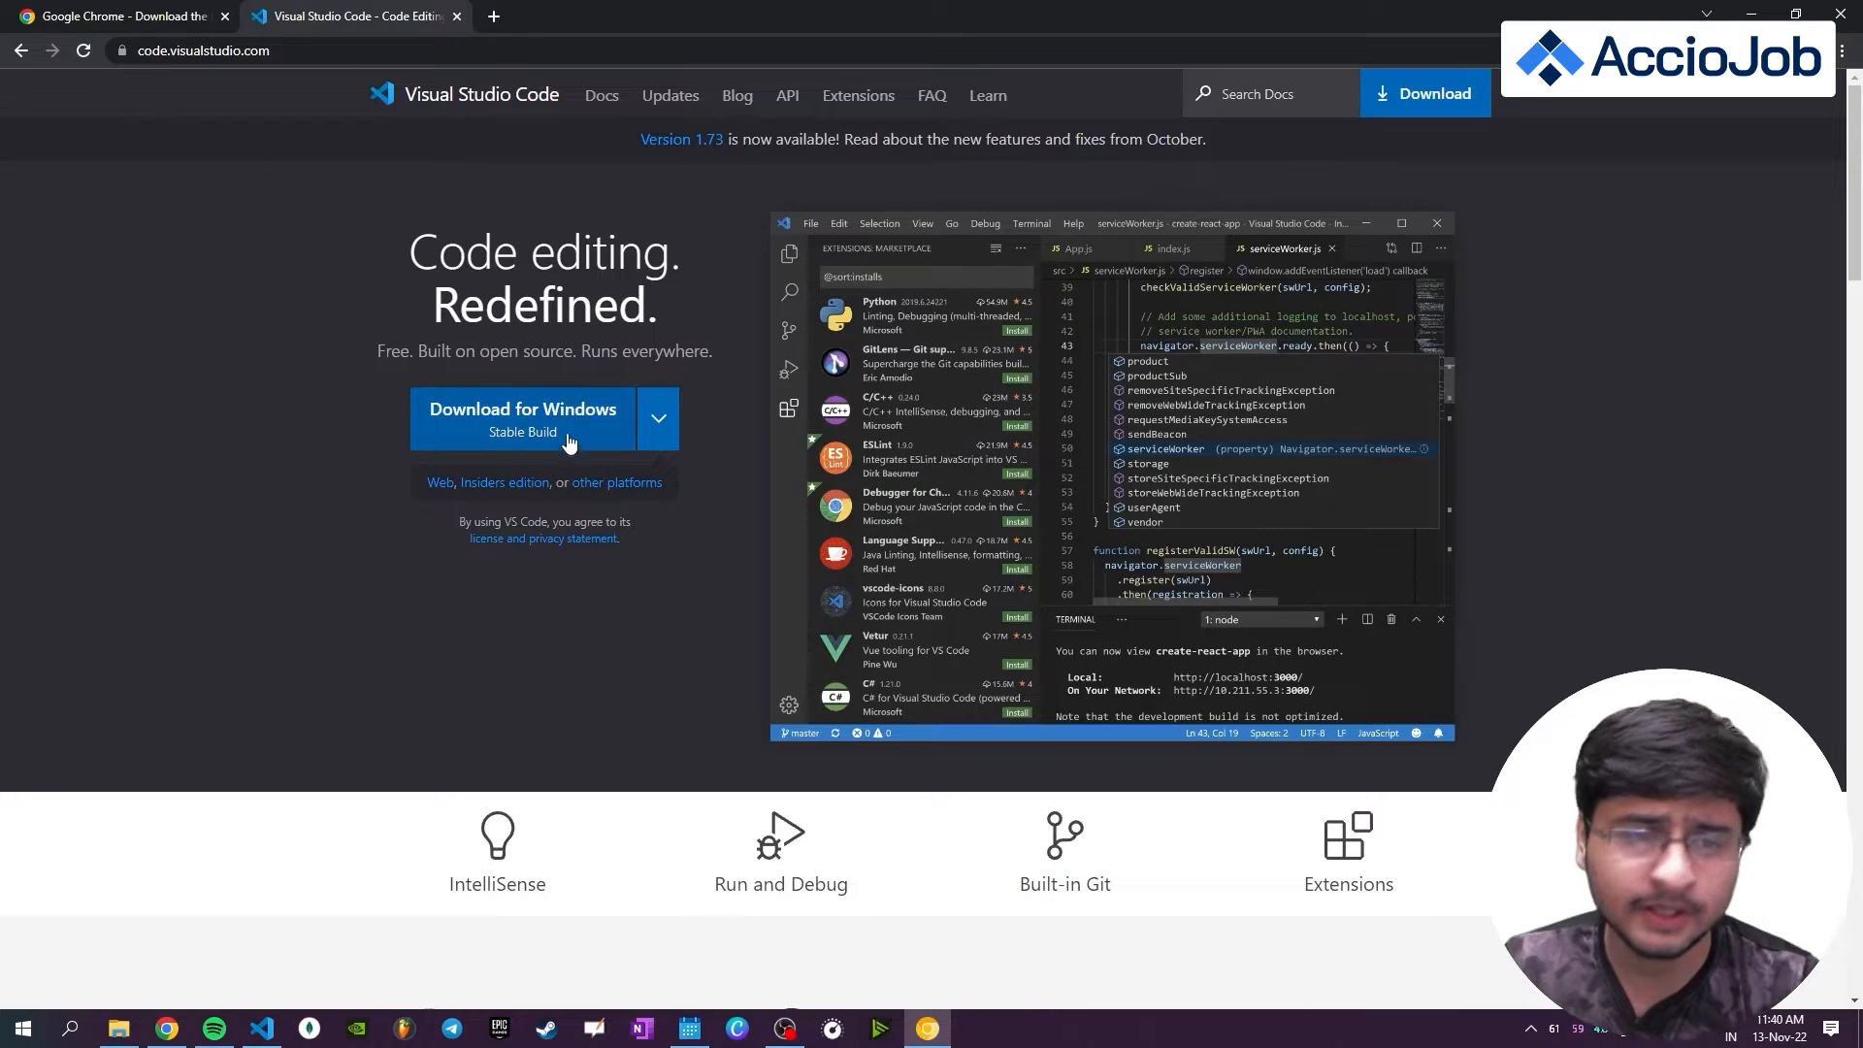
mouse_move(591, 433)
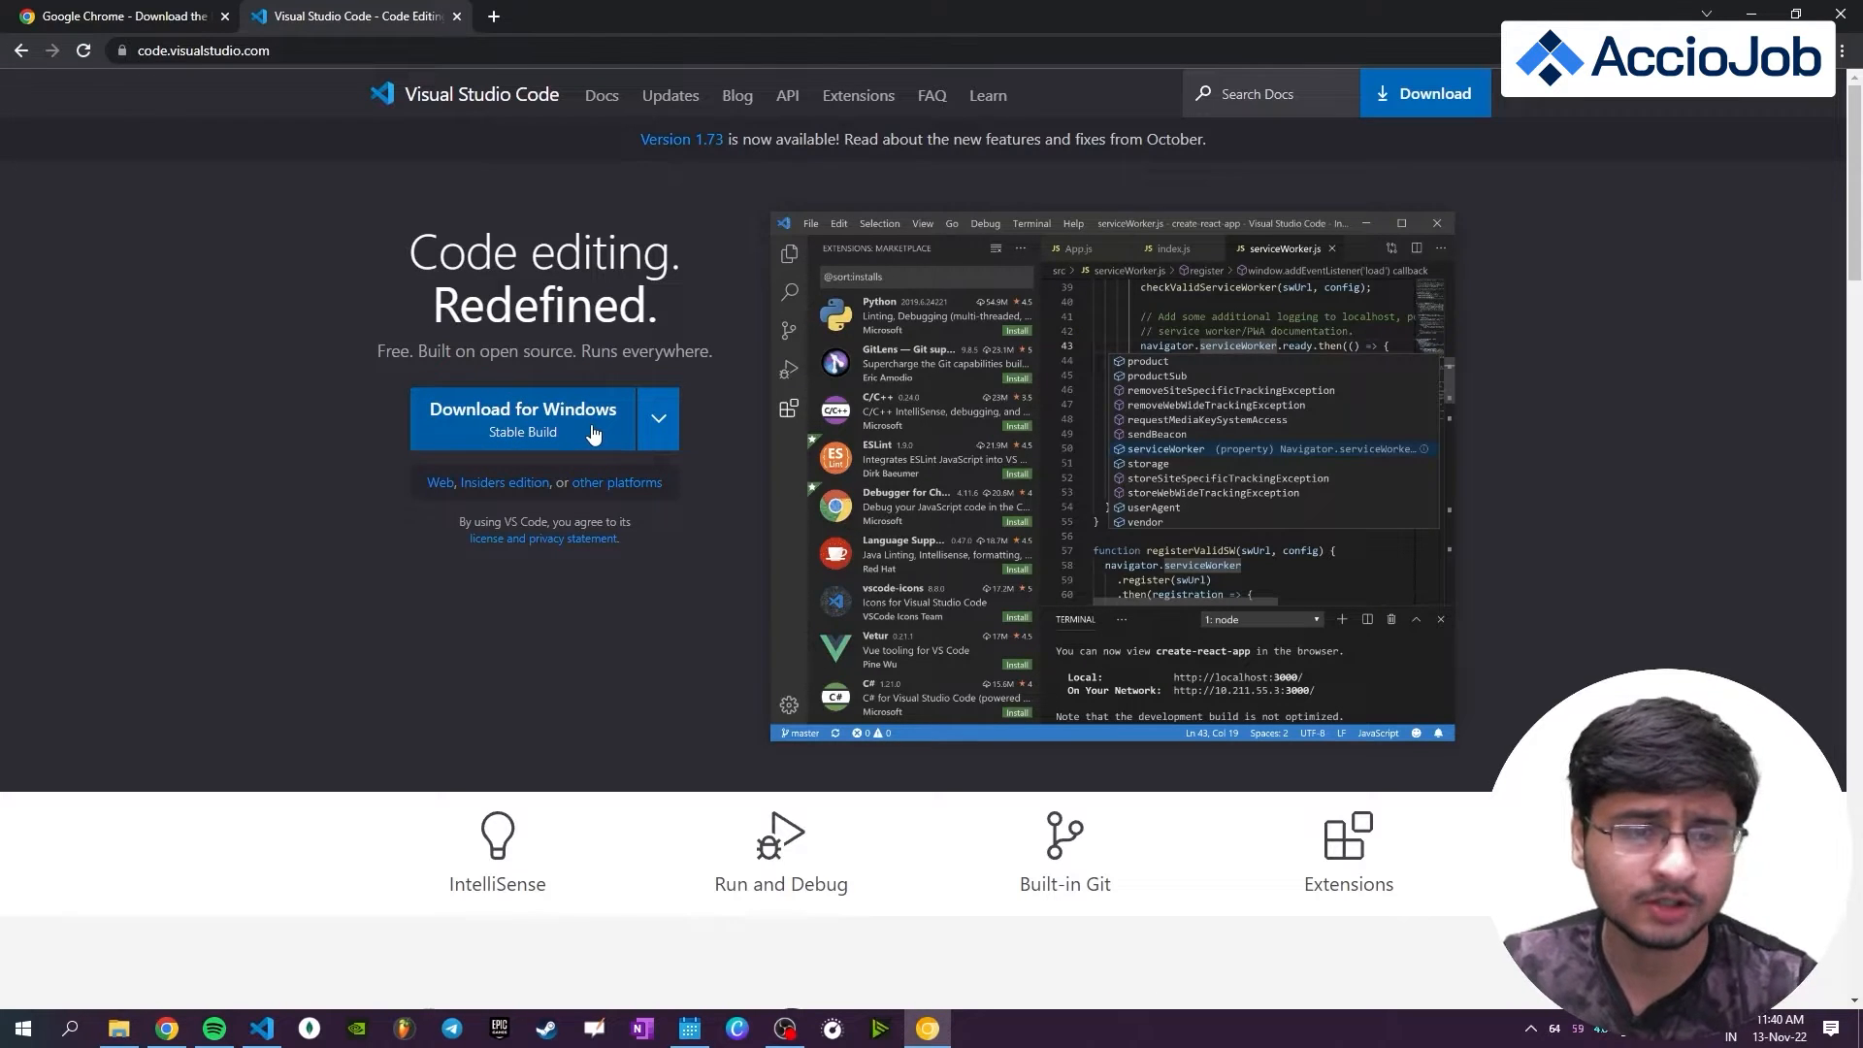
mouse_move(635, 448)
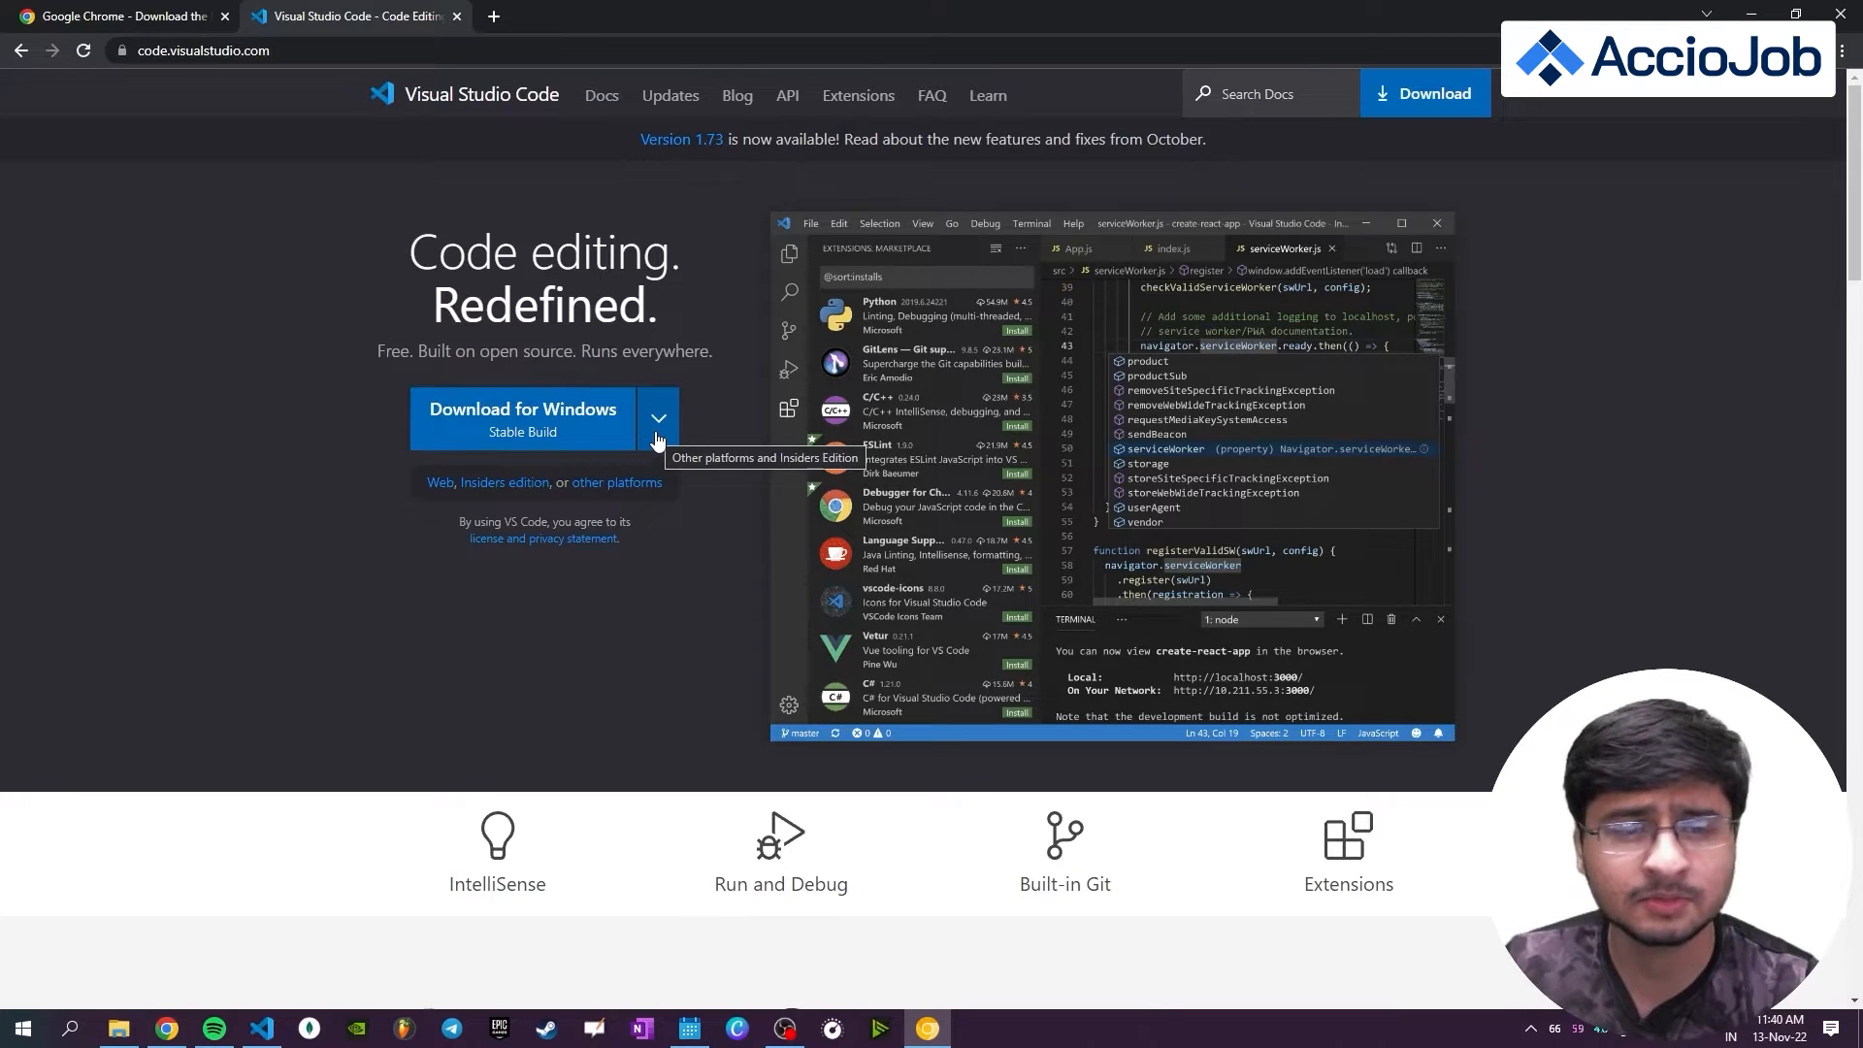
- Check the other-platform options, then download the stable Windows build of VS Code
left_click(657, 418)
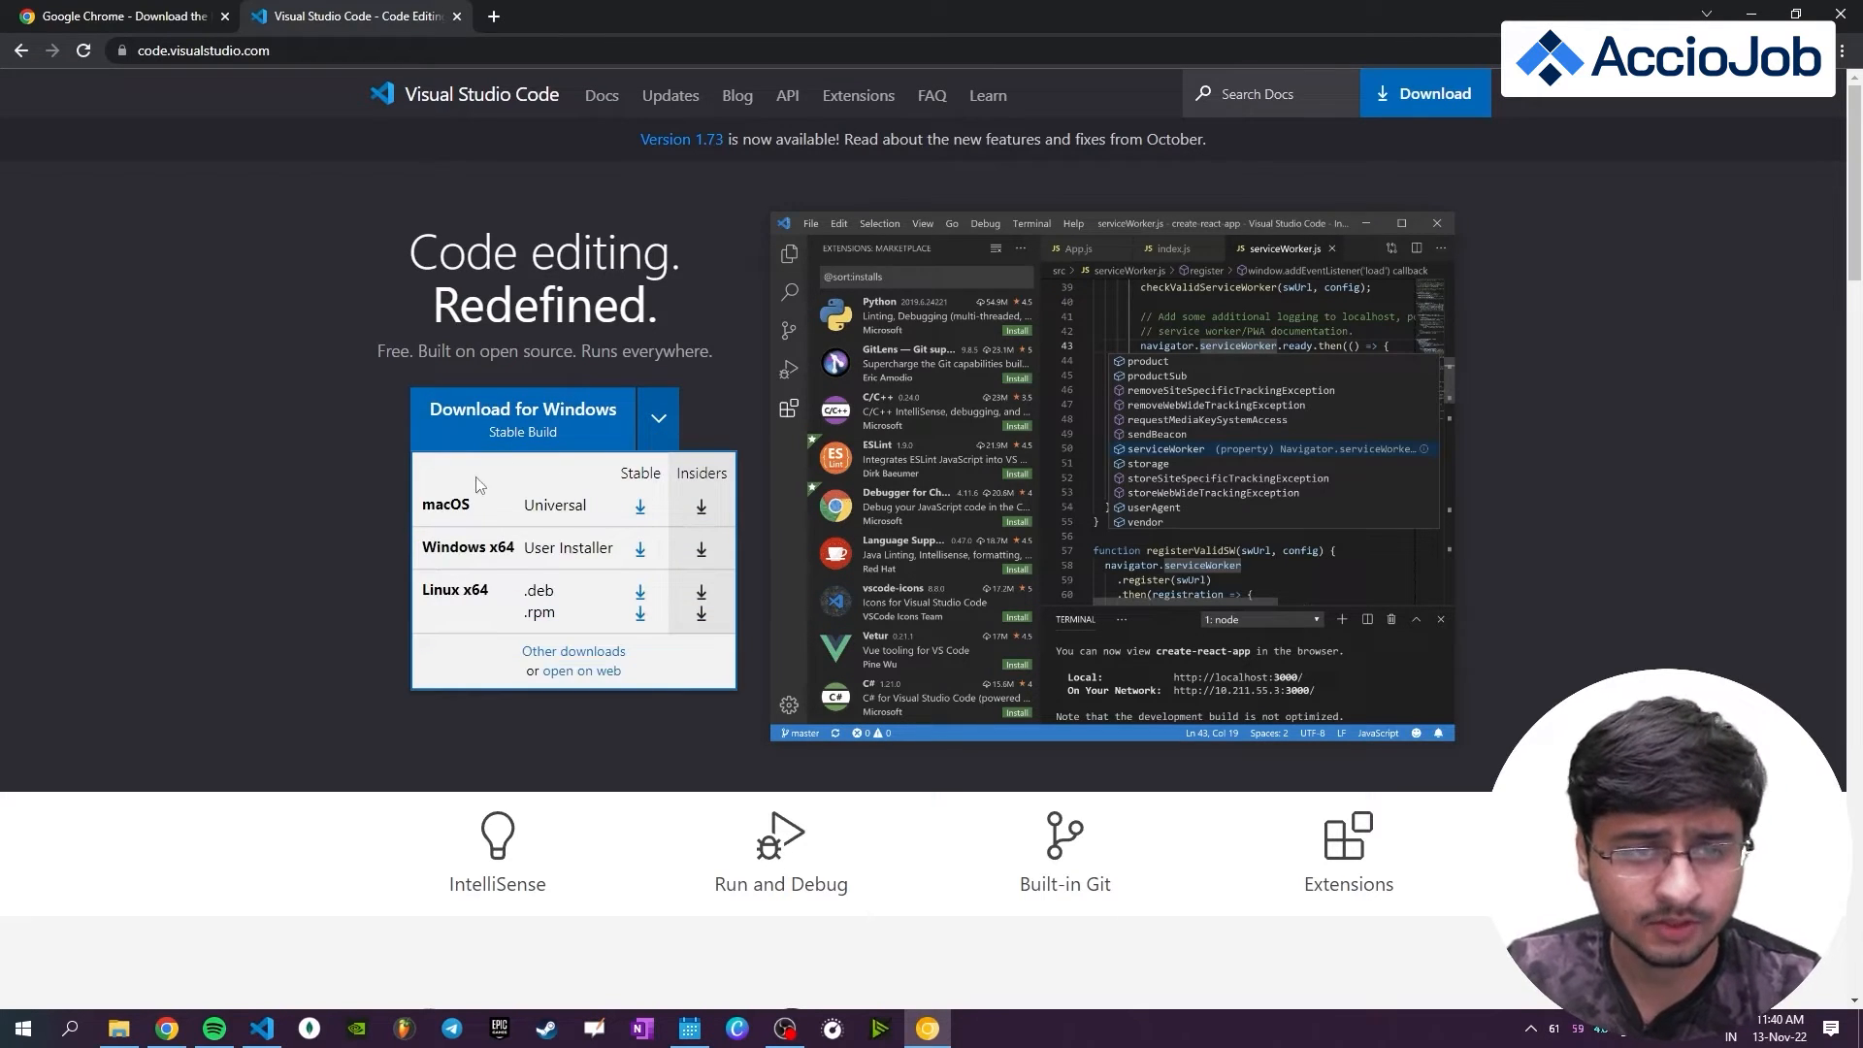
left_click(523, 418)
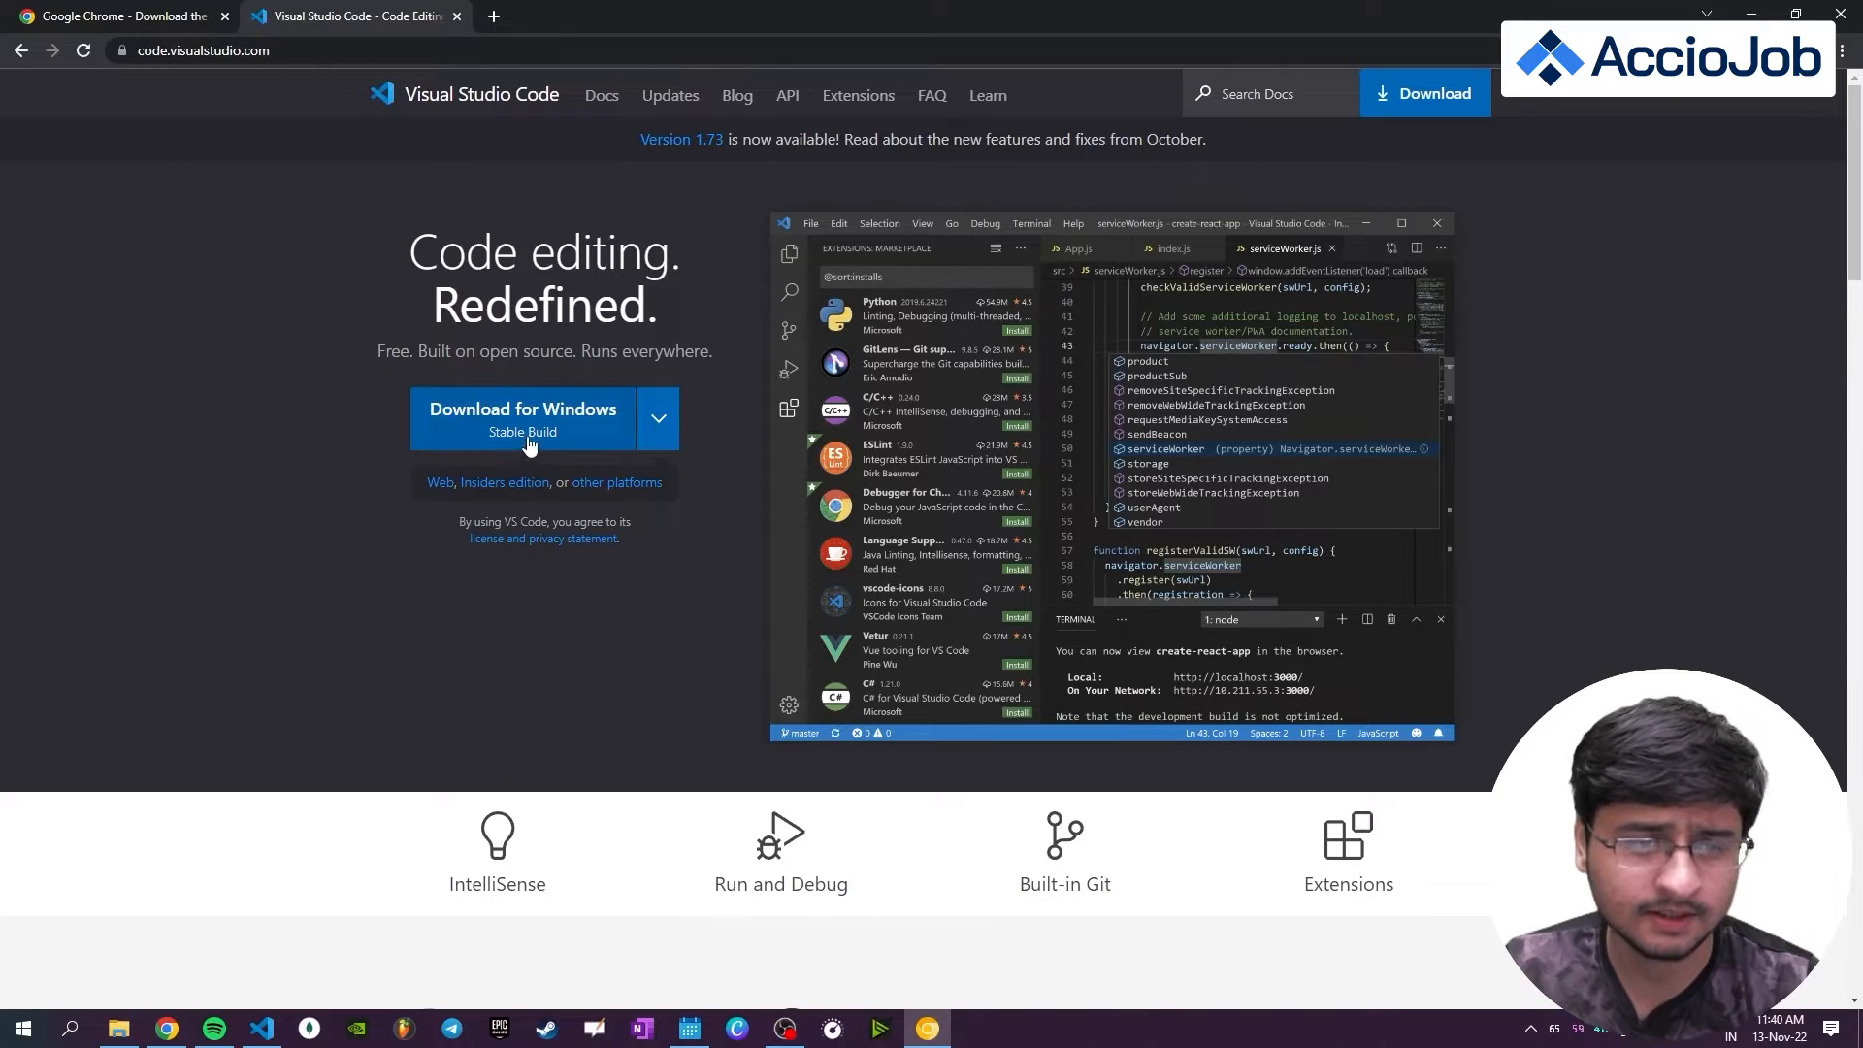
mouse_move(569, 435)
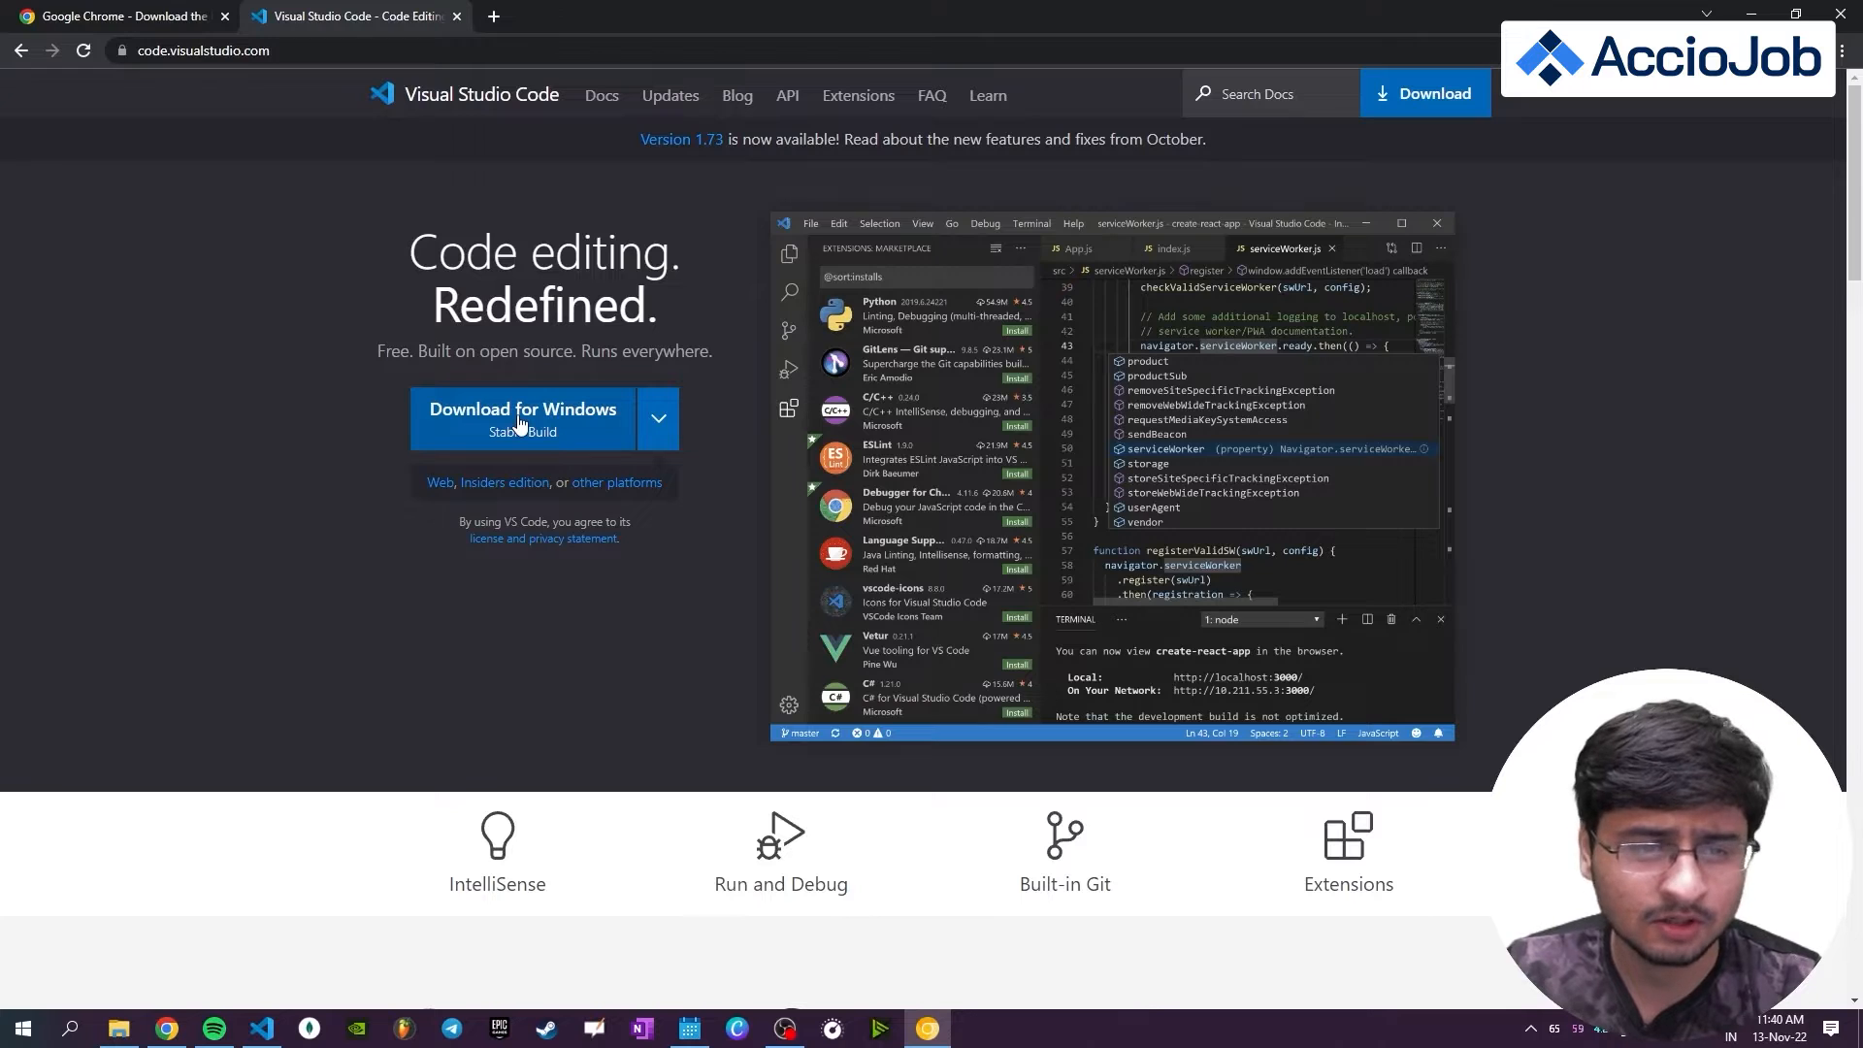
left_click(522, 416)
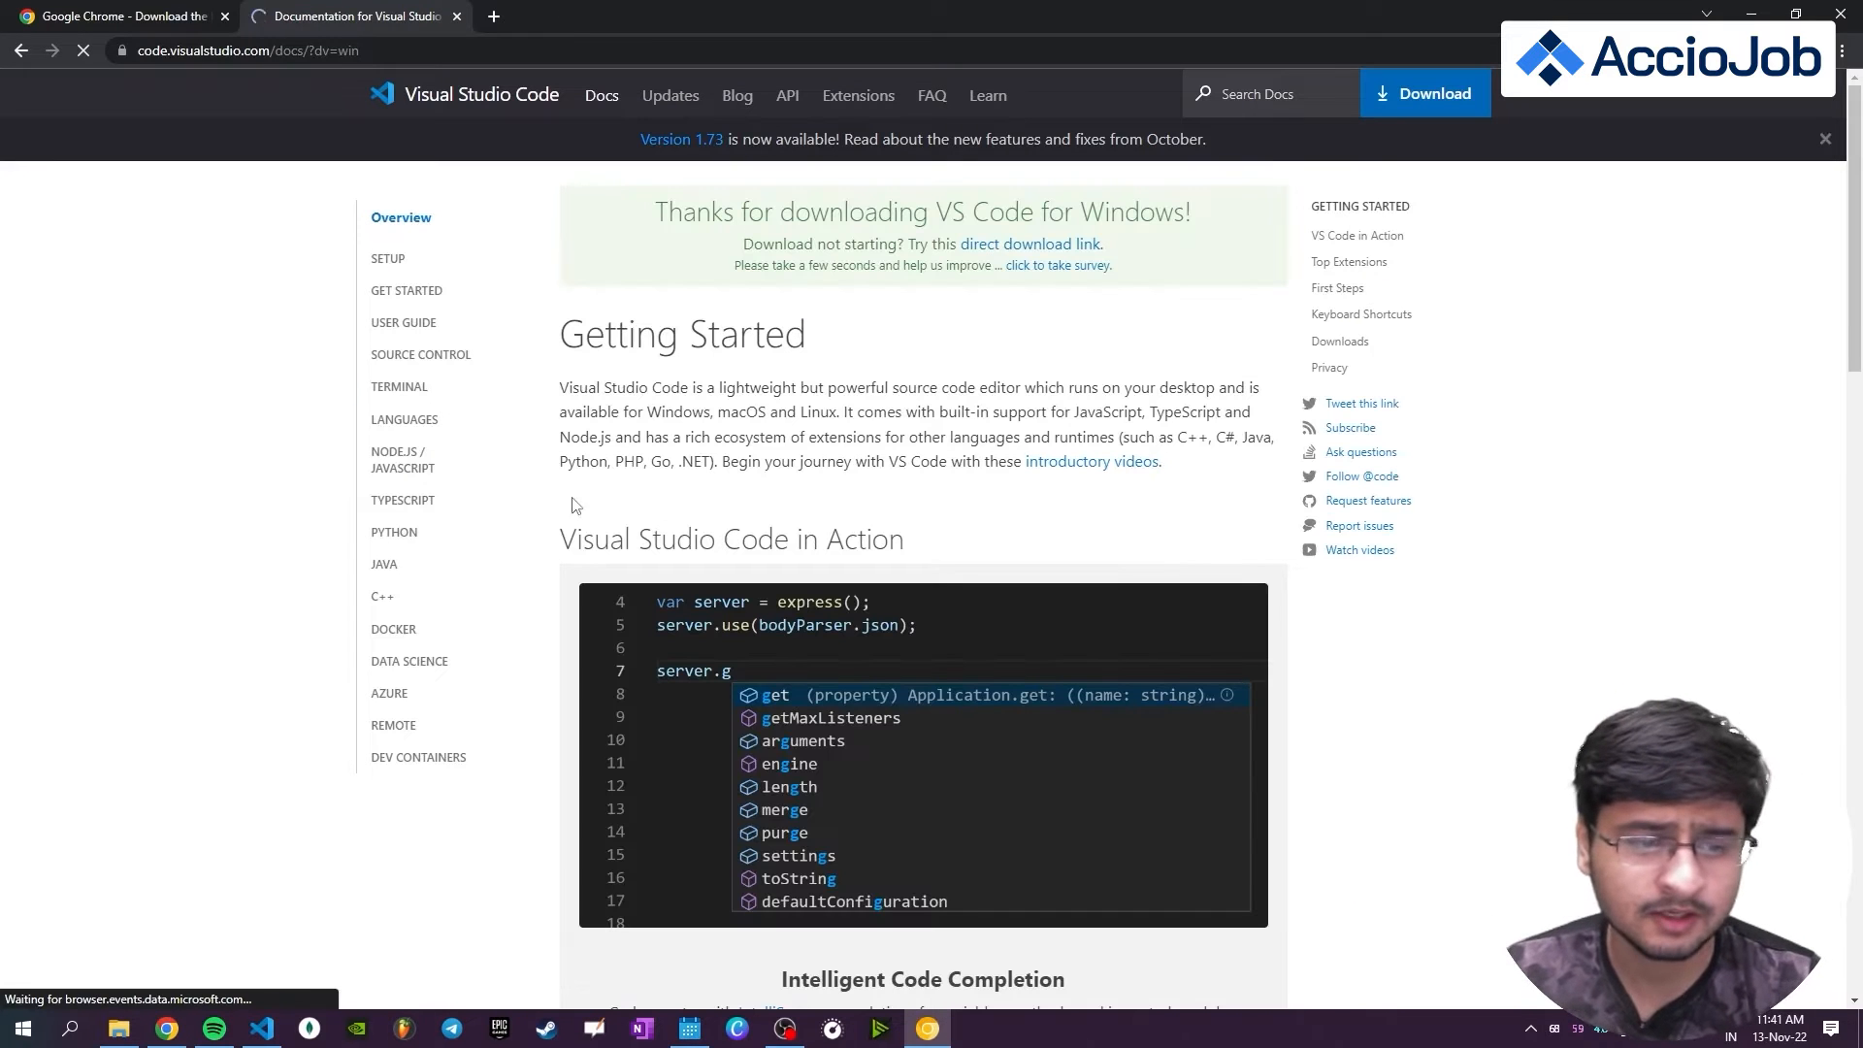
mouse_move(368, 787)
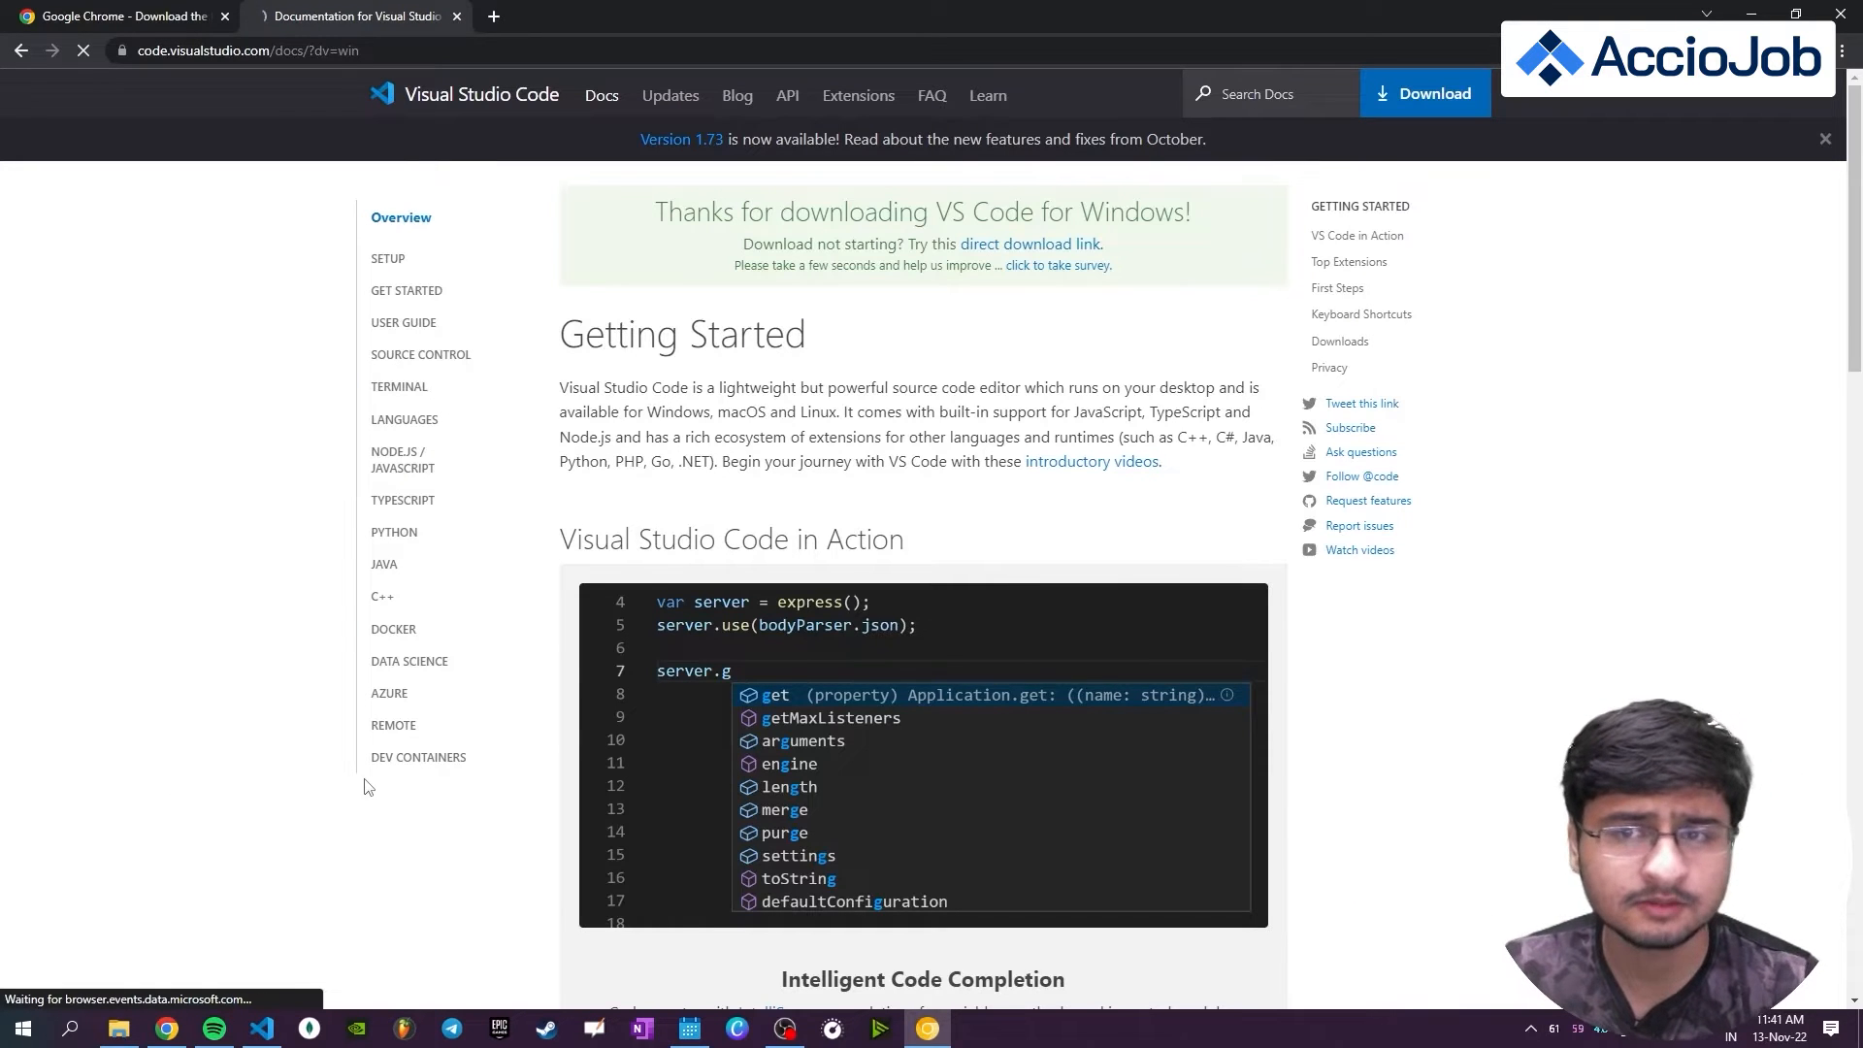
mouse_move(386, 803)
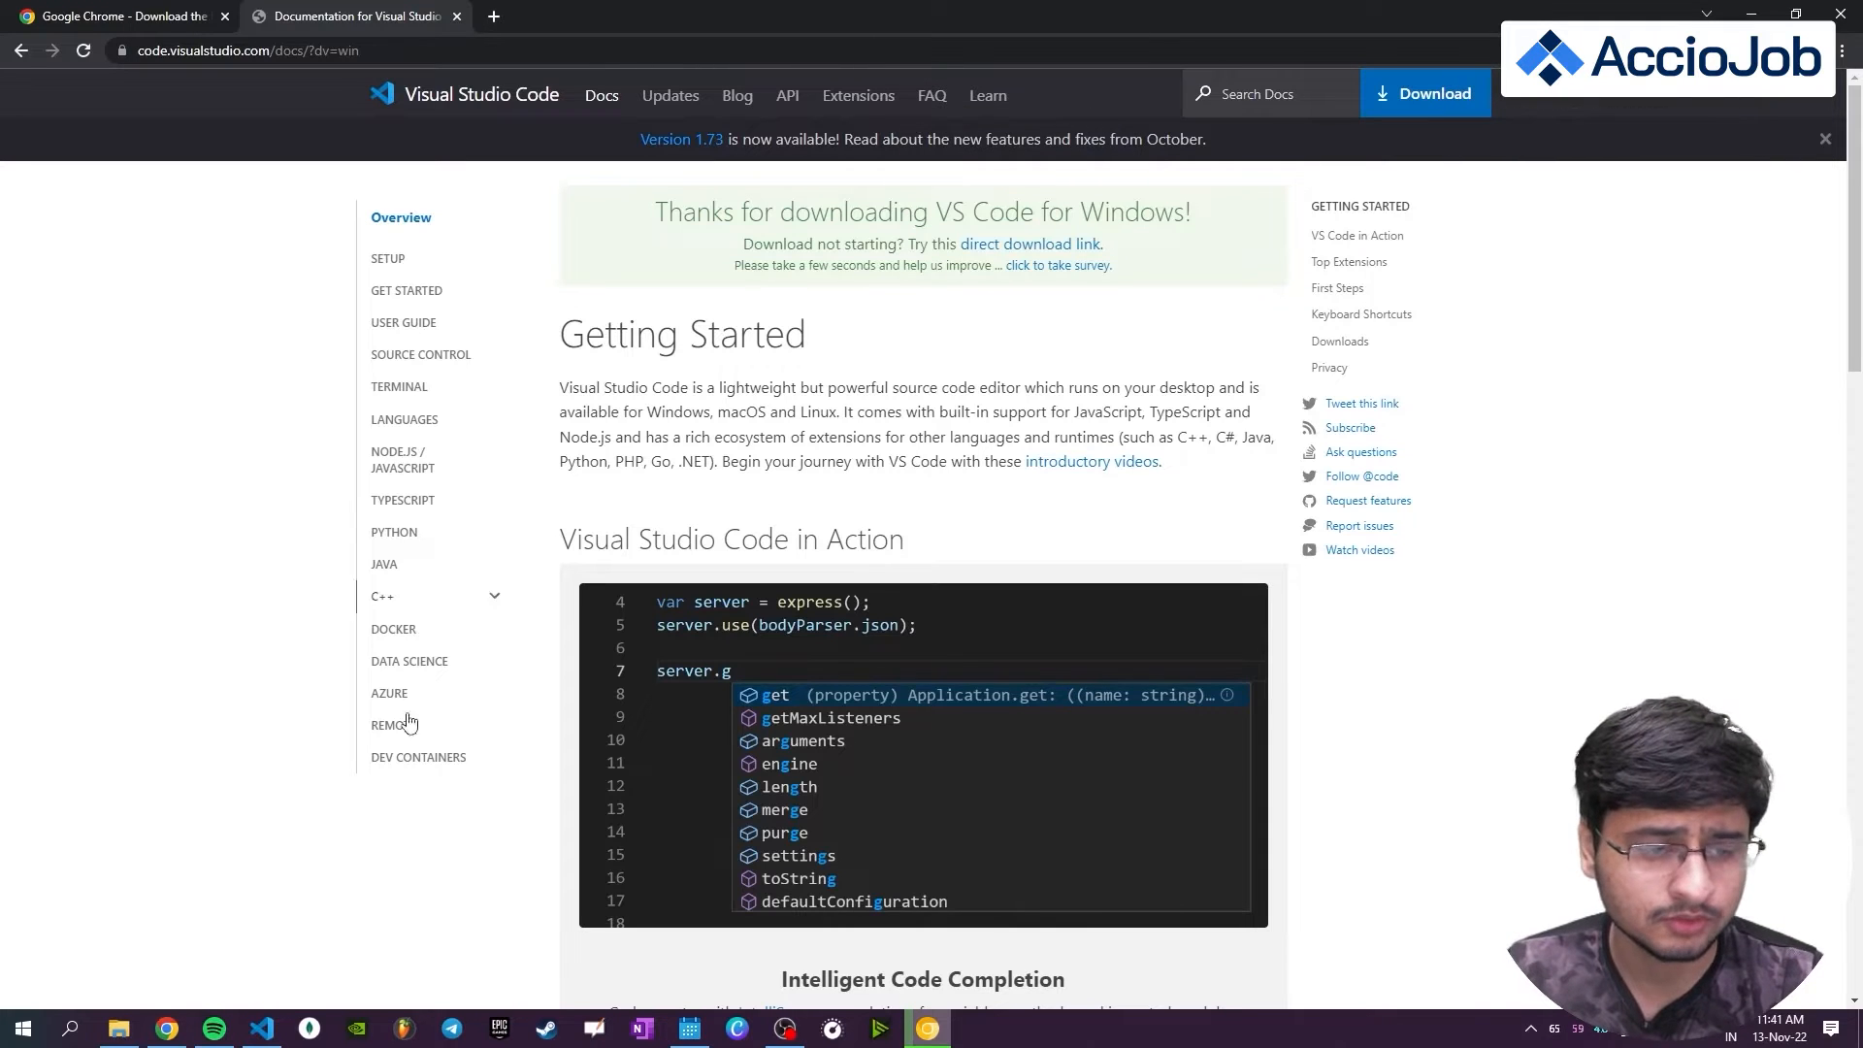
left_click(260, 1029)
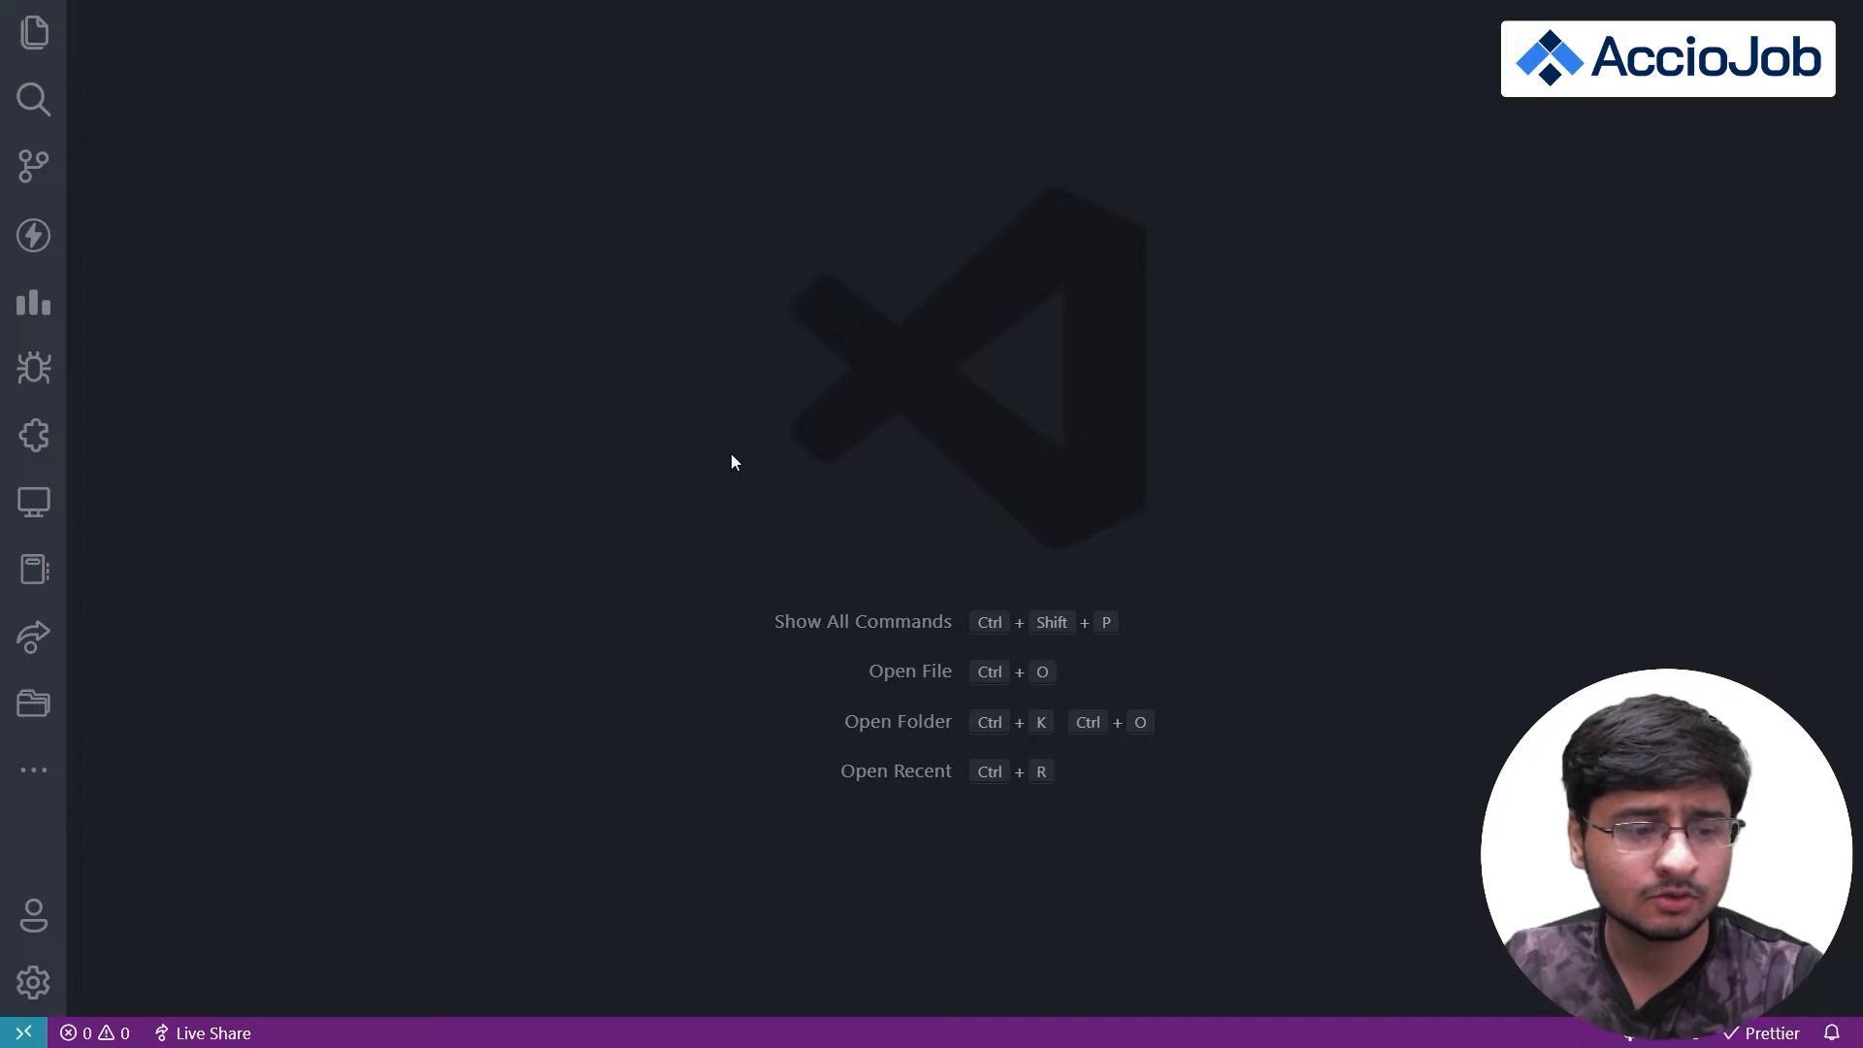
mouse_move(33, 301)
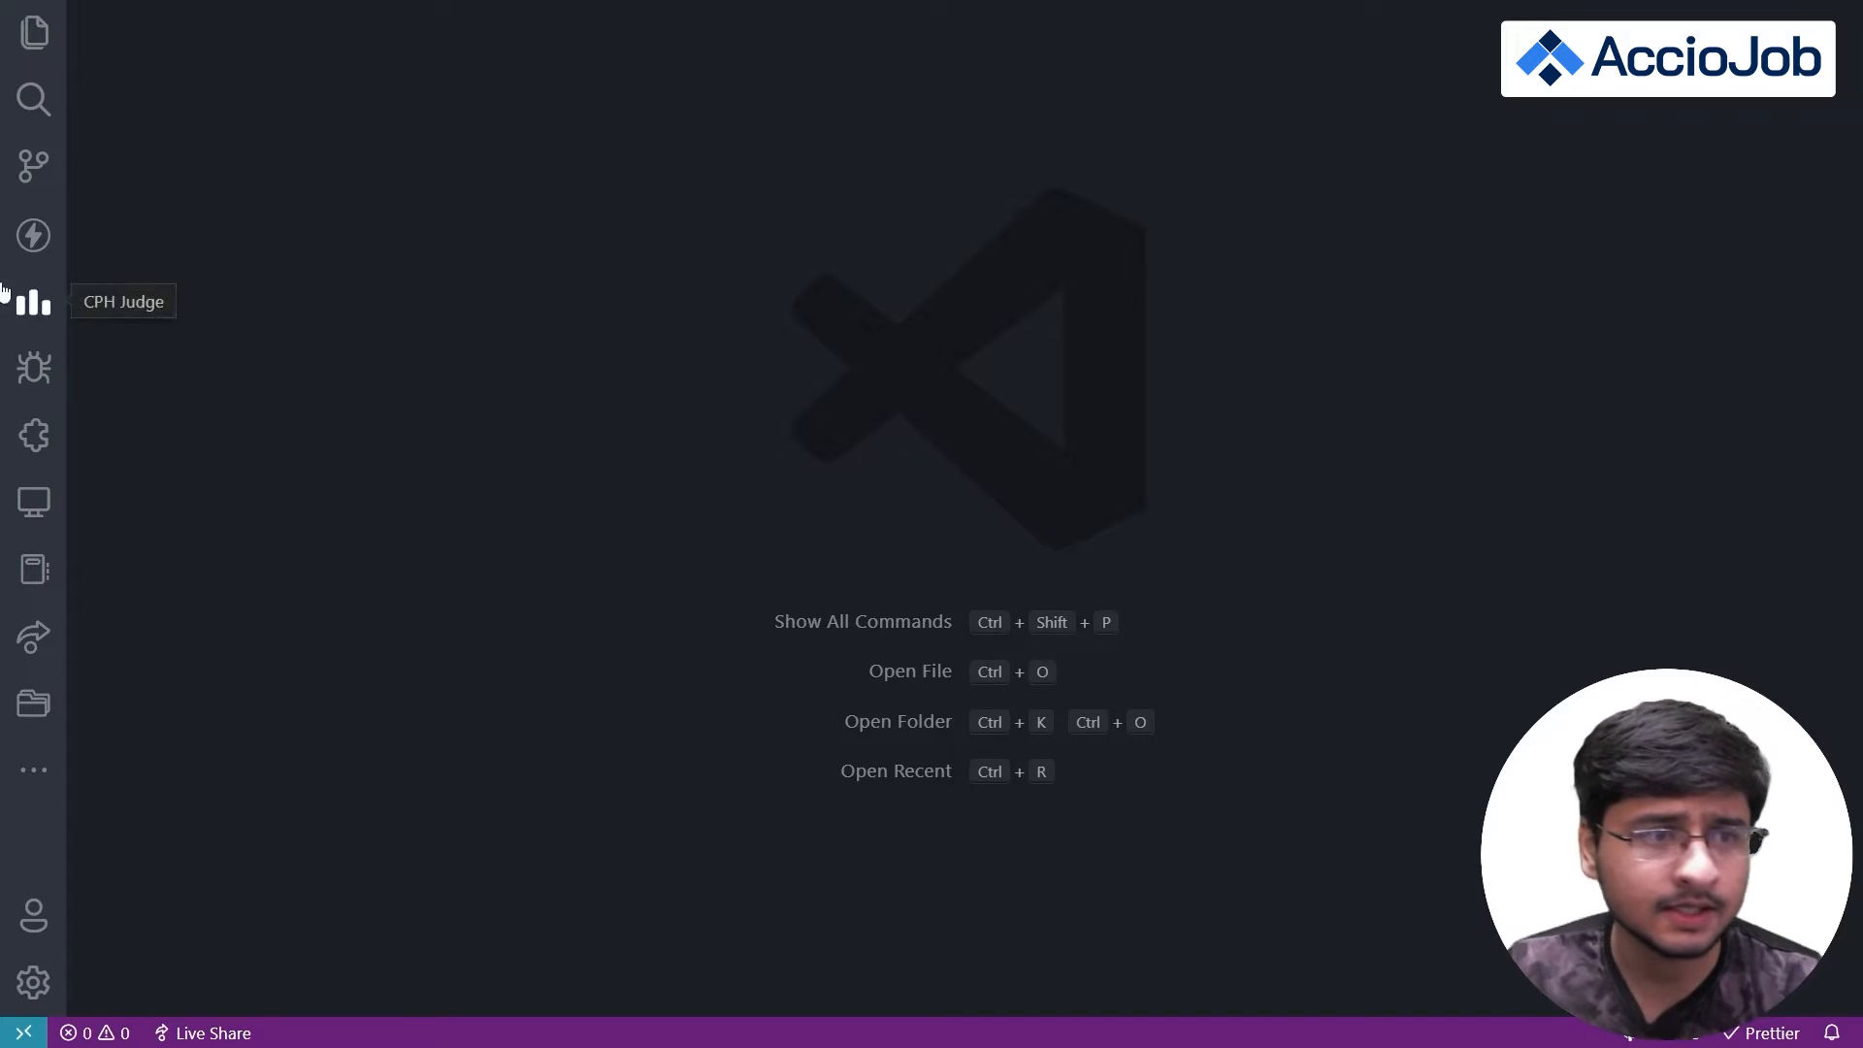
- Open and close the Explorer panel, which shows no folder opened
left_click(33, 32)
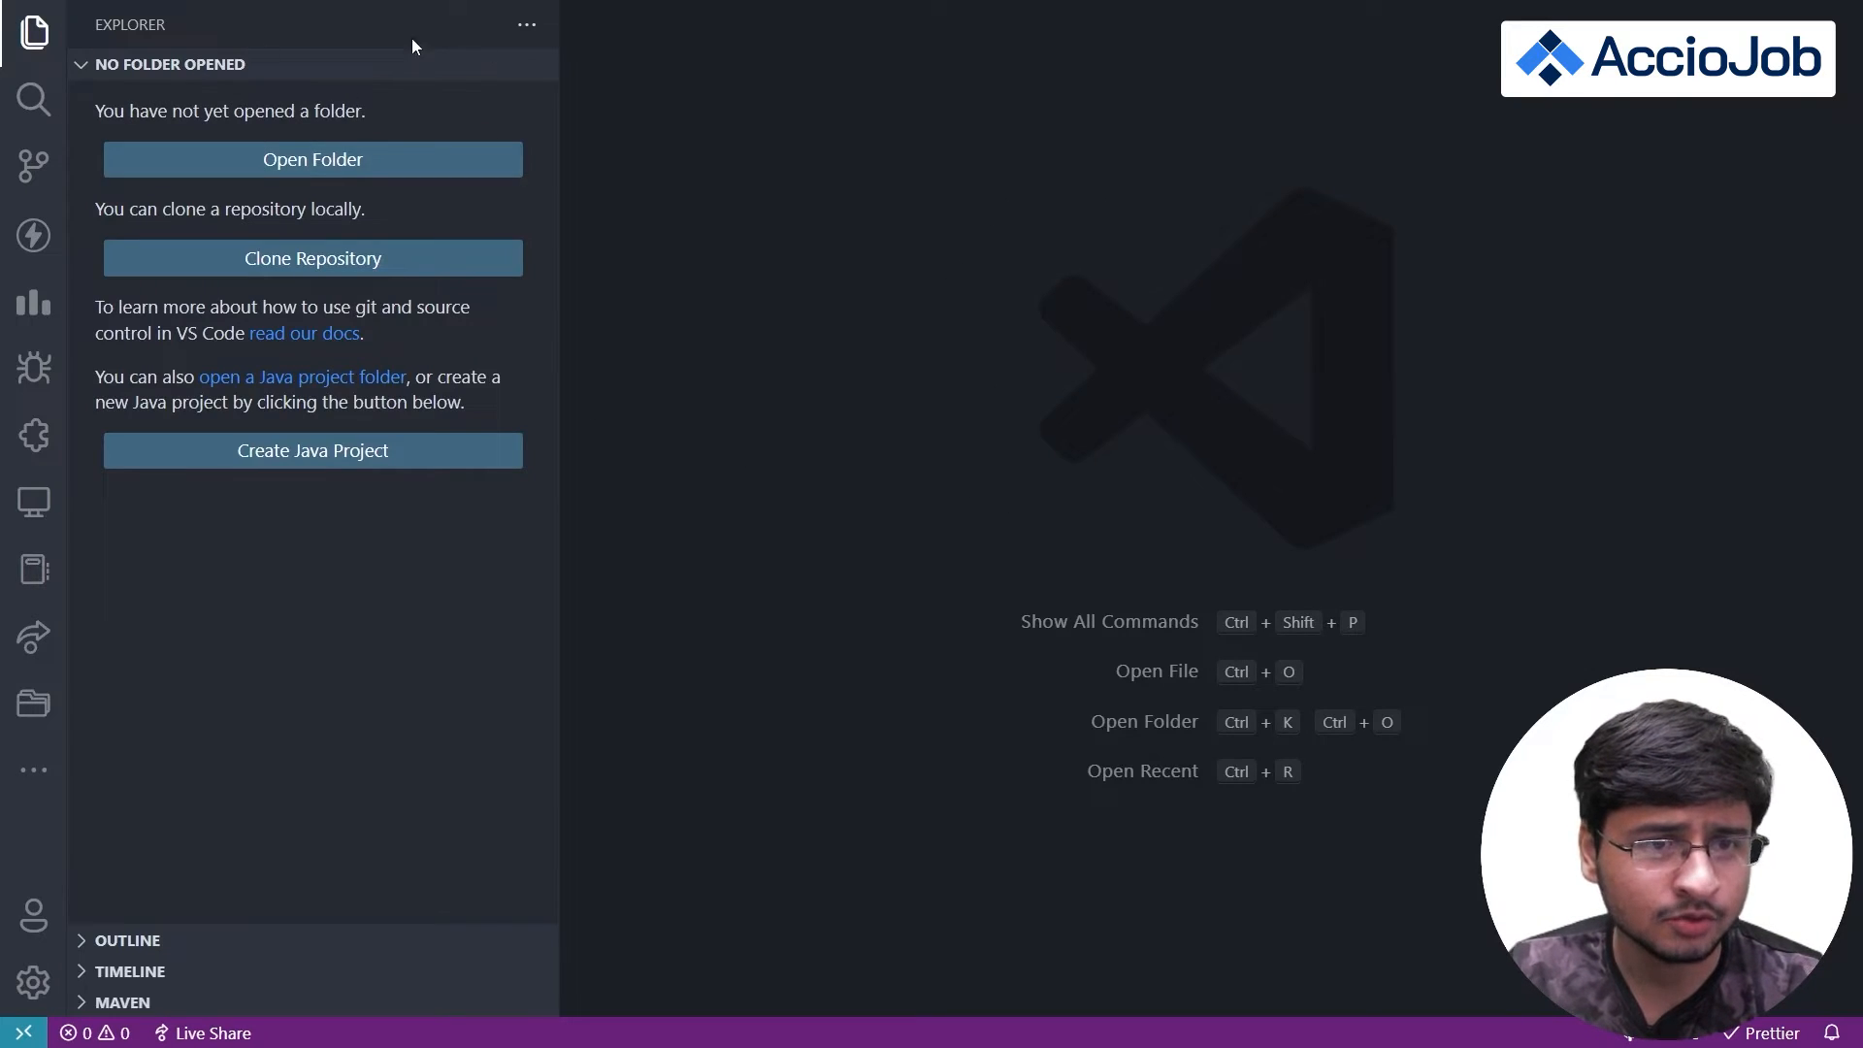
left_click(33, 32)
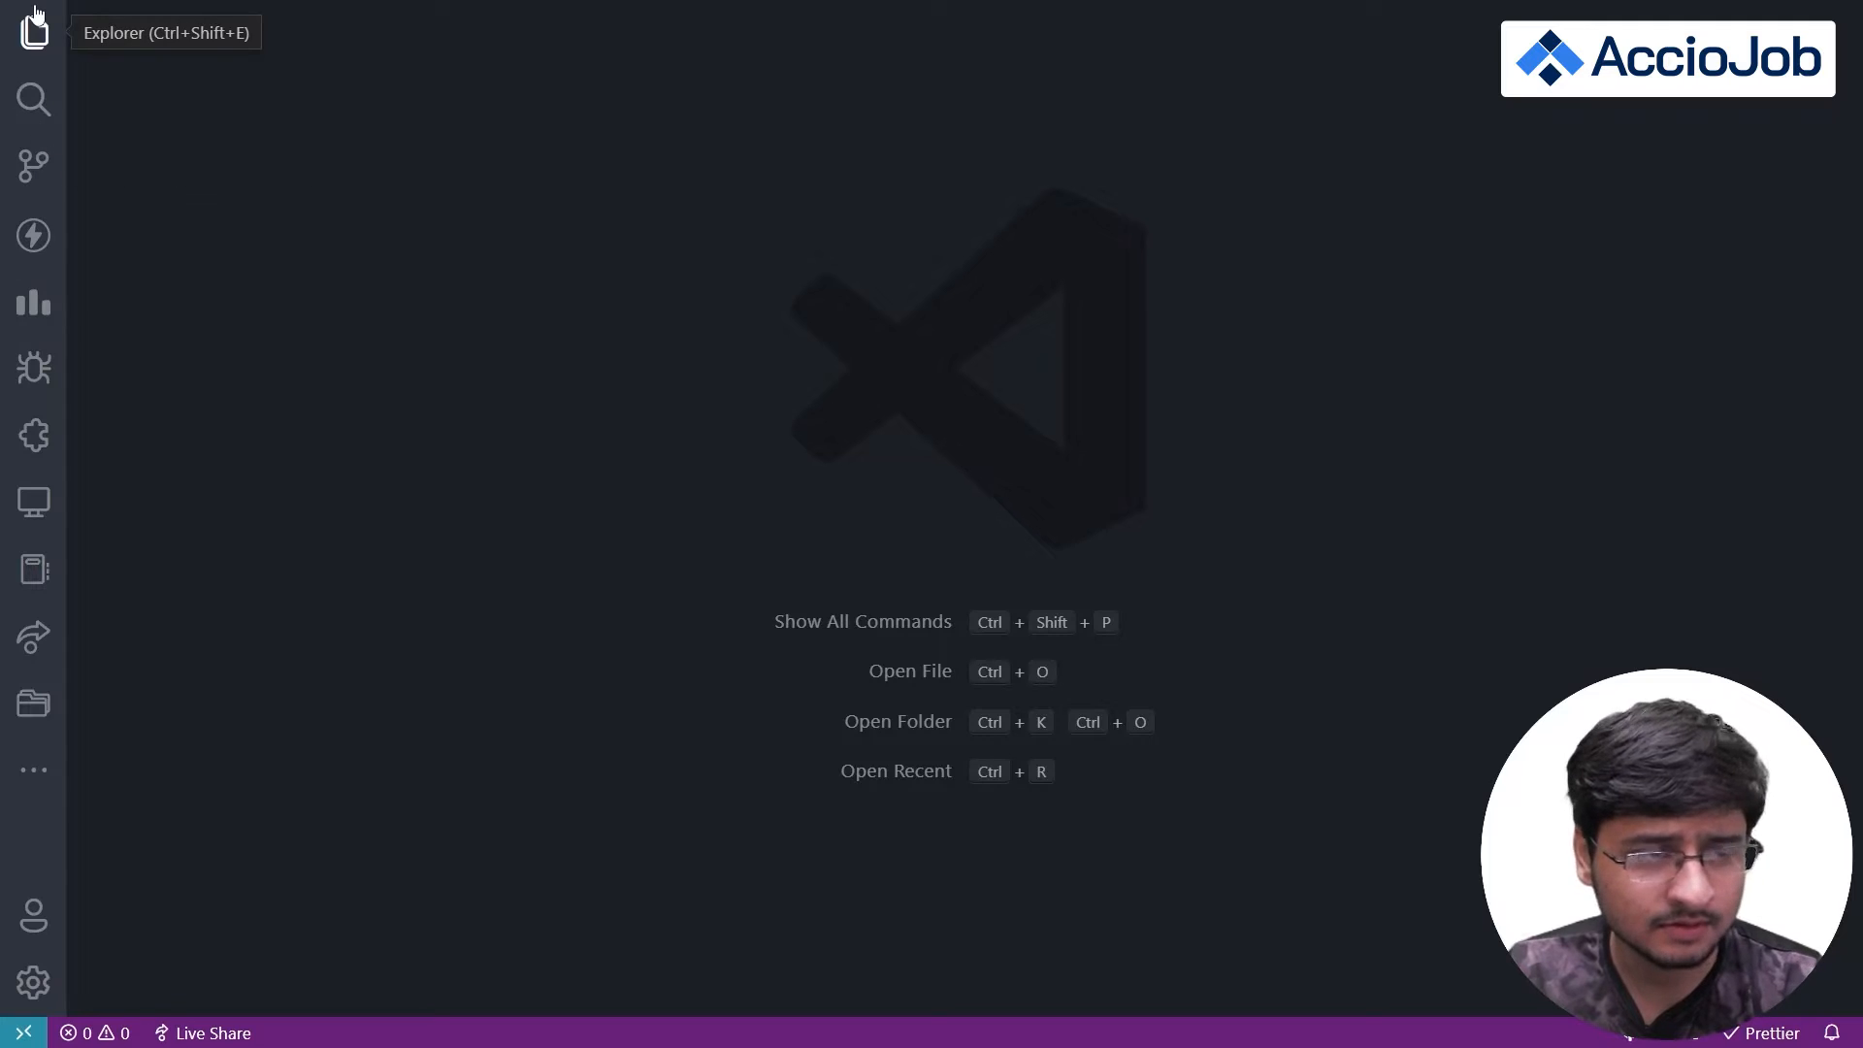
mouse_move(33, 32)
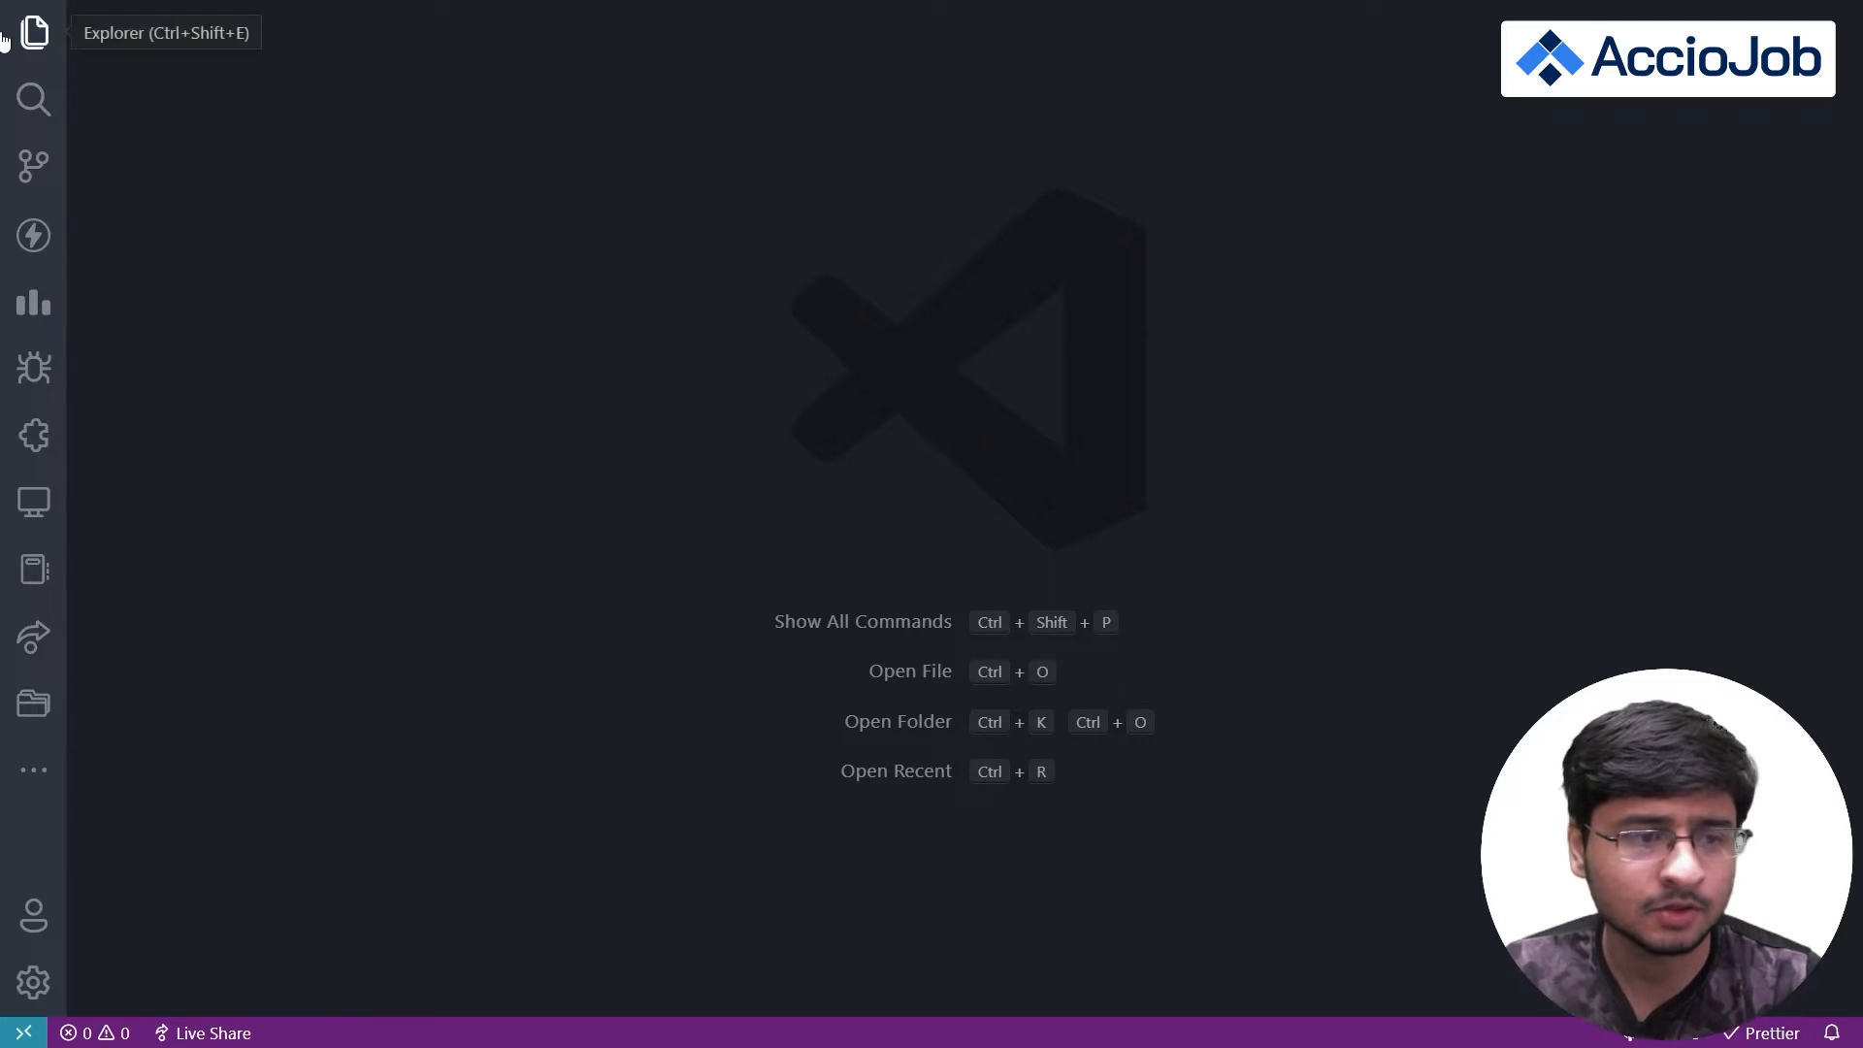
mouse_move(33, 166)
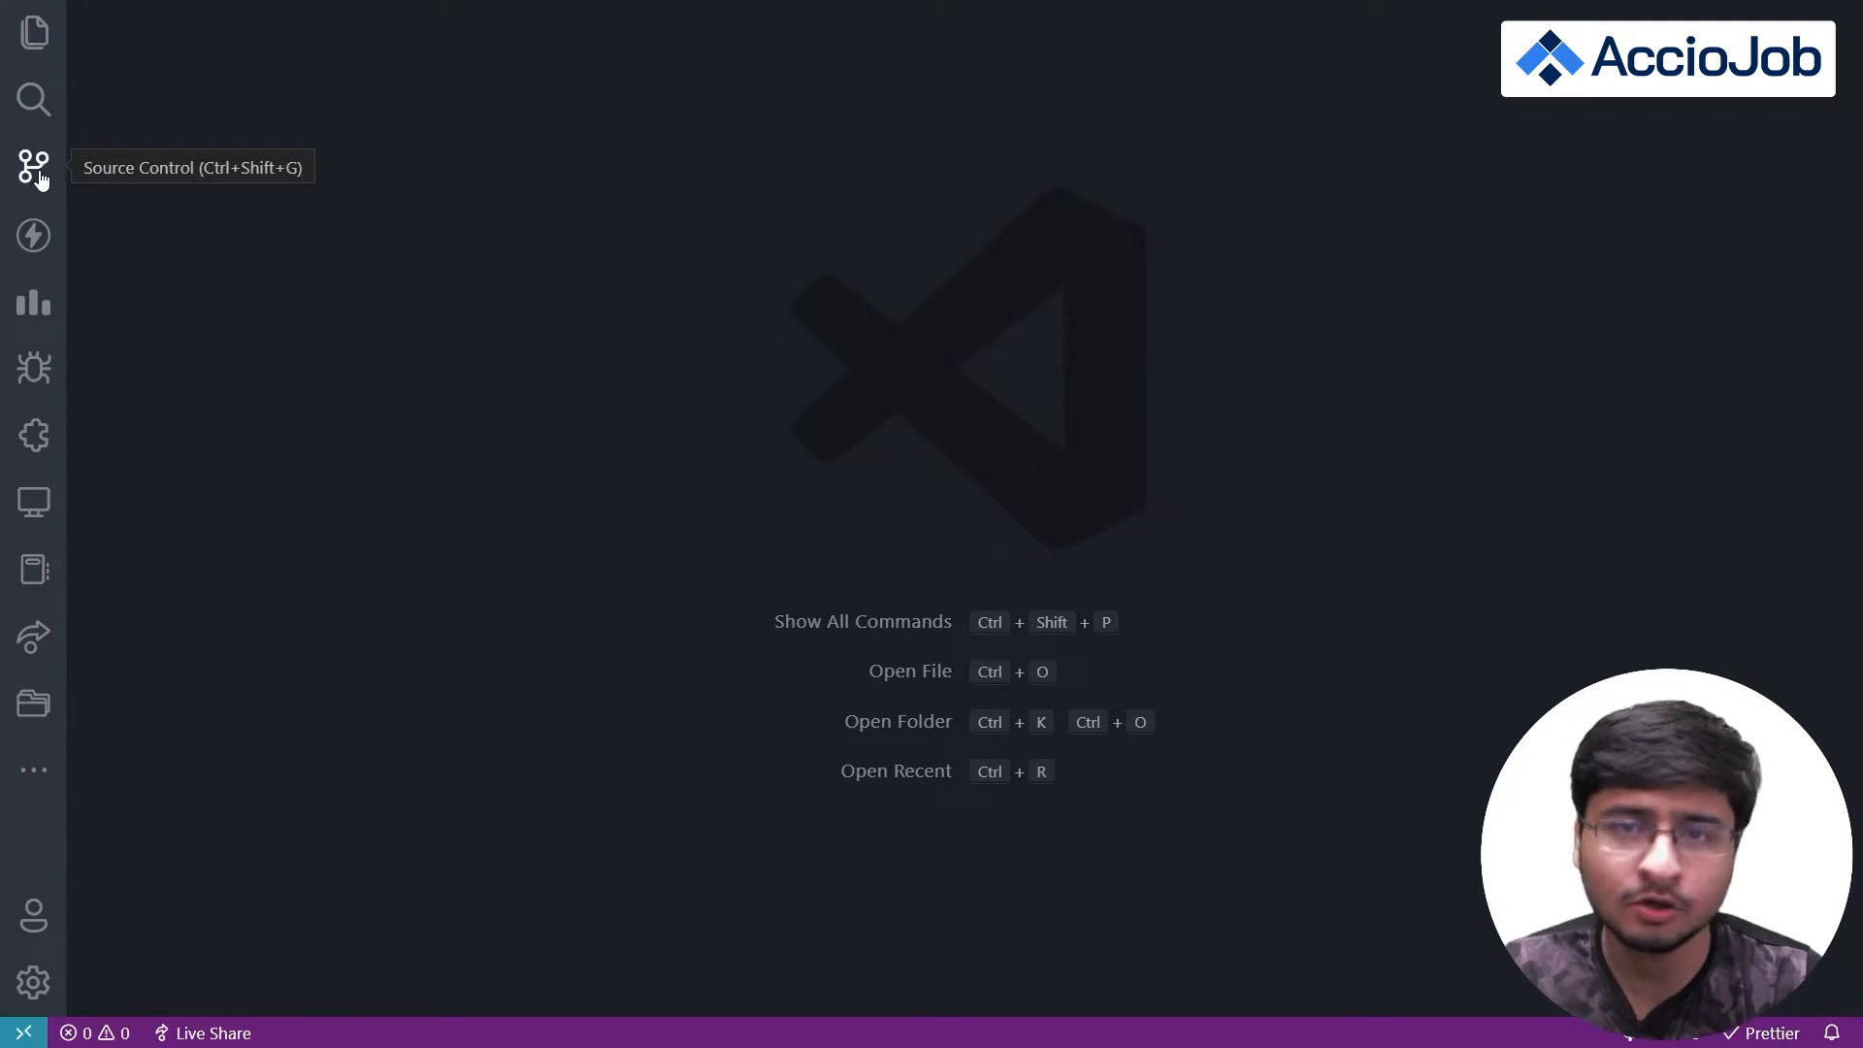
mouse_move(33, 54)
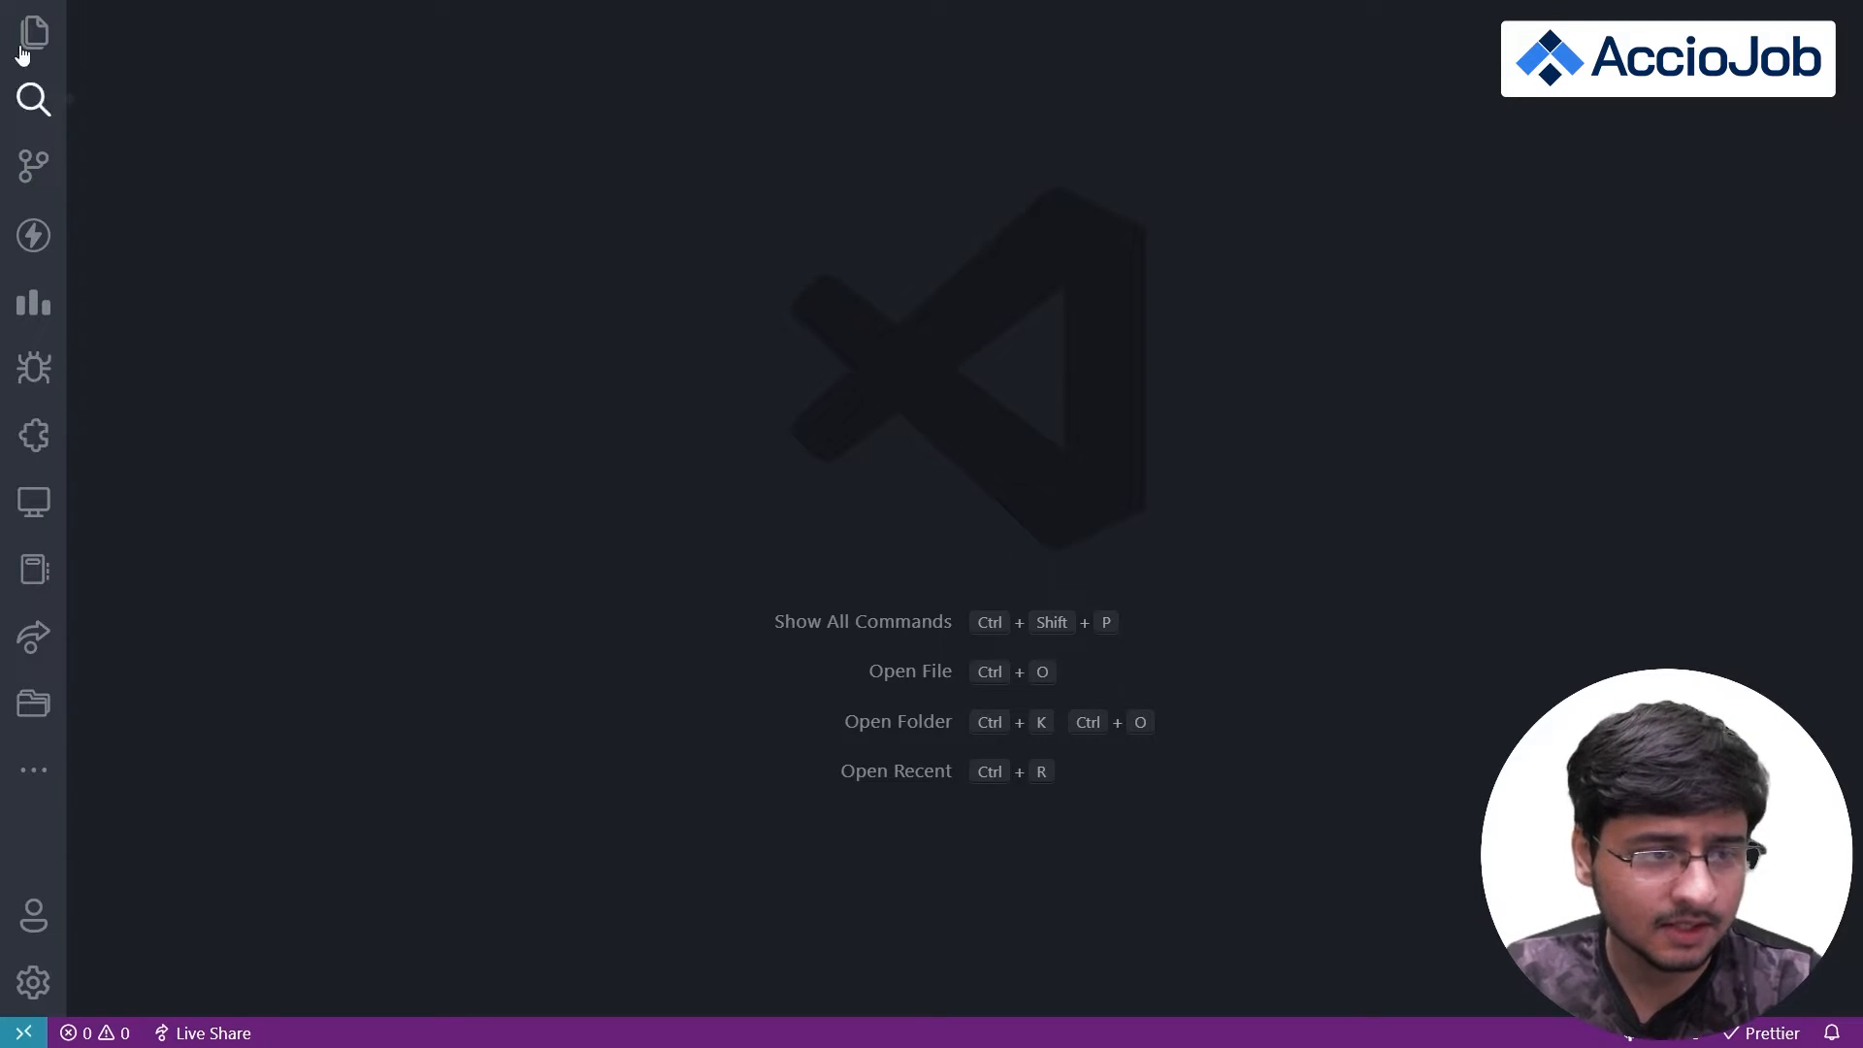
mouse_move(33, 436)
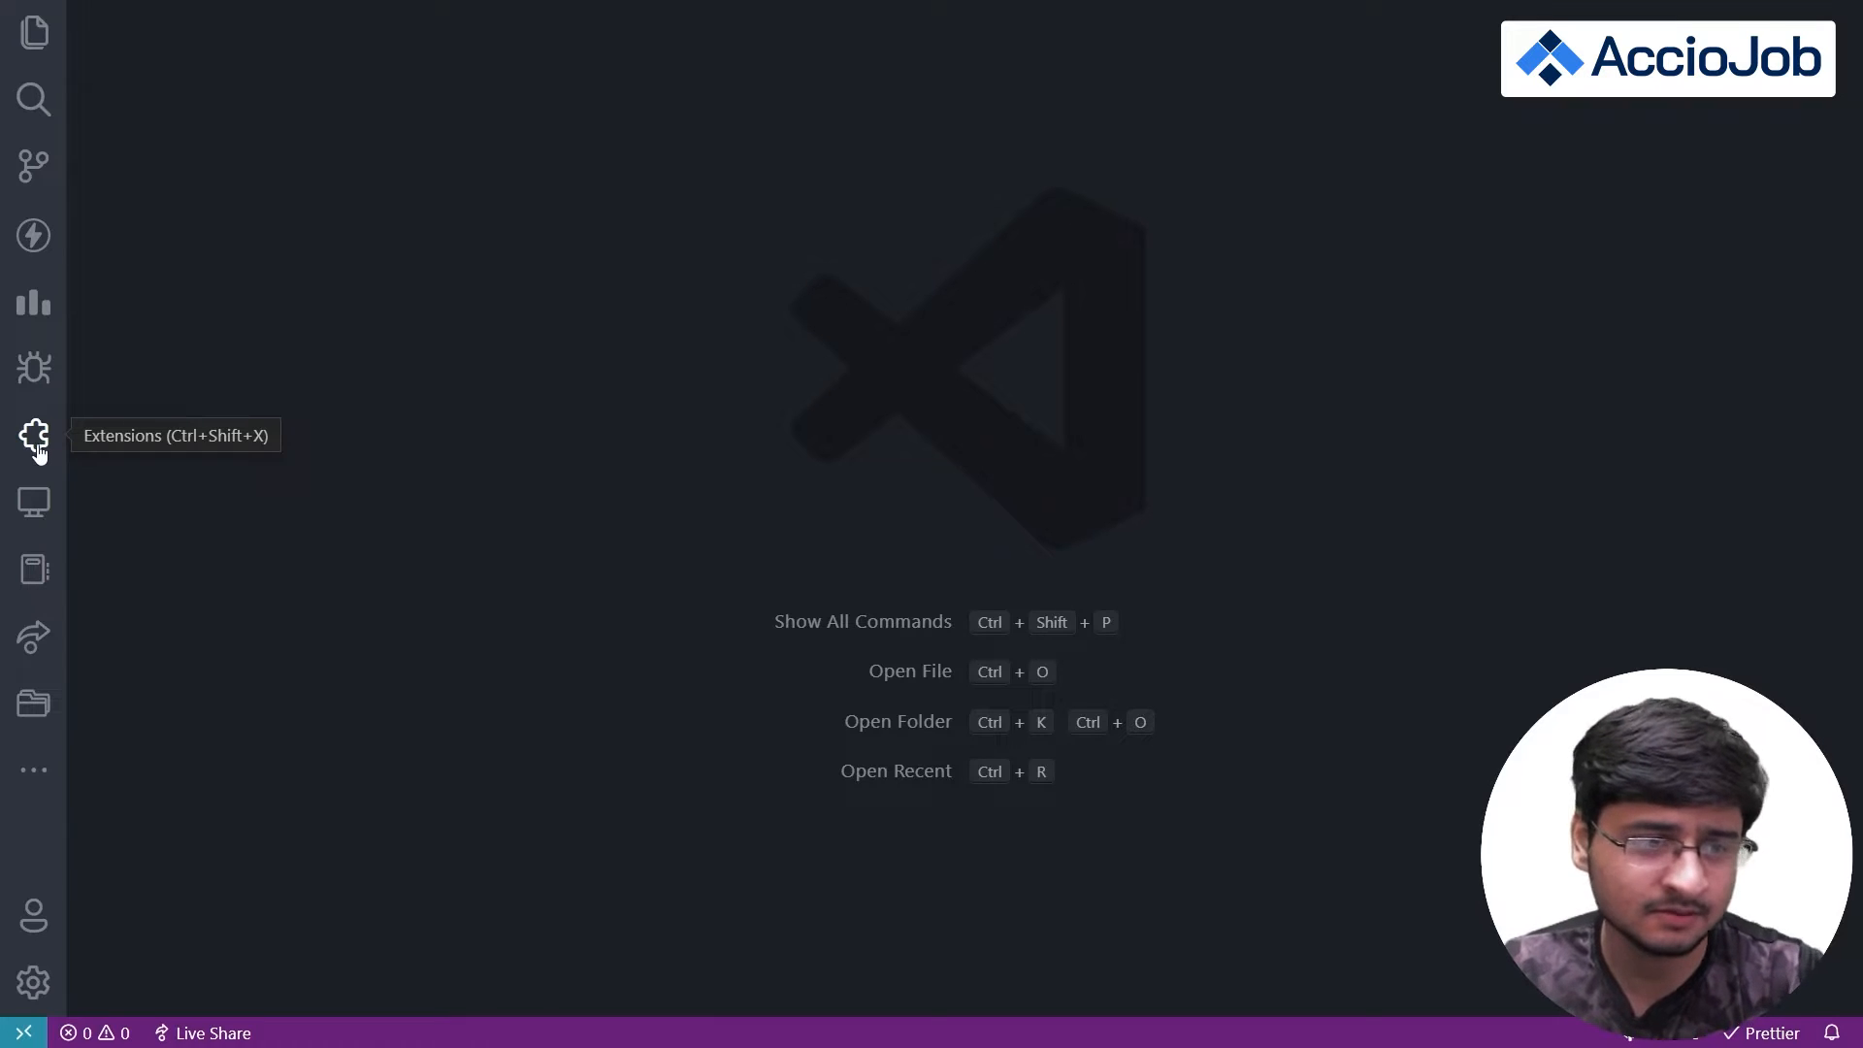
mouse_move(23, 464)
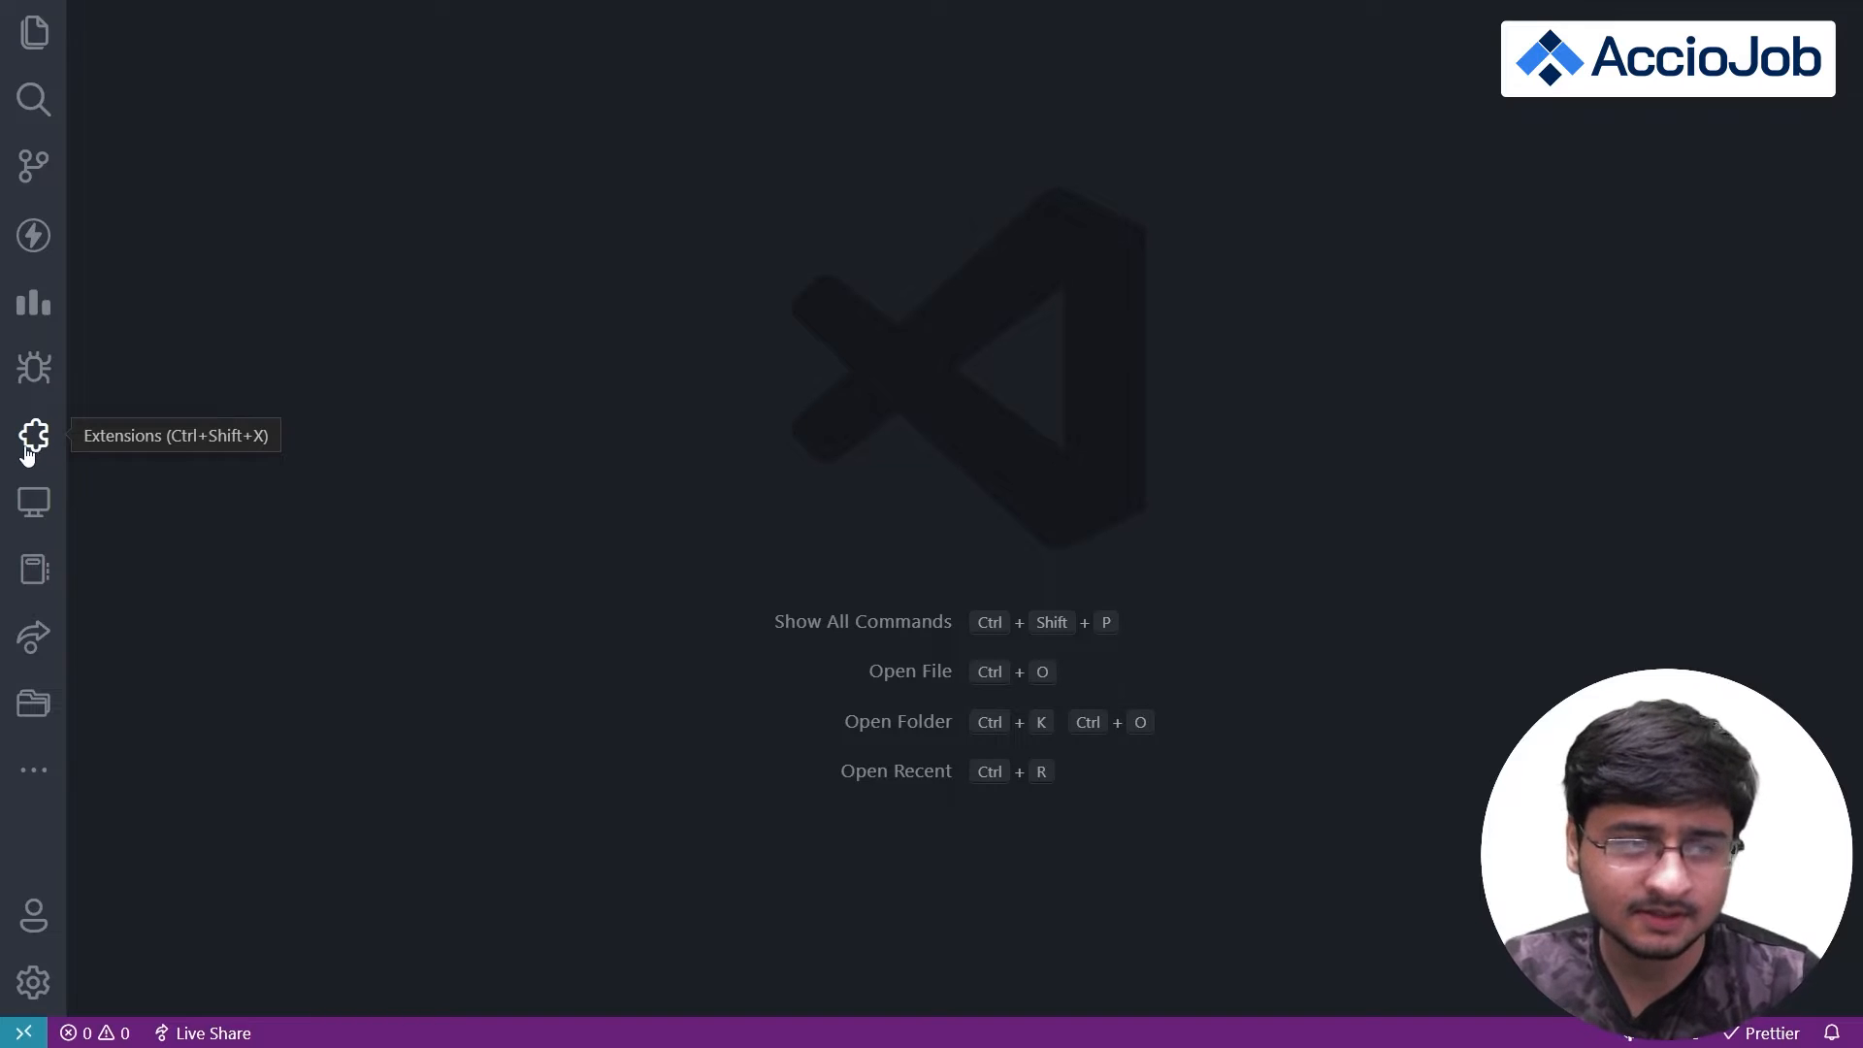
- Search Extensions for 'live preview' to confirm Microsoft's Live Preview is installed
left_click(33, 435)
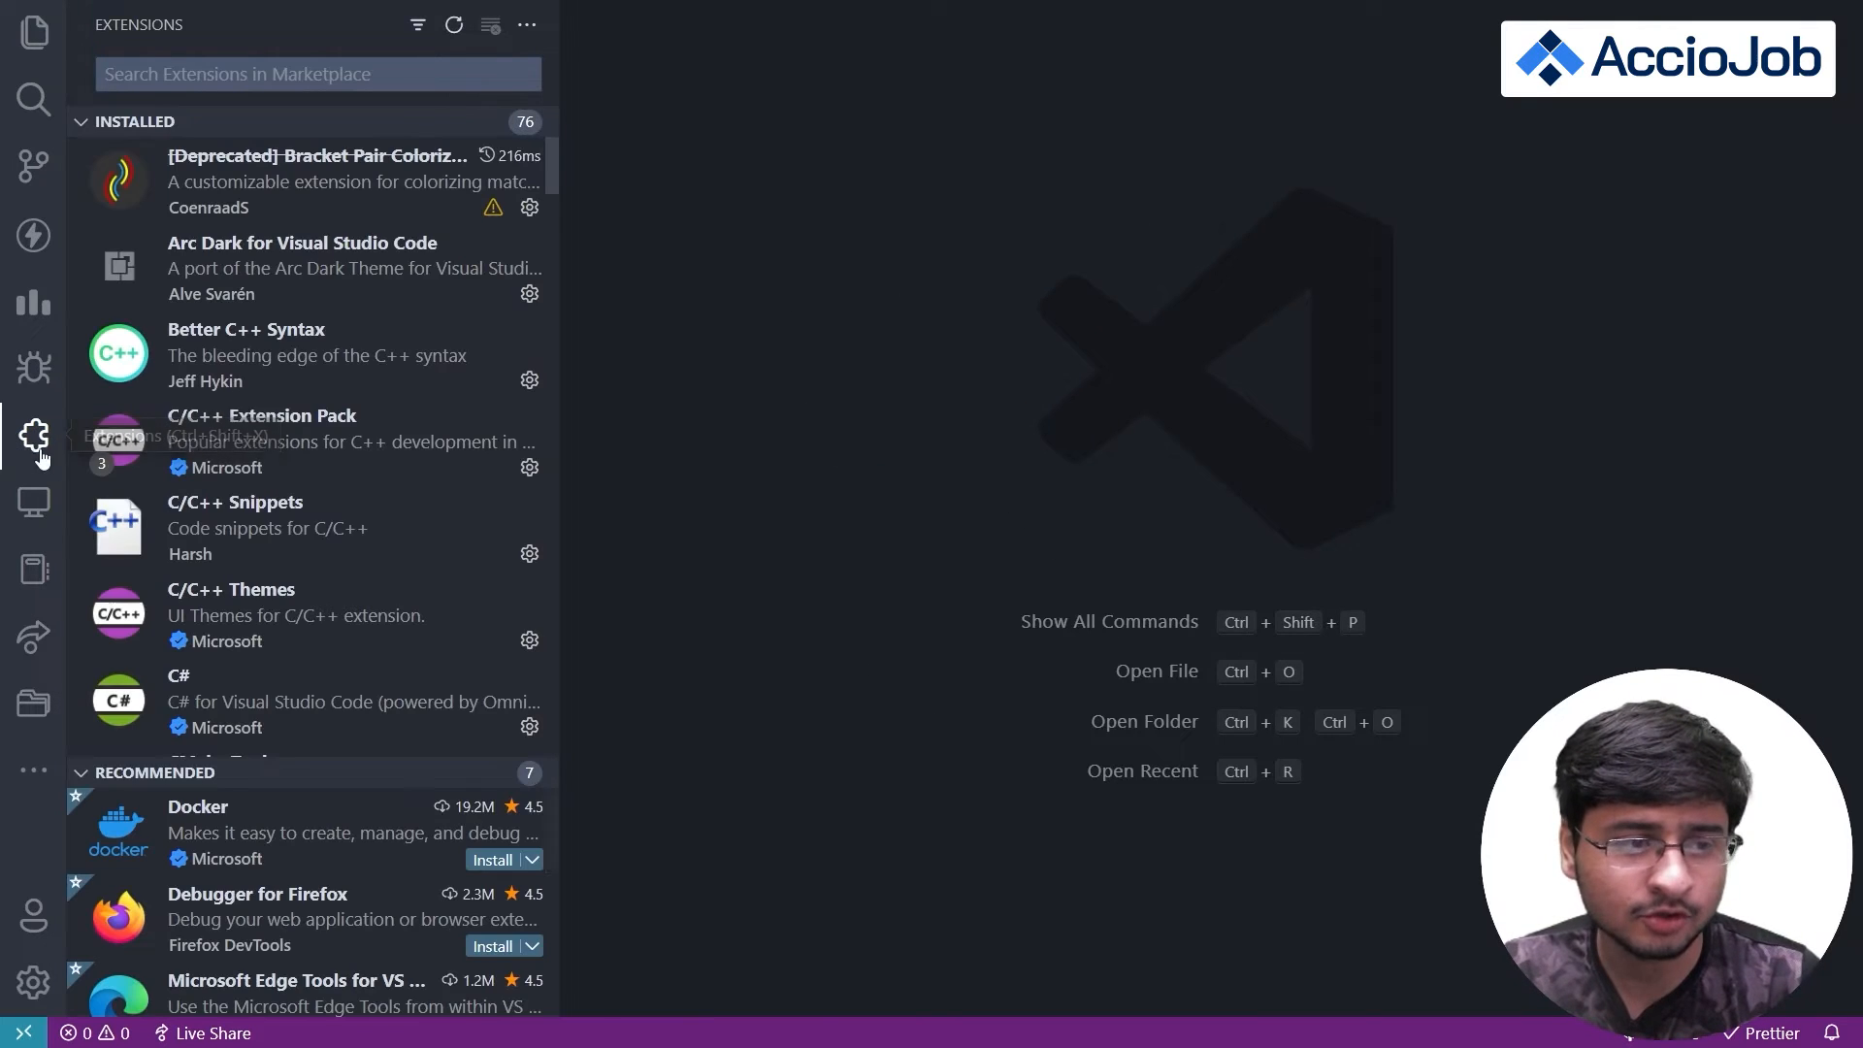
mouse_move(427, 68)
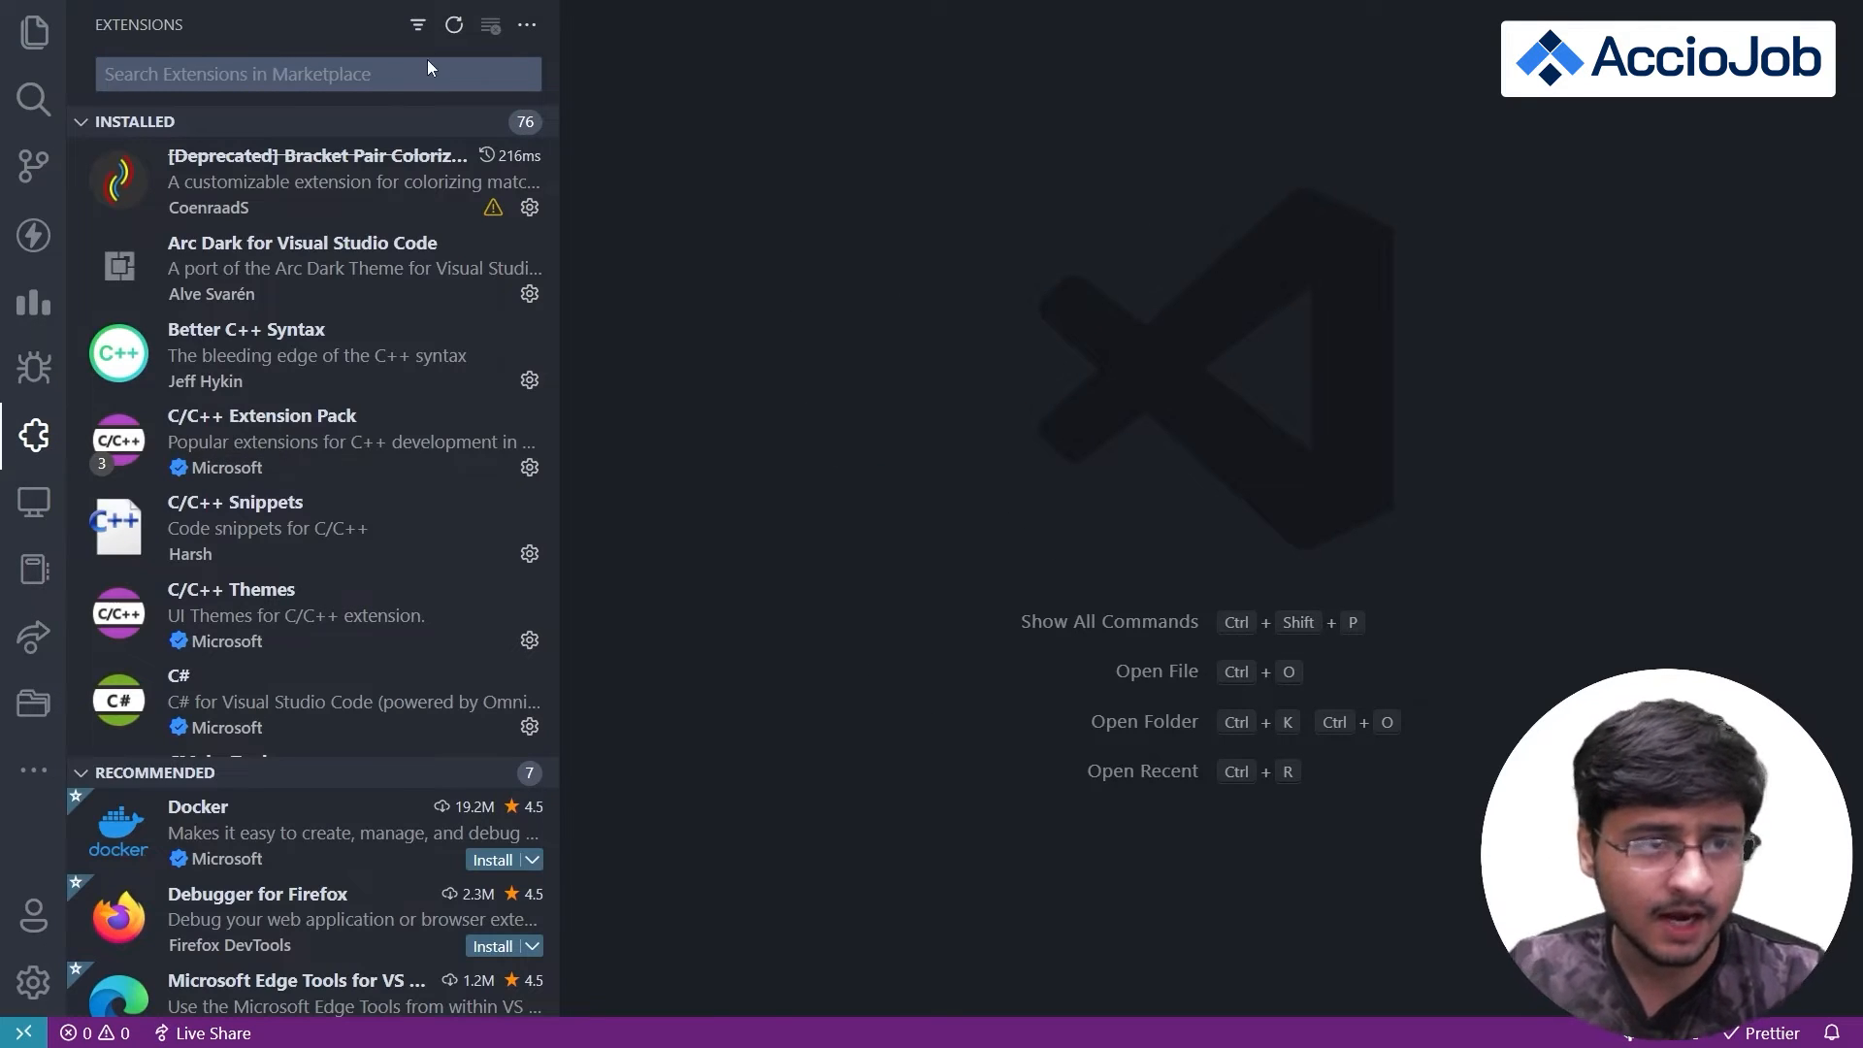
type("live preview")
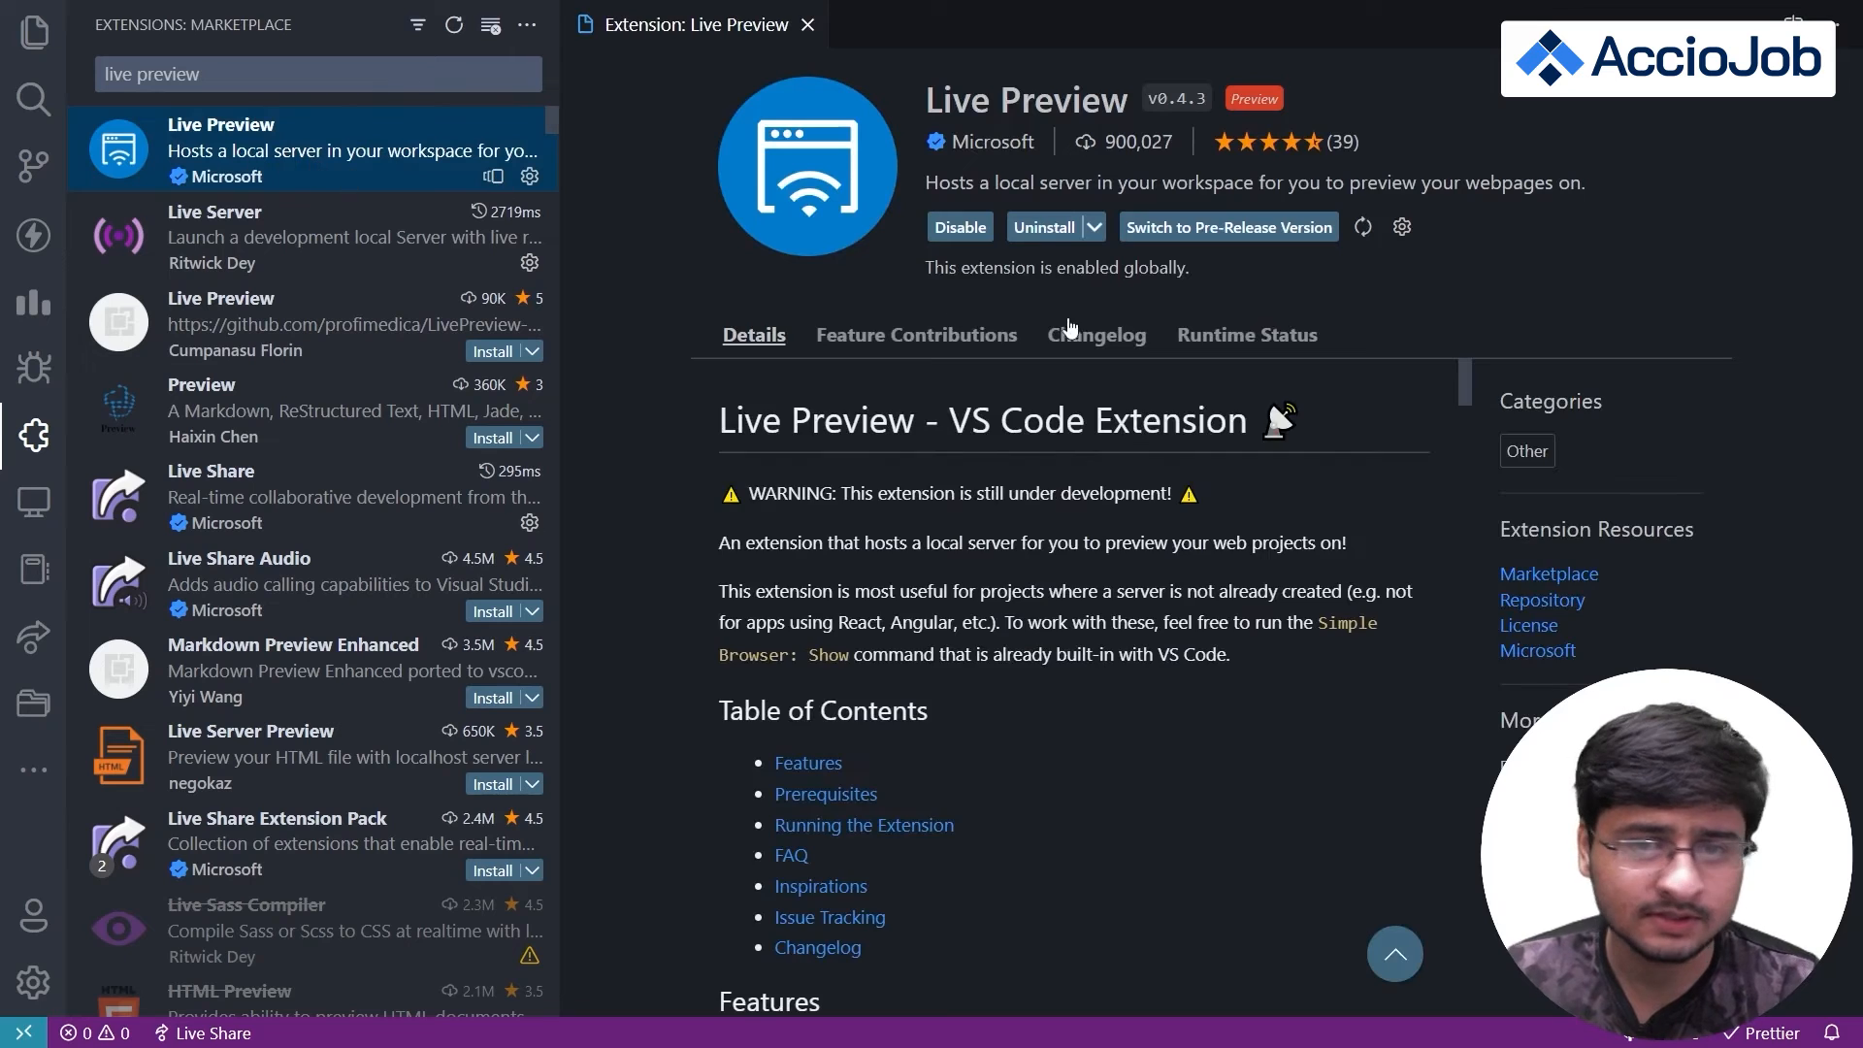
mouse_move(930, 255)
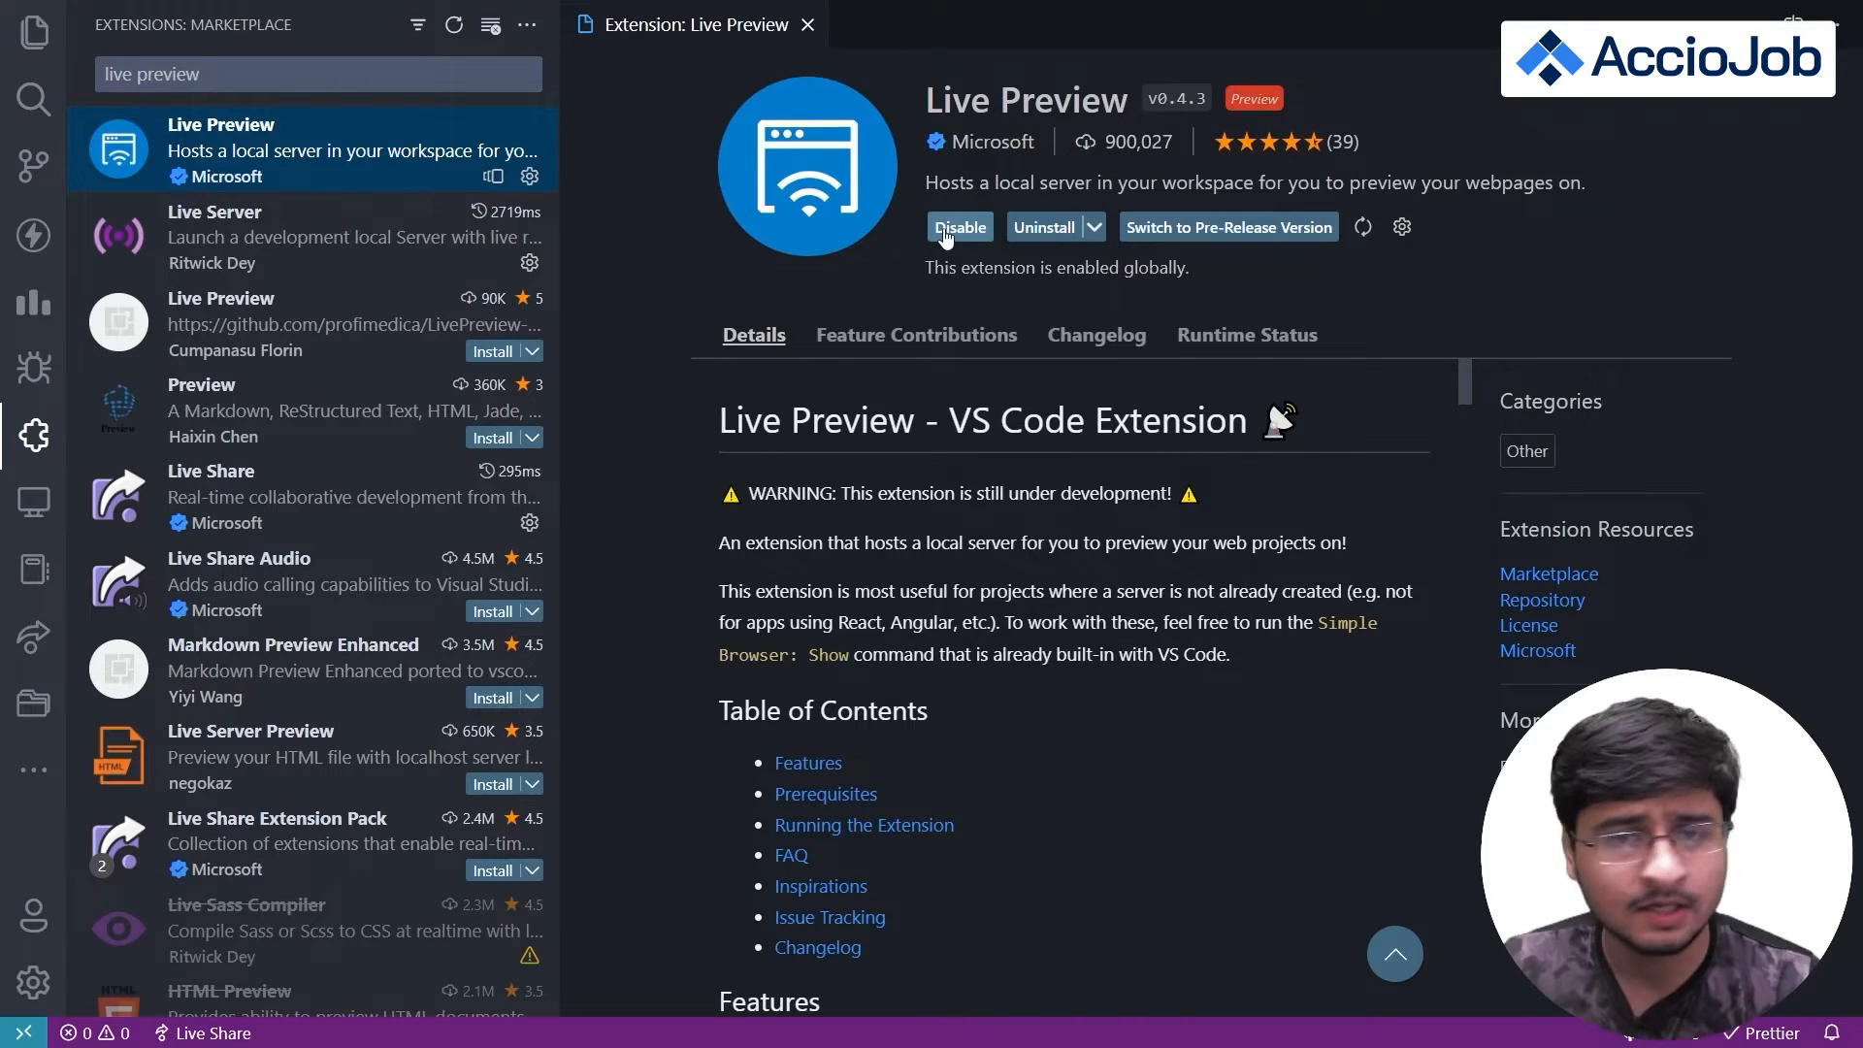
mouse_move(1046, 227)
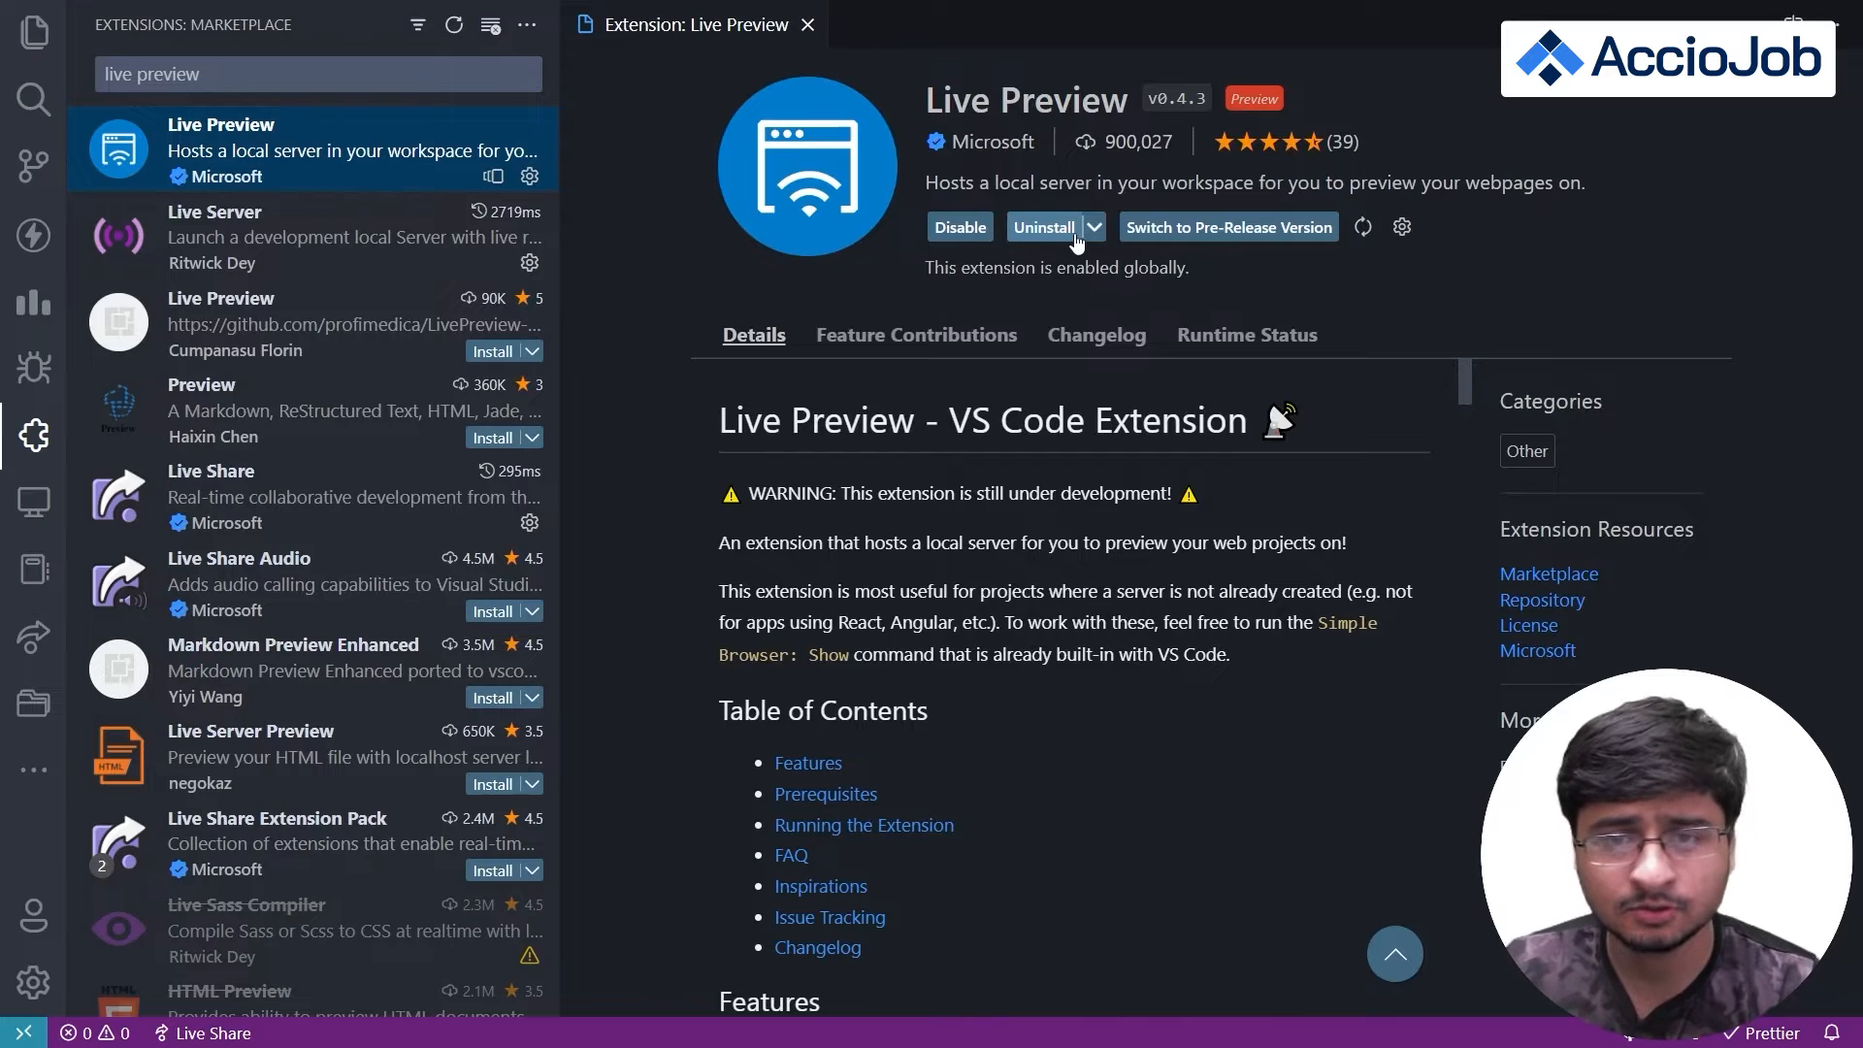
mouse_move(1054, 254)
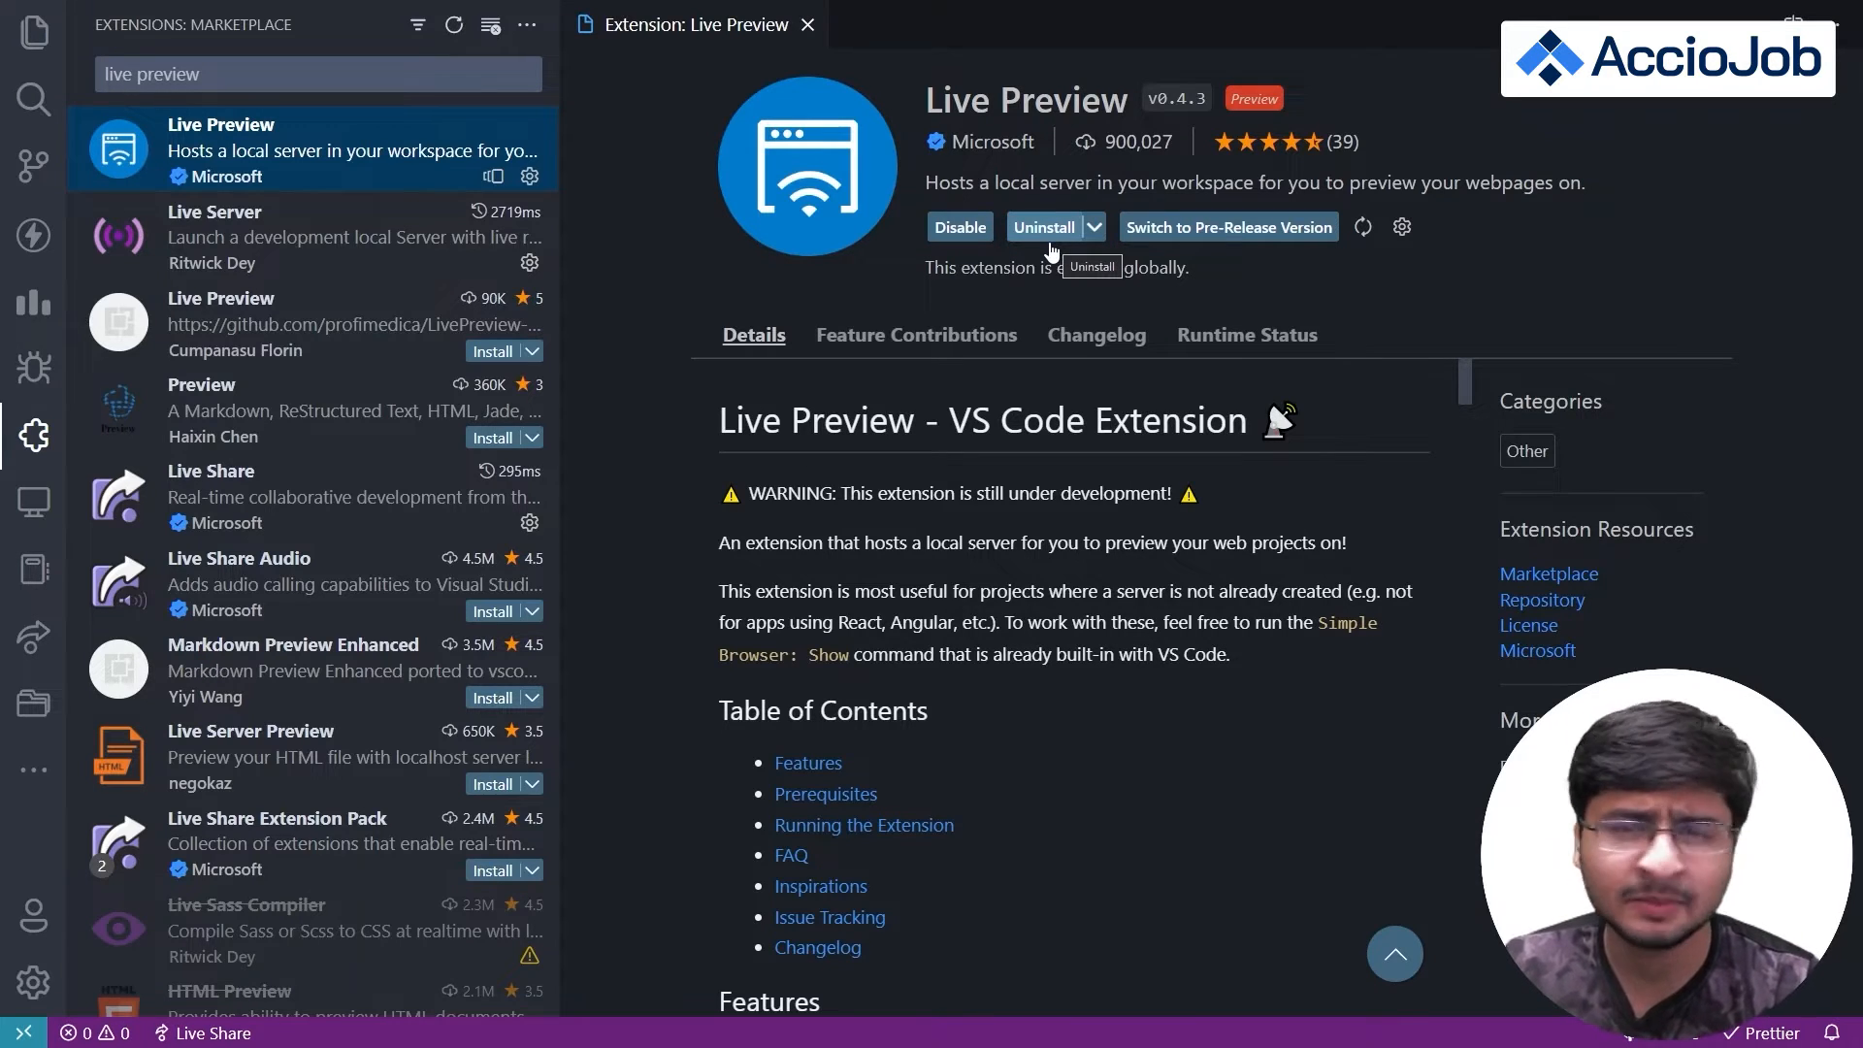
mouse_move(1197, 212)
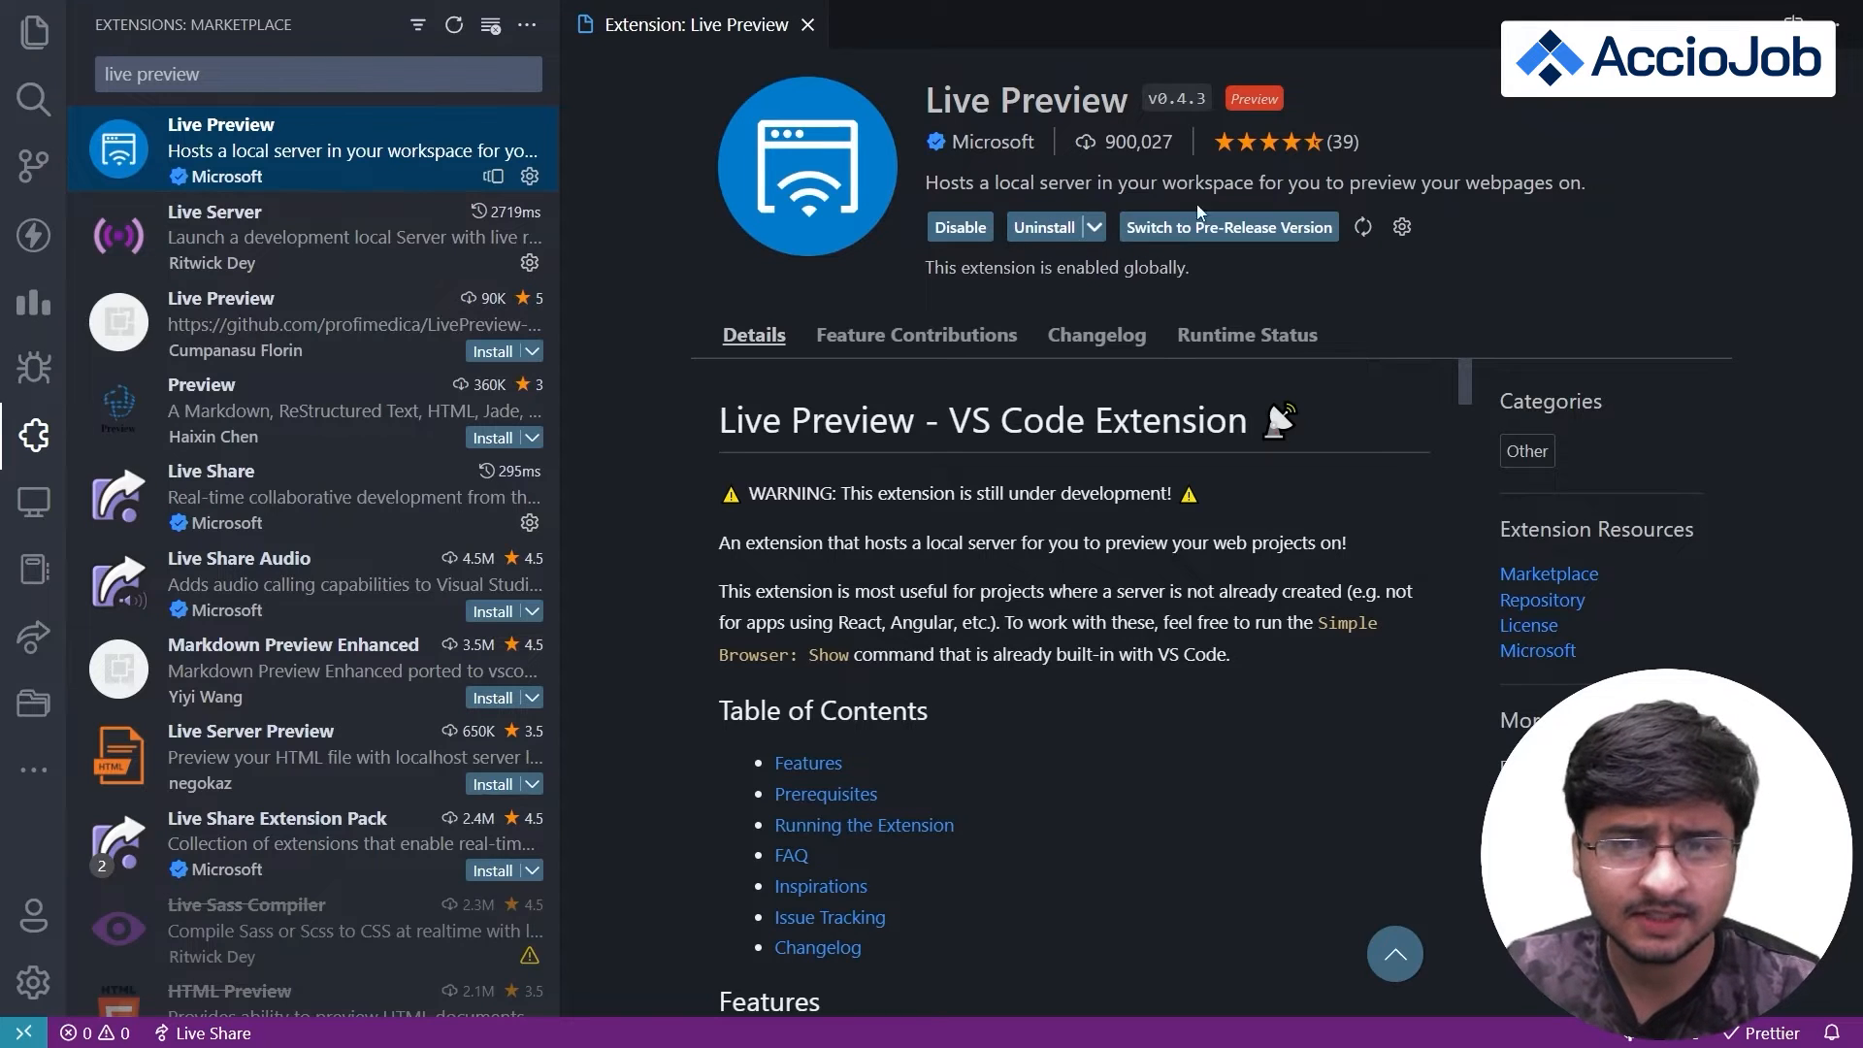
left_click(33, 32)
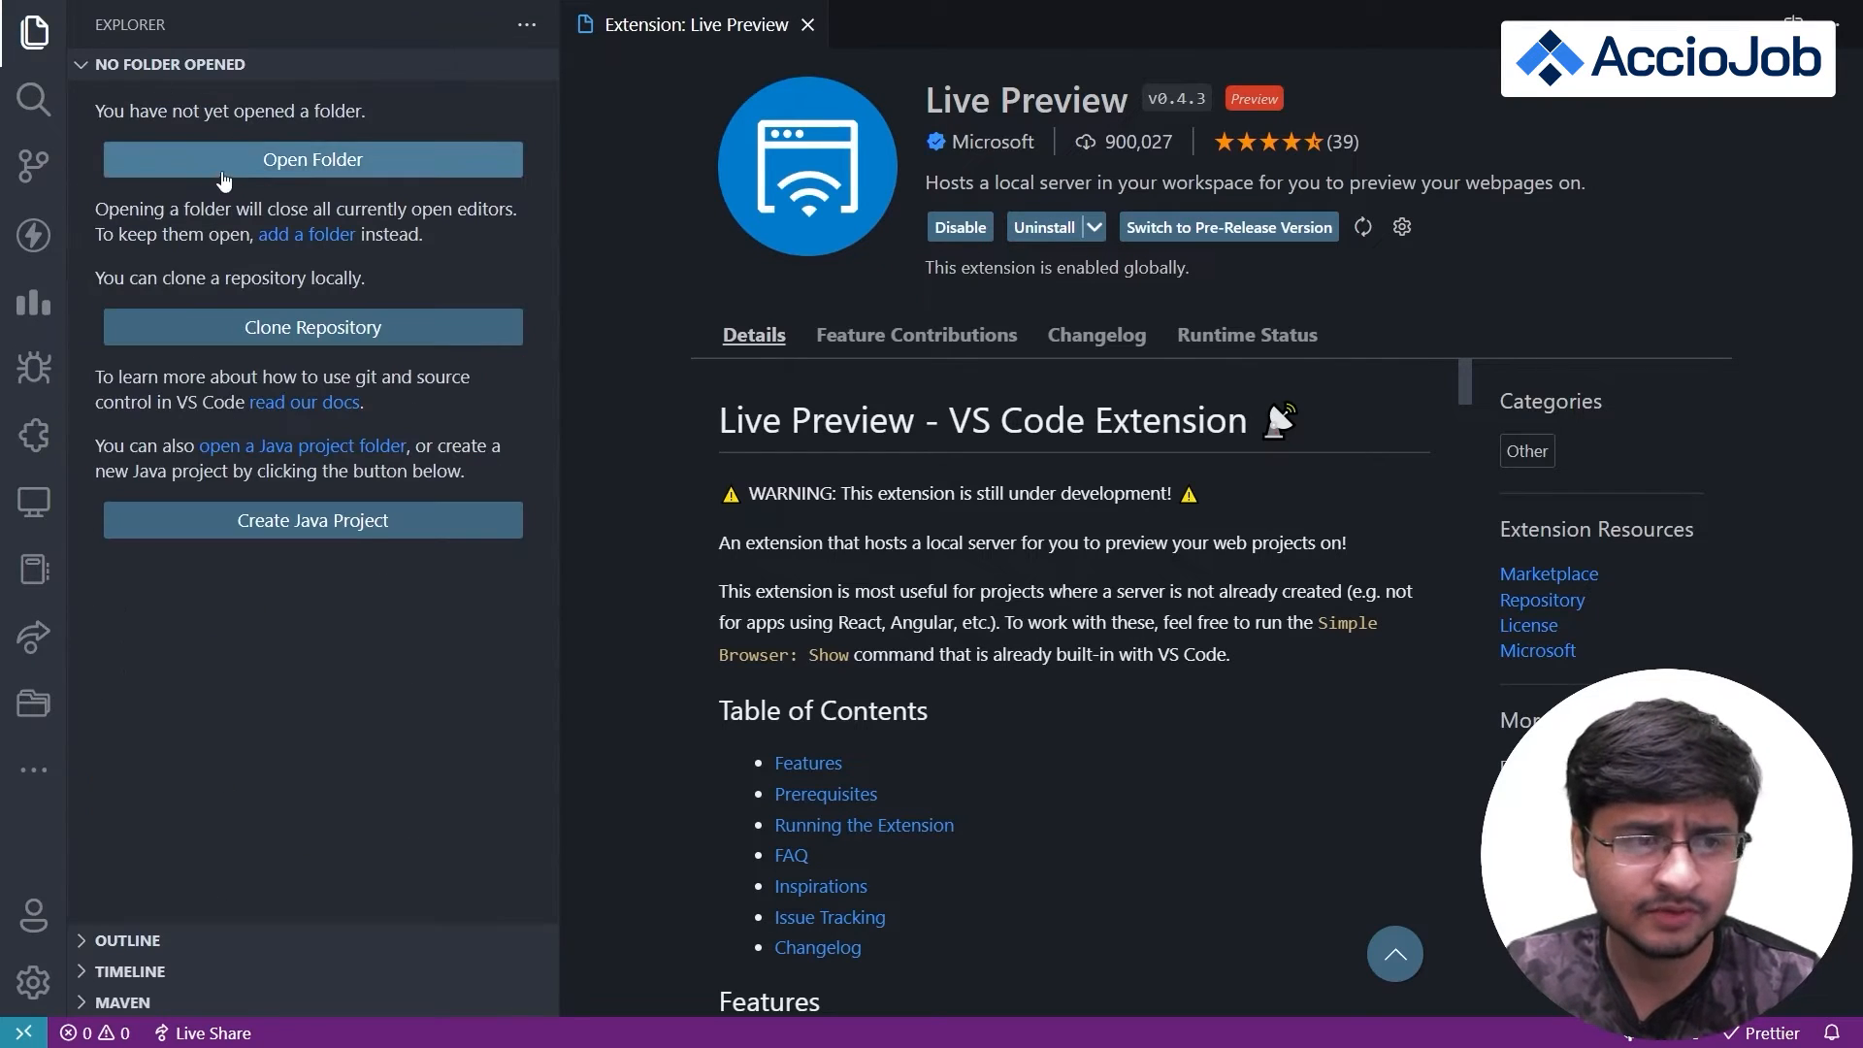
- Close the Live Preview details tab and start choosing a folder to open
left_click(808, 23)
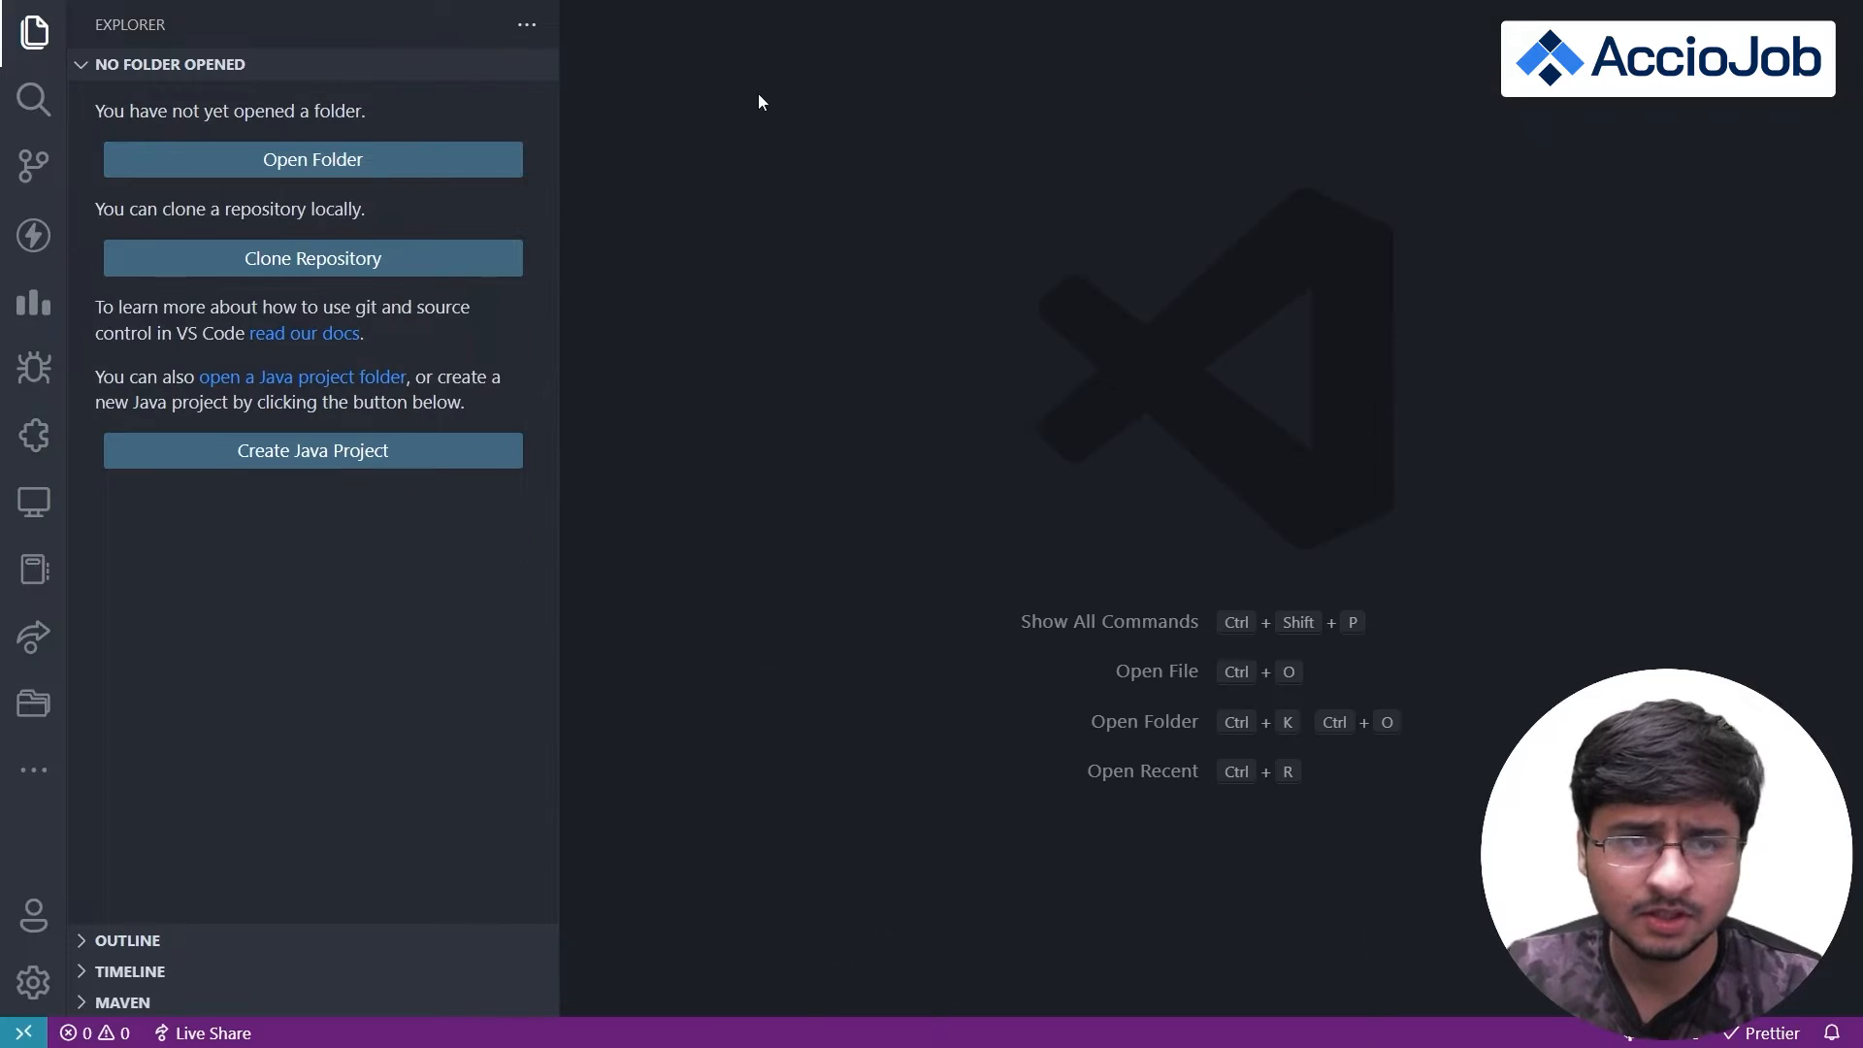
mouse_move(666, 133)
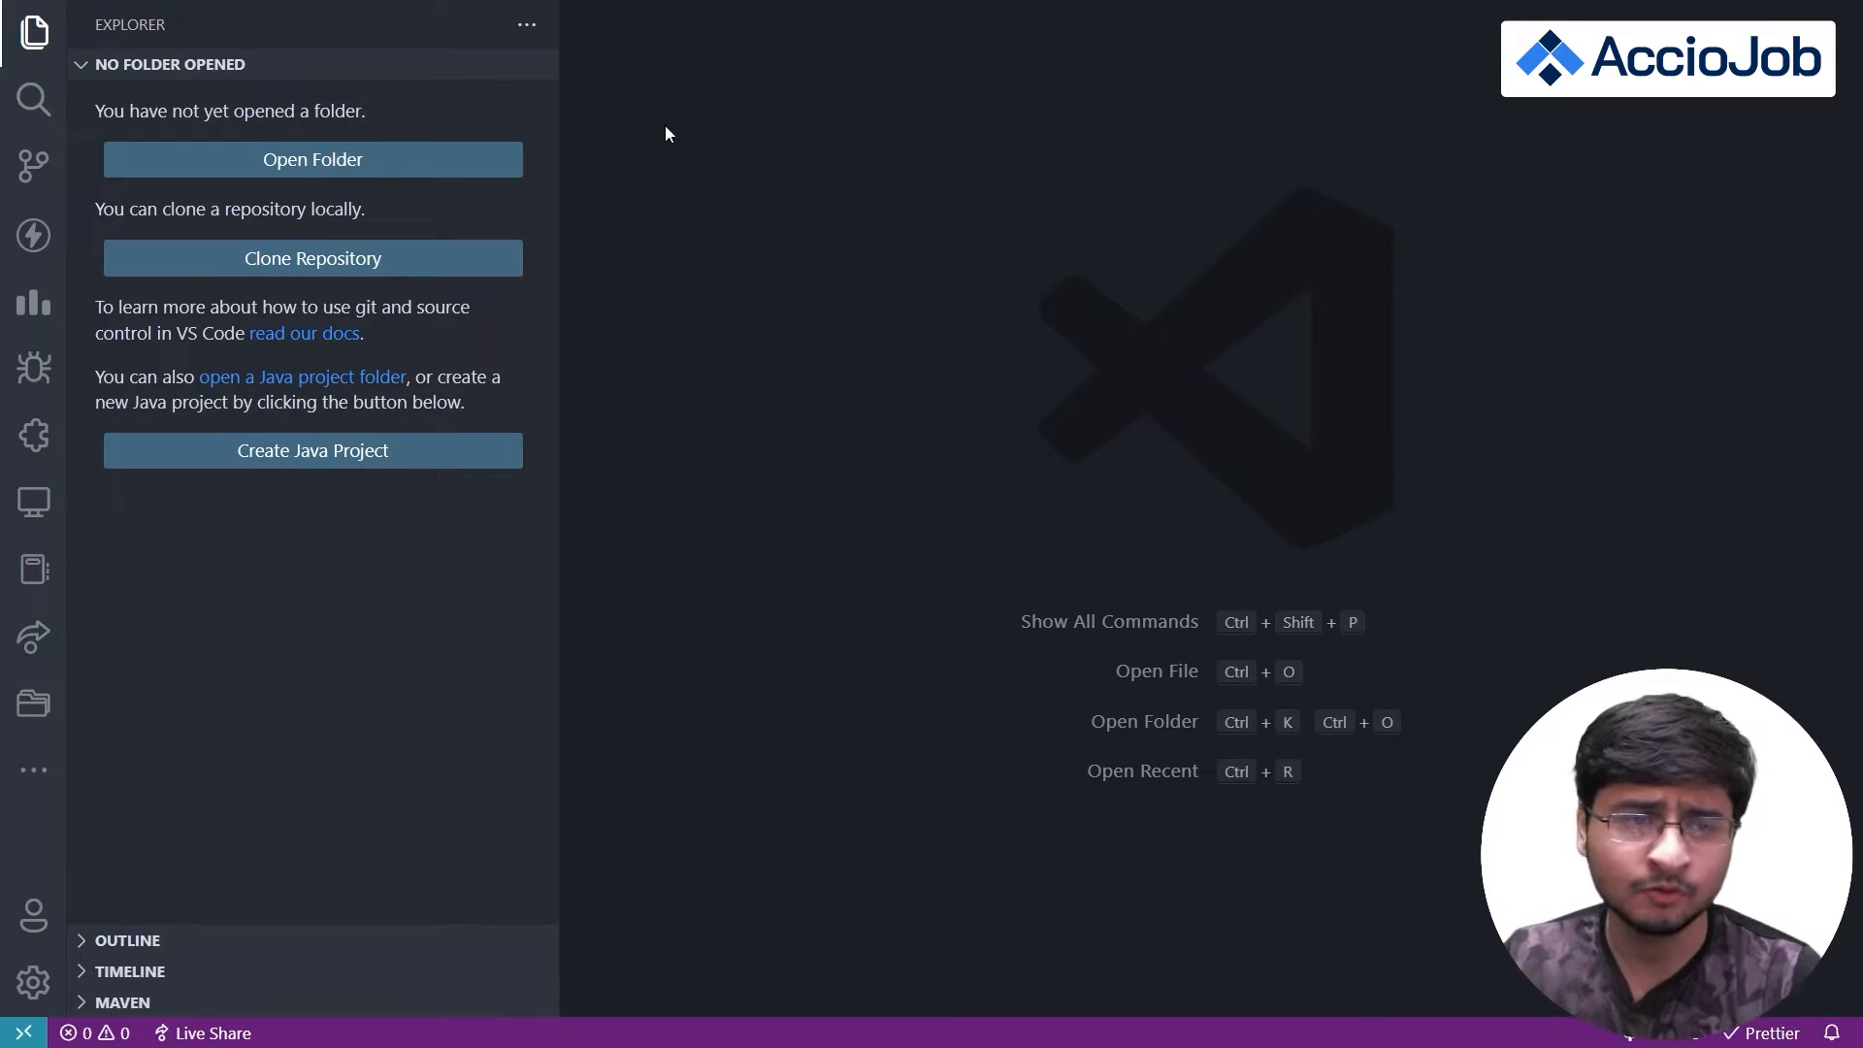
mouse_move(437, 166)
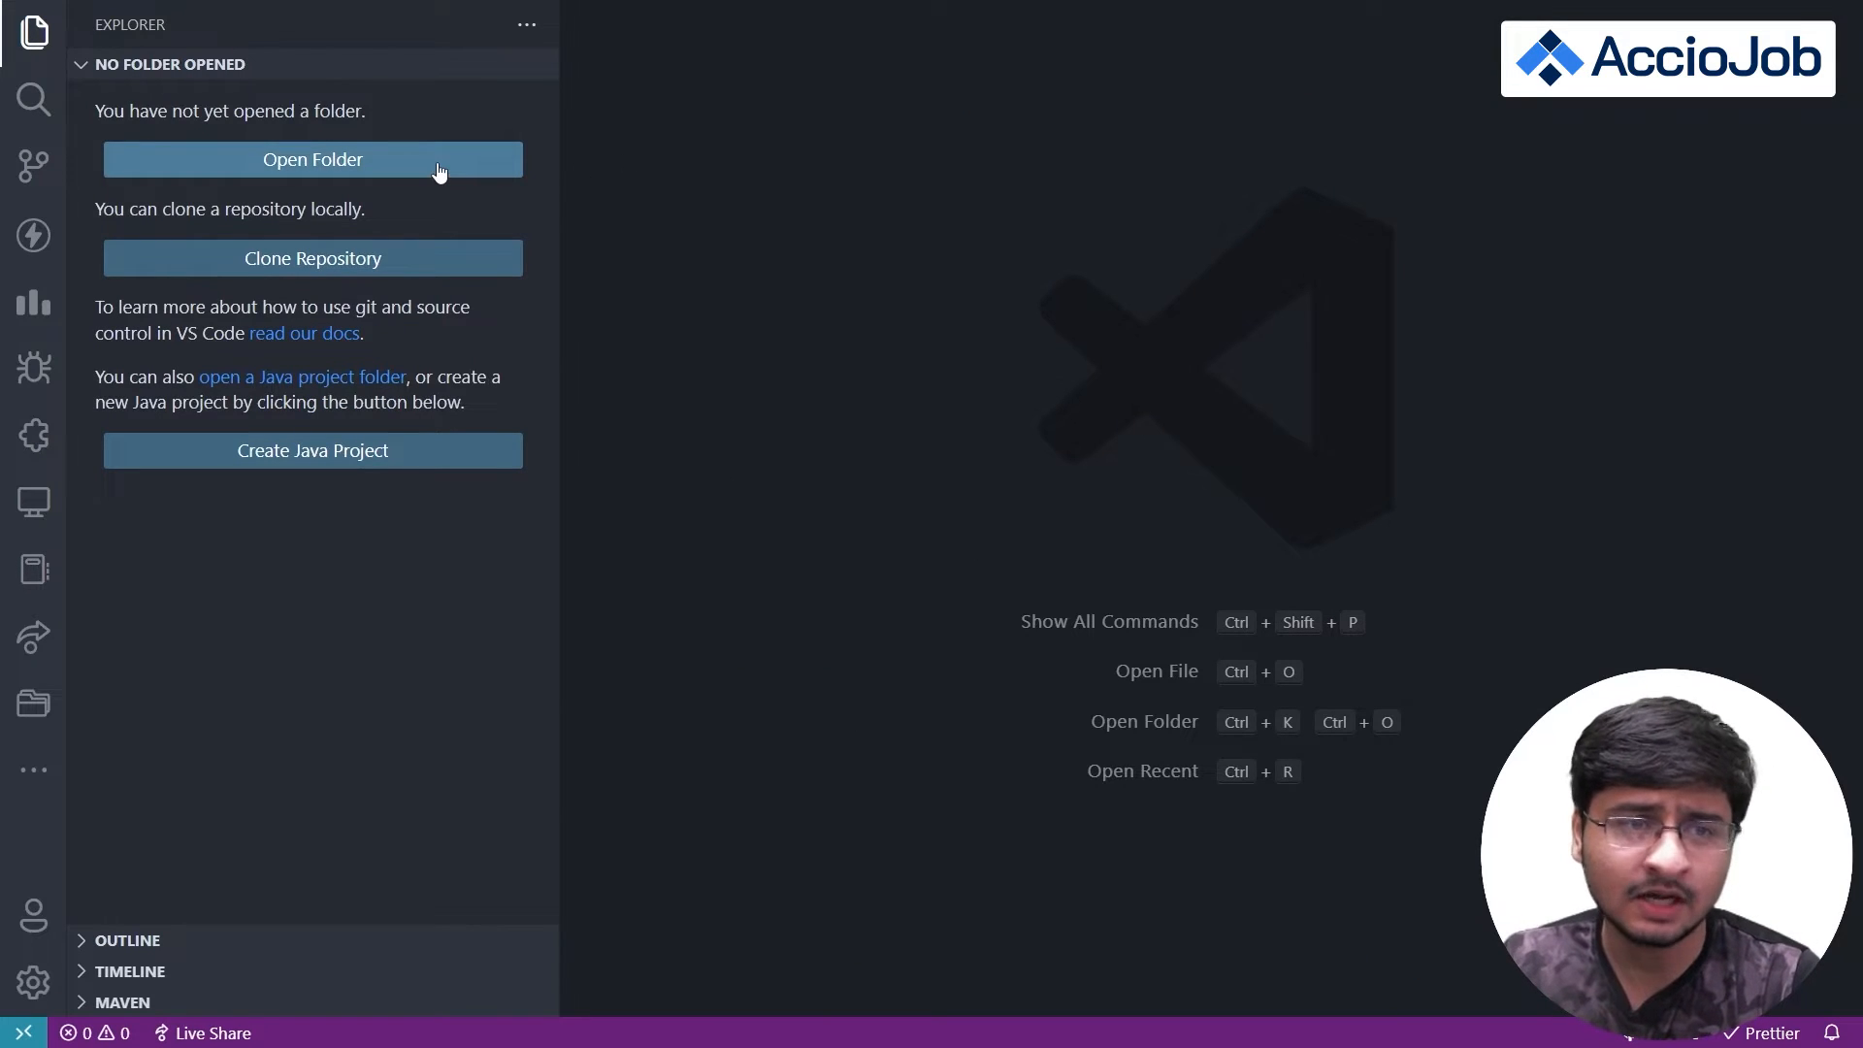
mouse_move(462, 160)
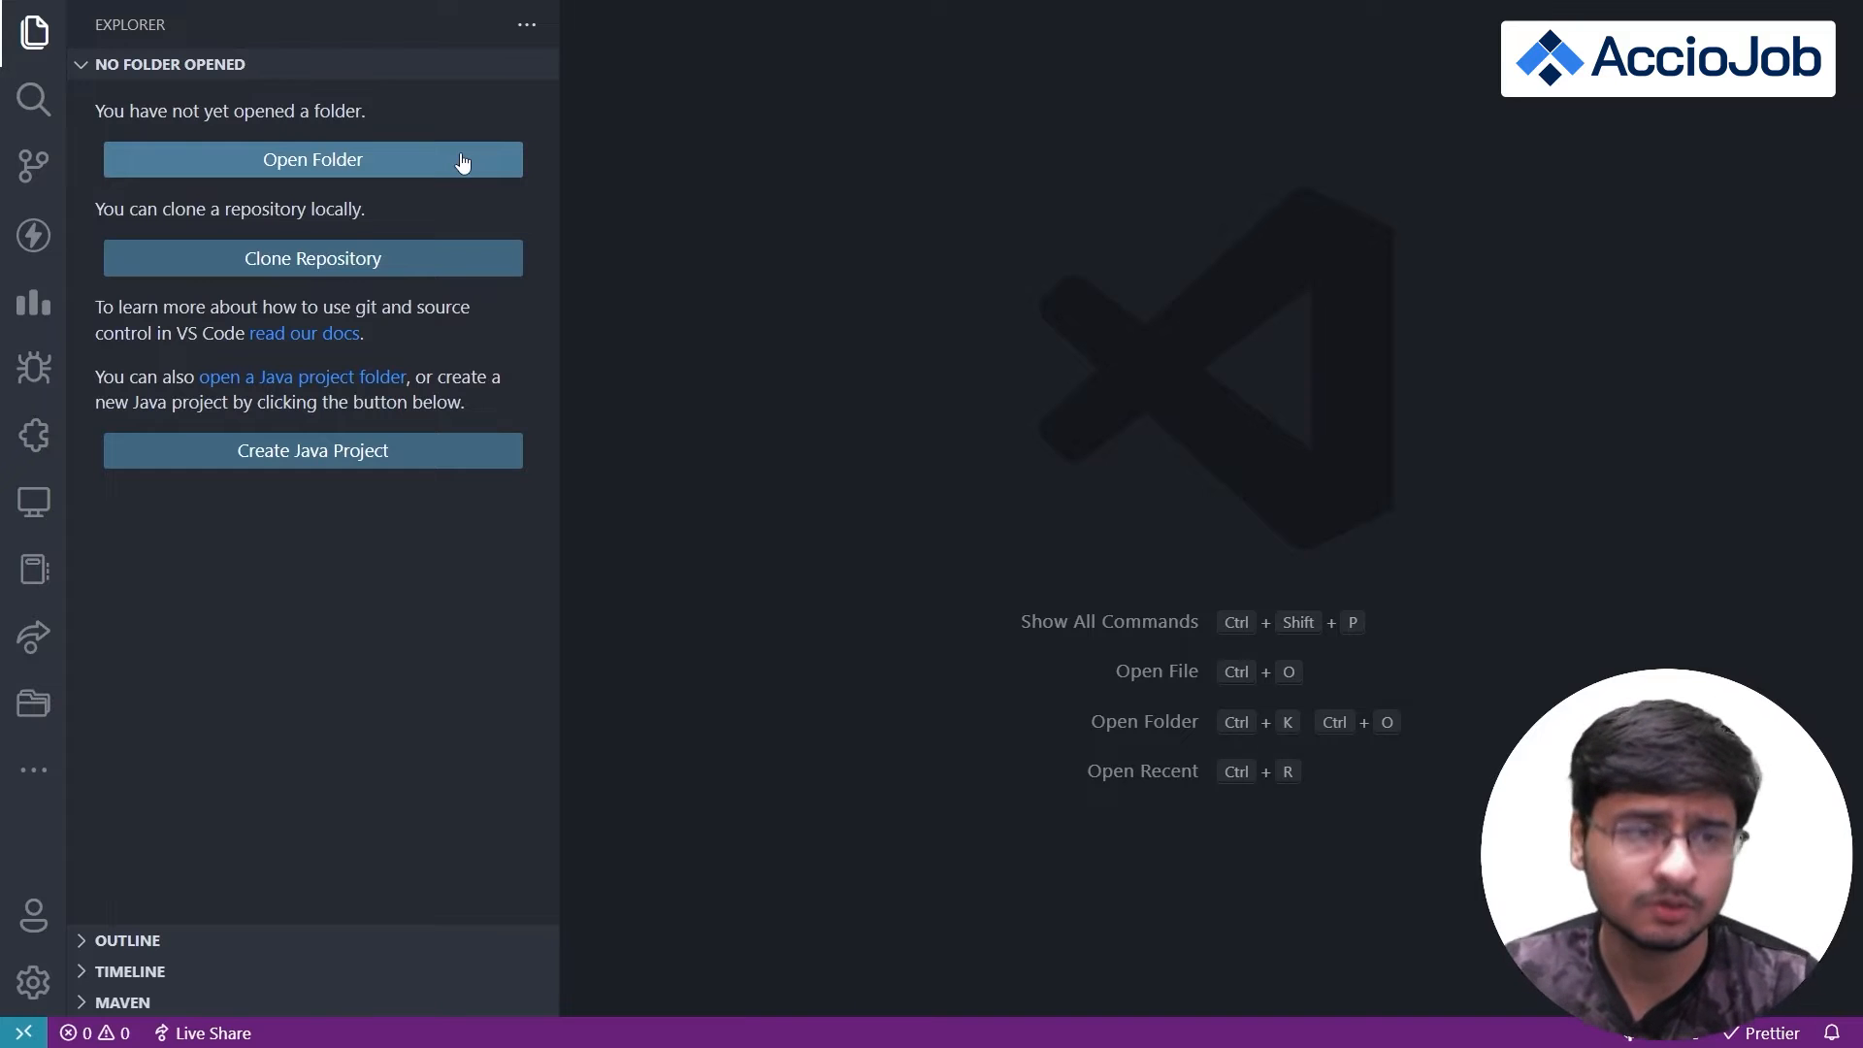
left_click(313, 160)
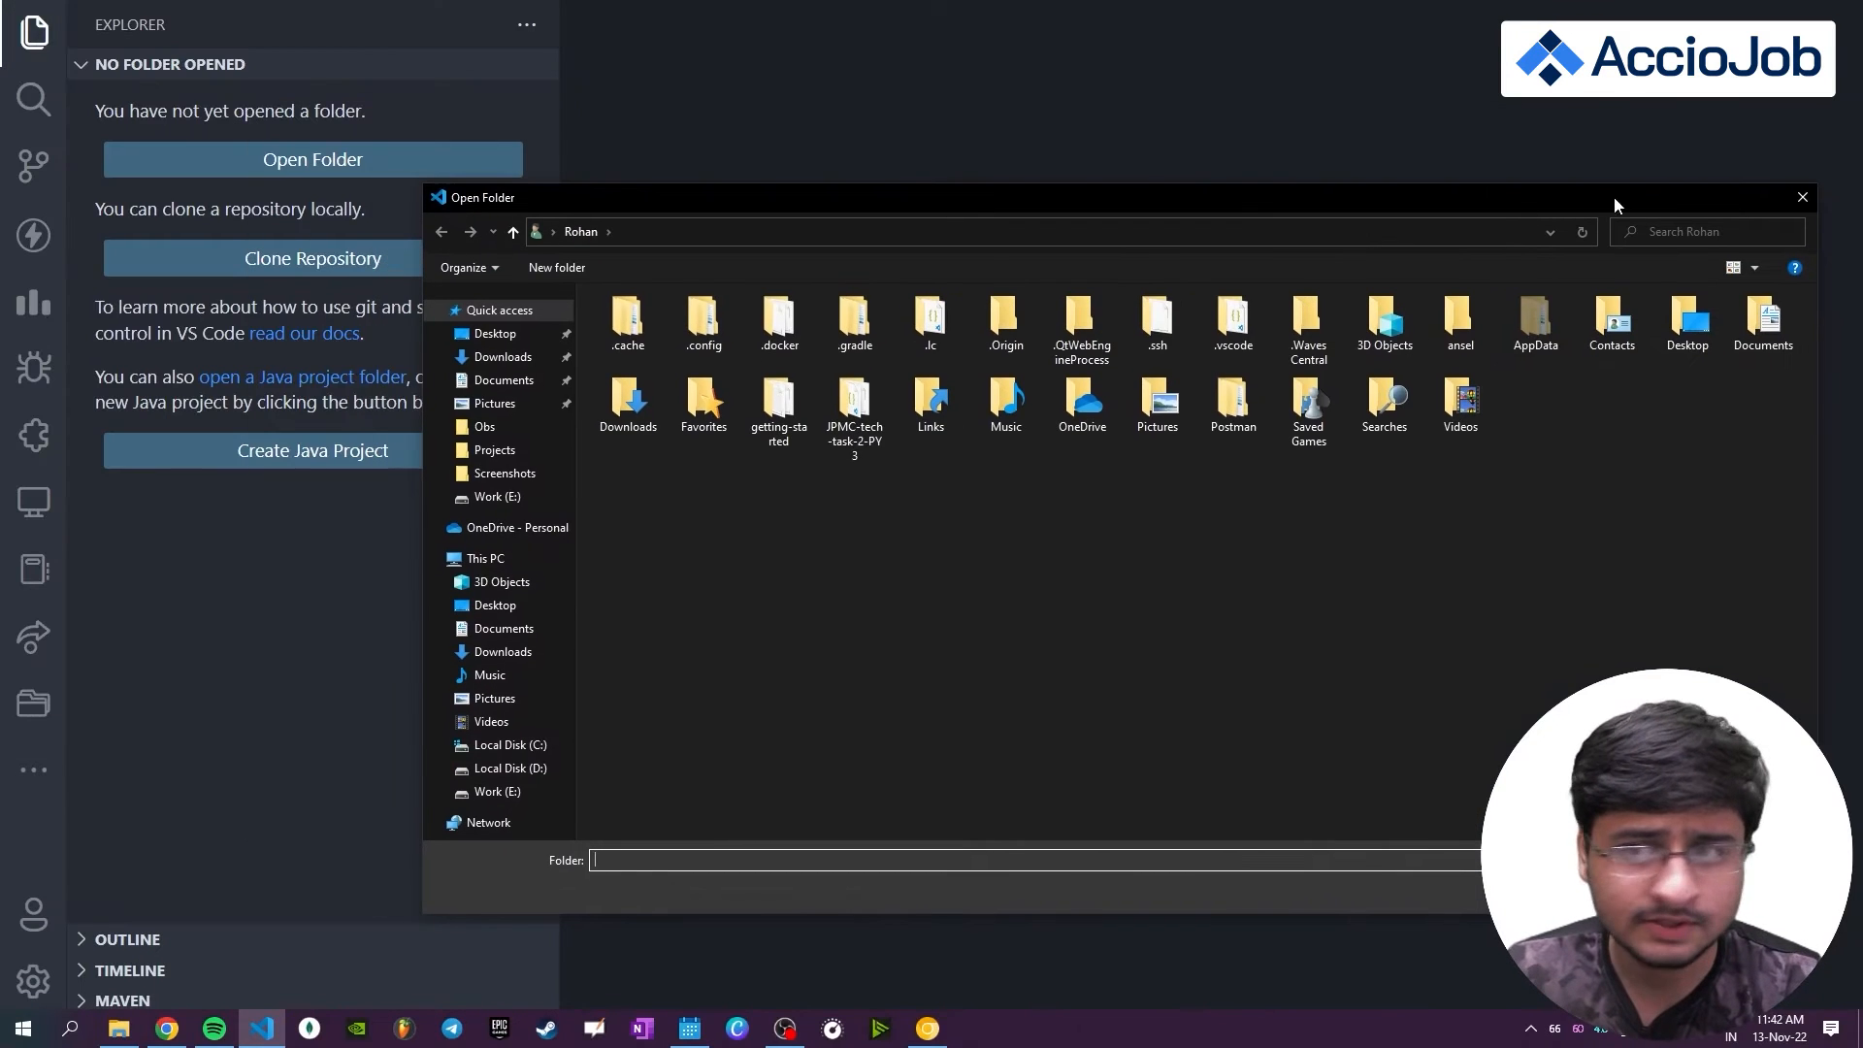
- Create a new Acciojob-HTML-CSS folder on the Work (E:) drive and open it
left_click(1800, 196)
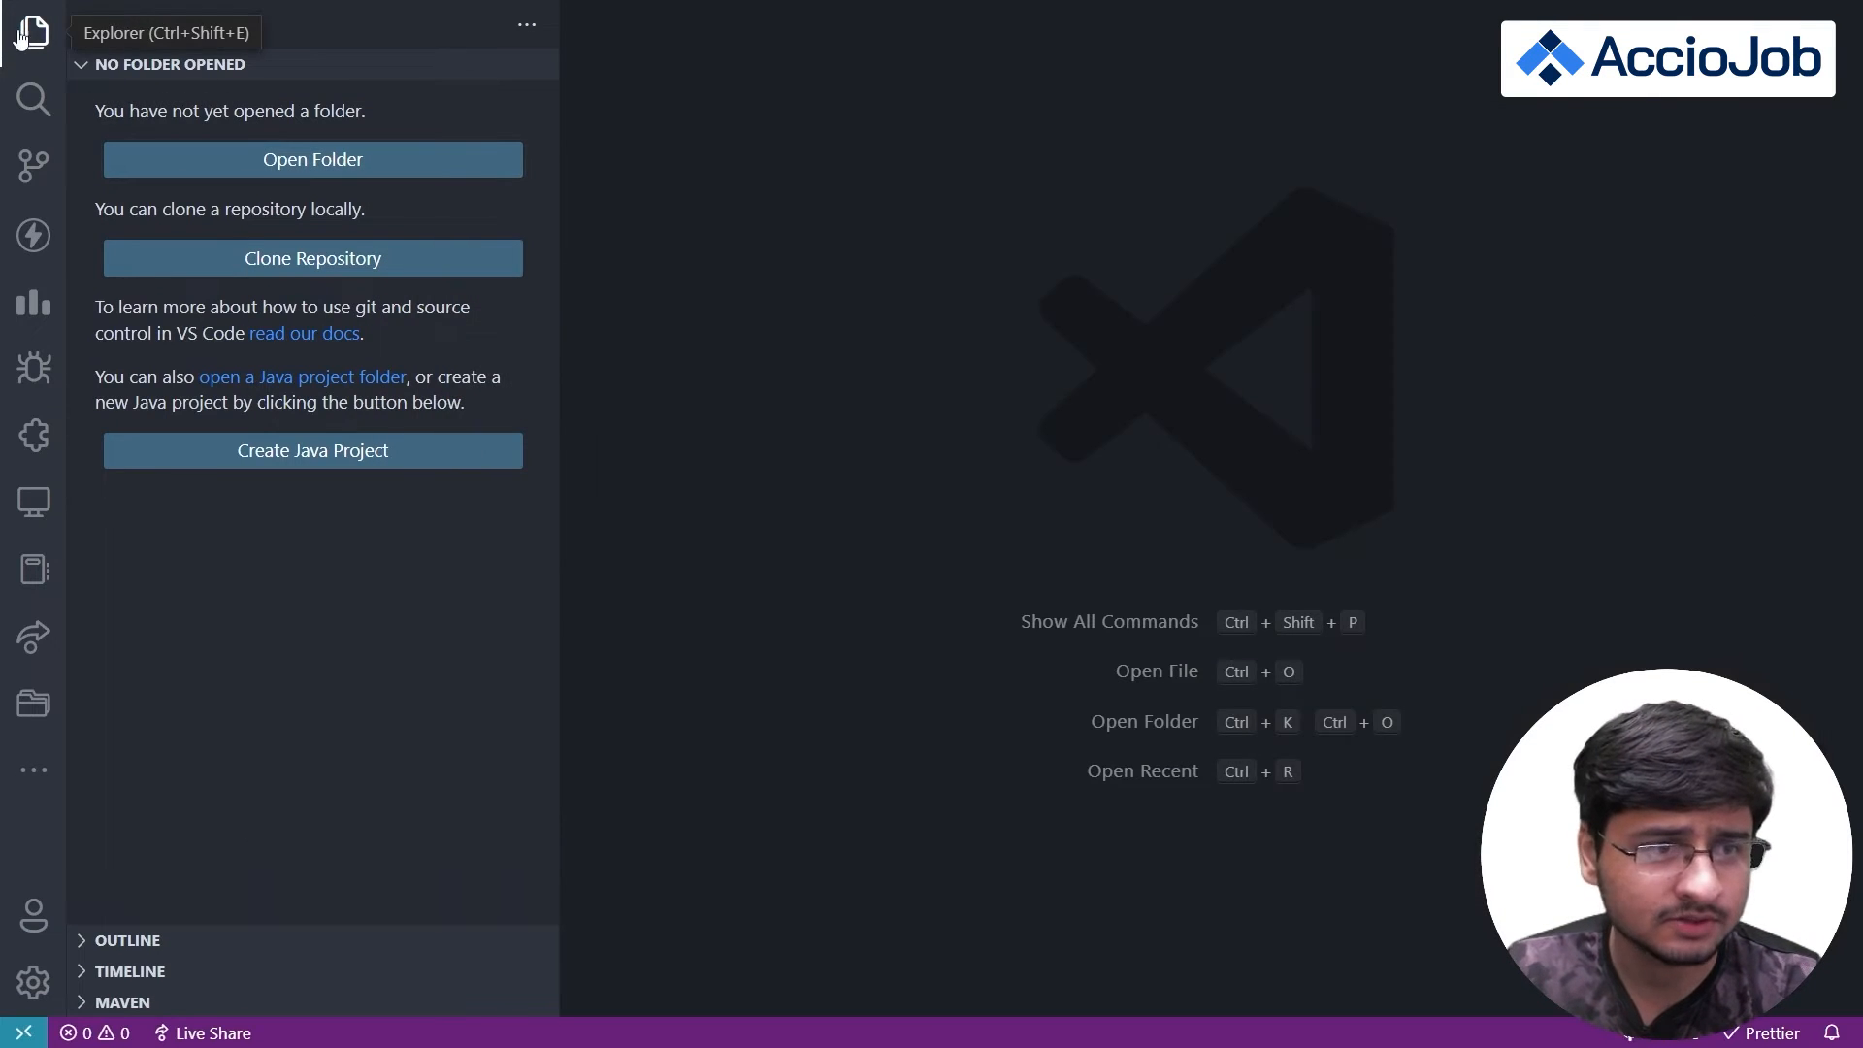
left_click(313, 159)
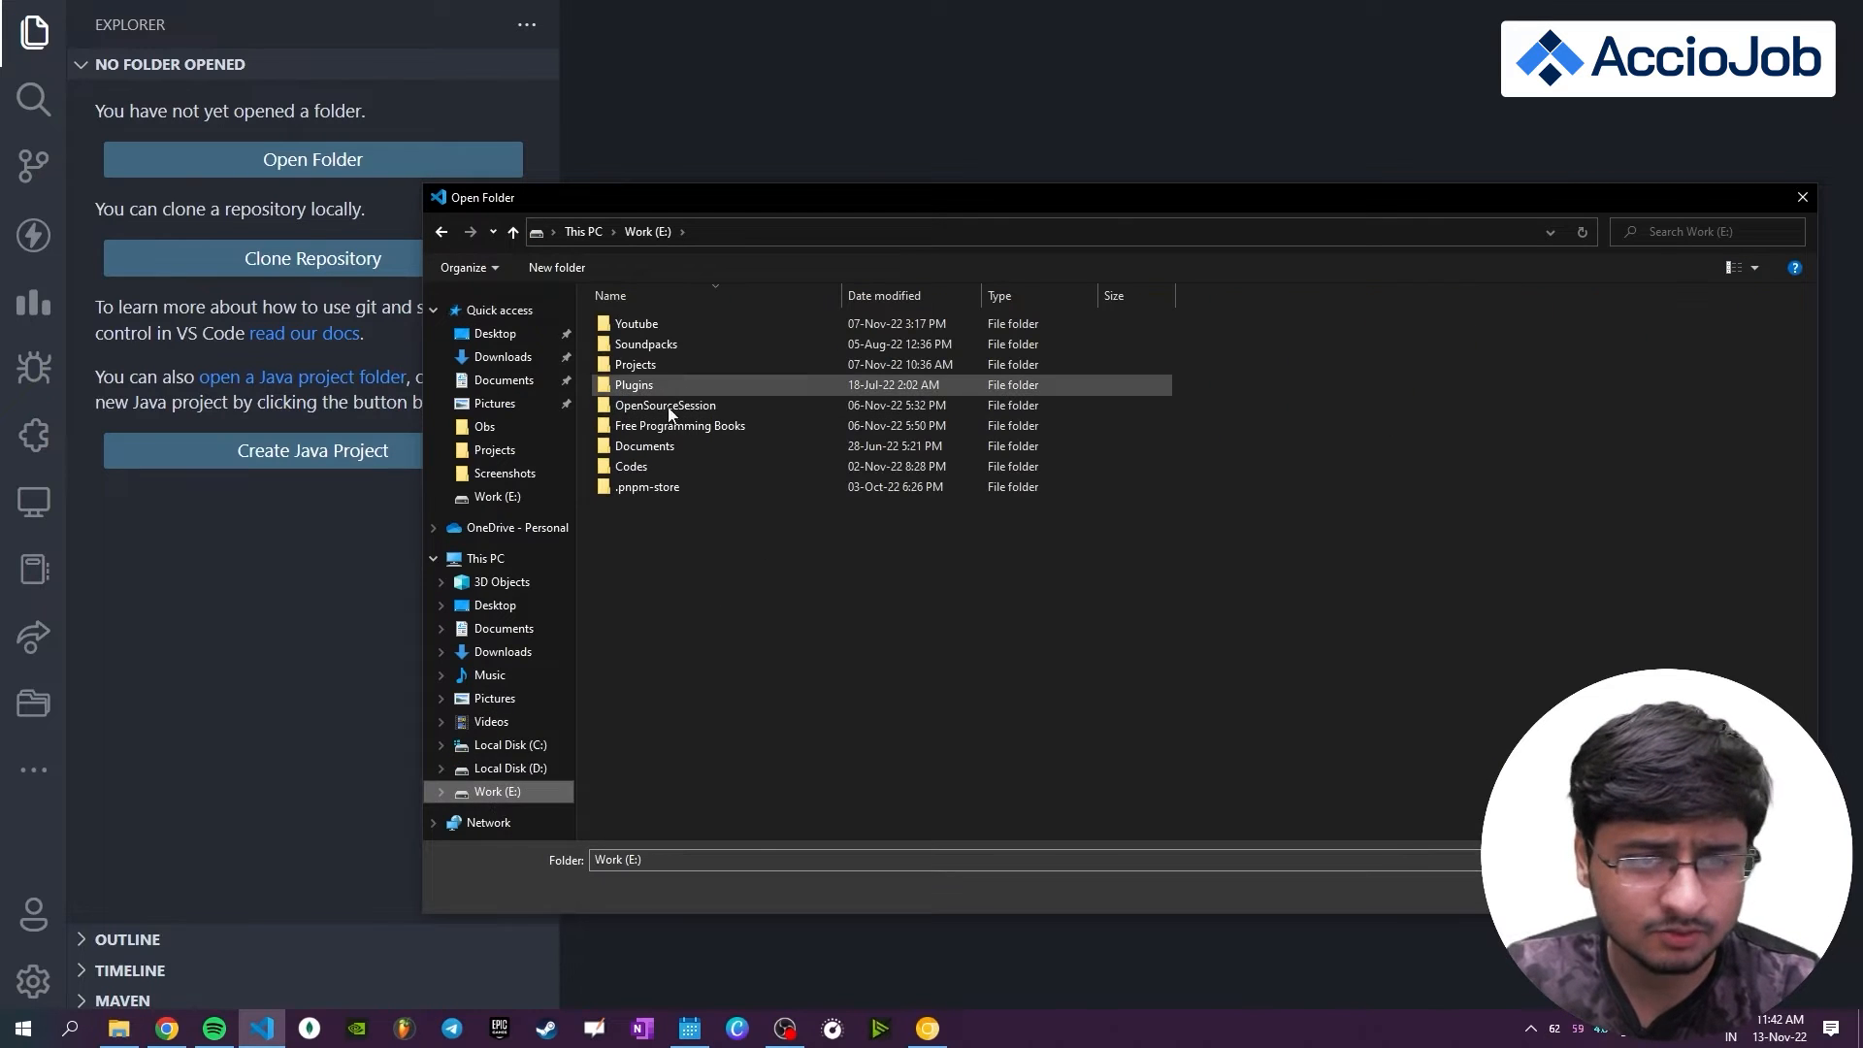
left_click(664, 406)
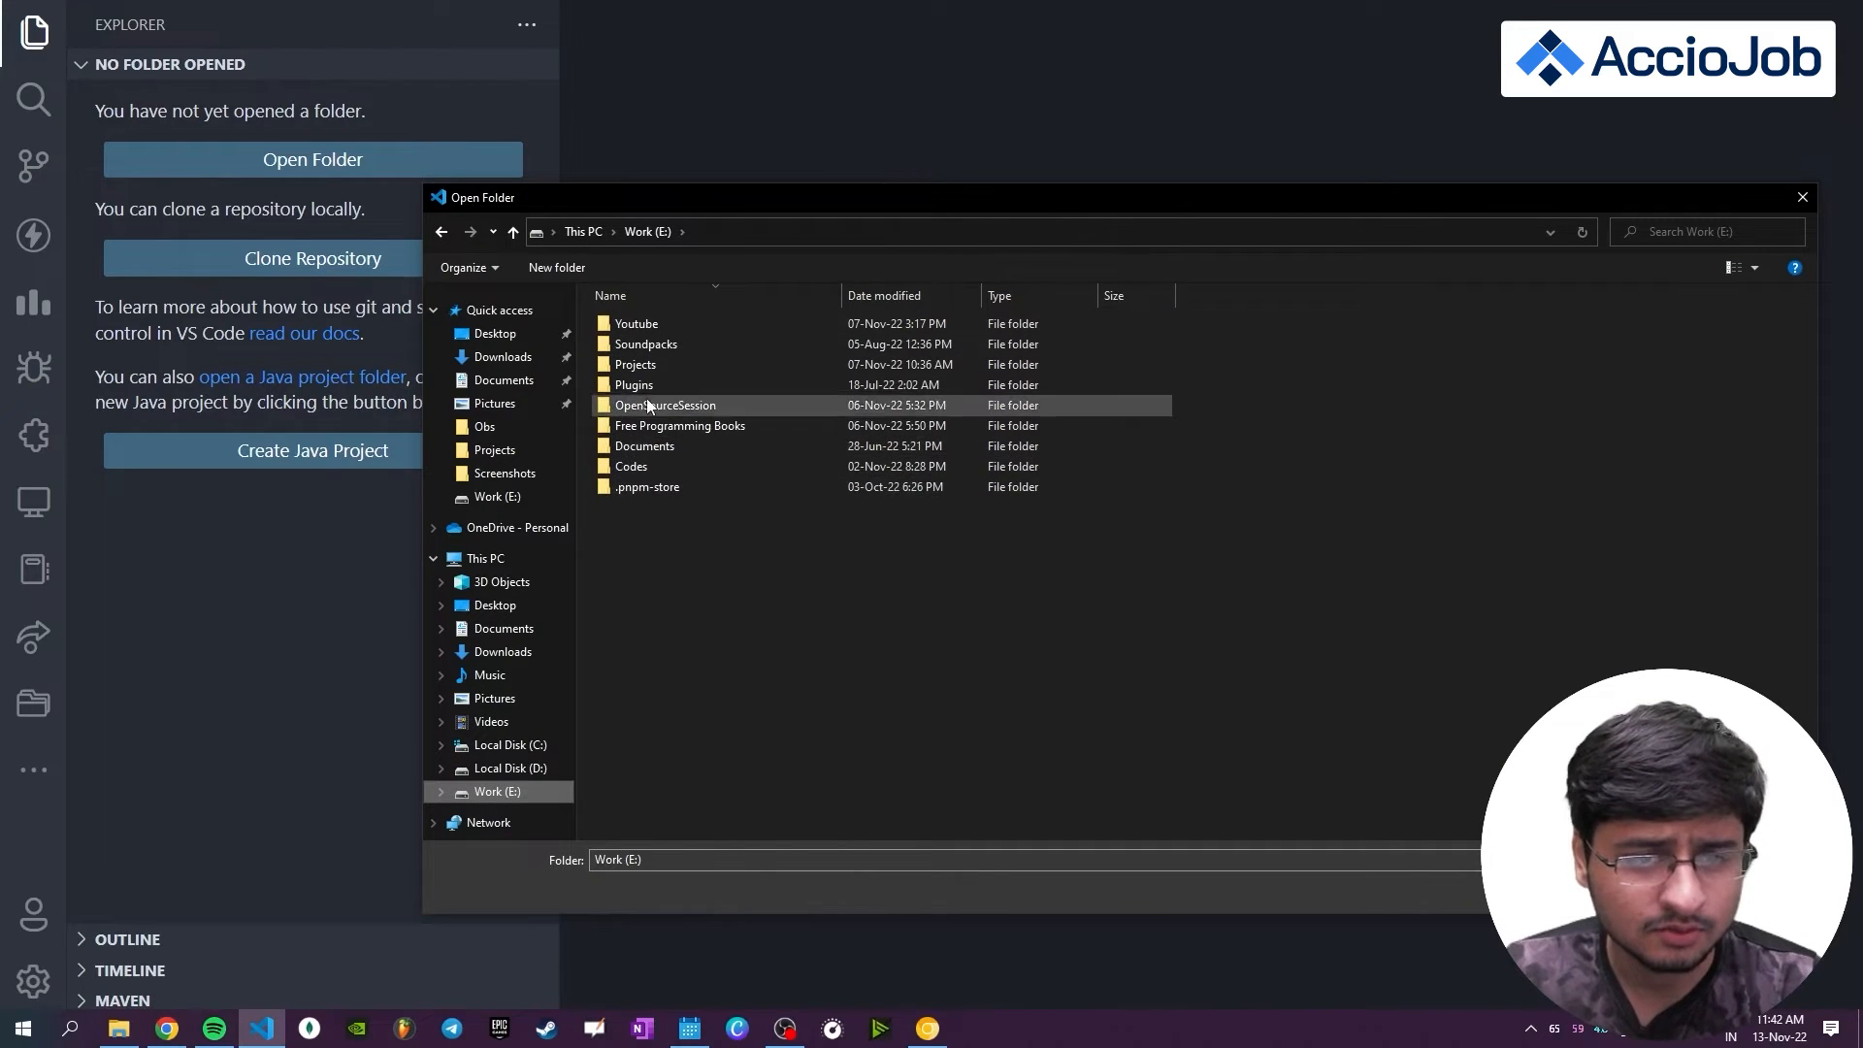
right_click(766, 559)
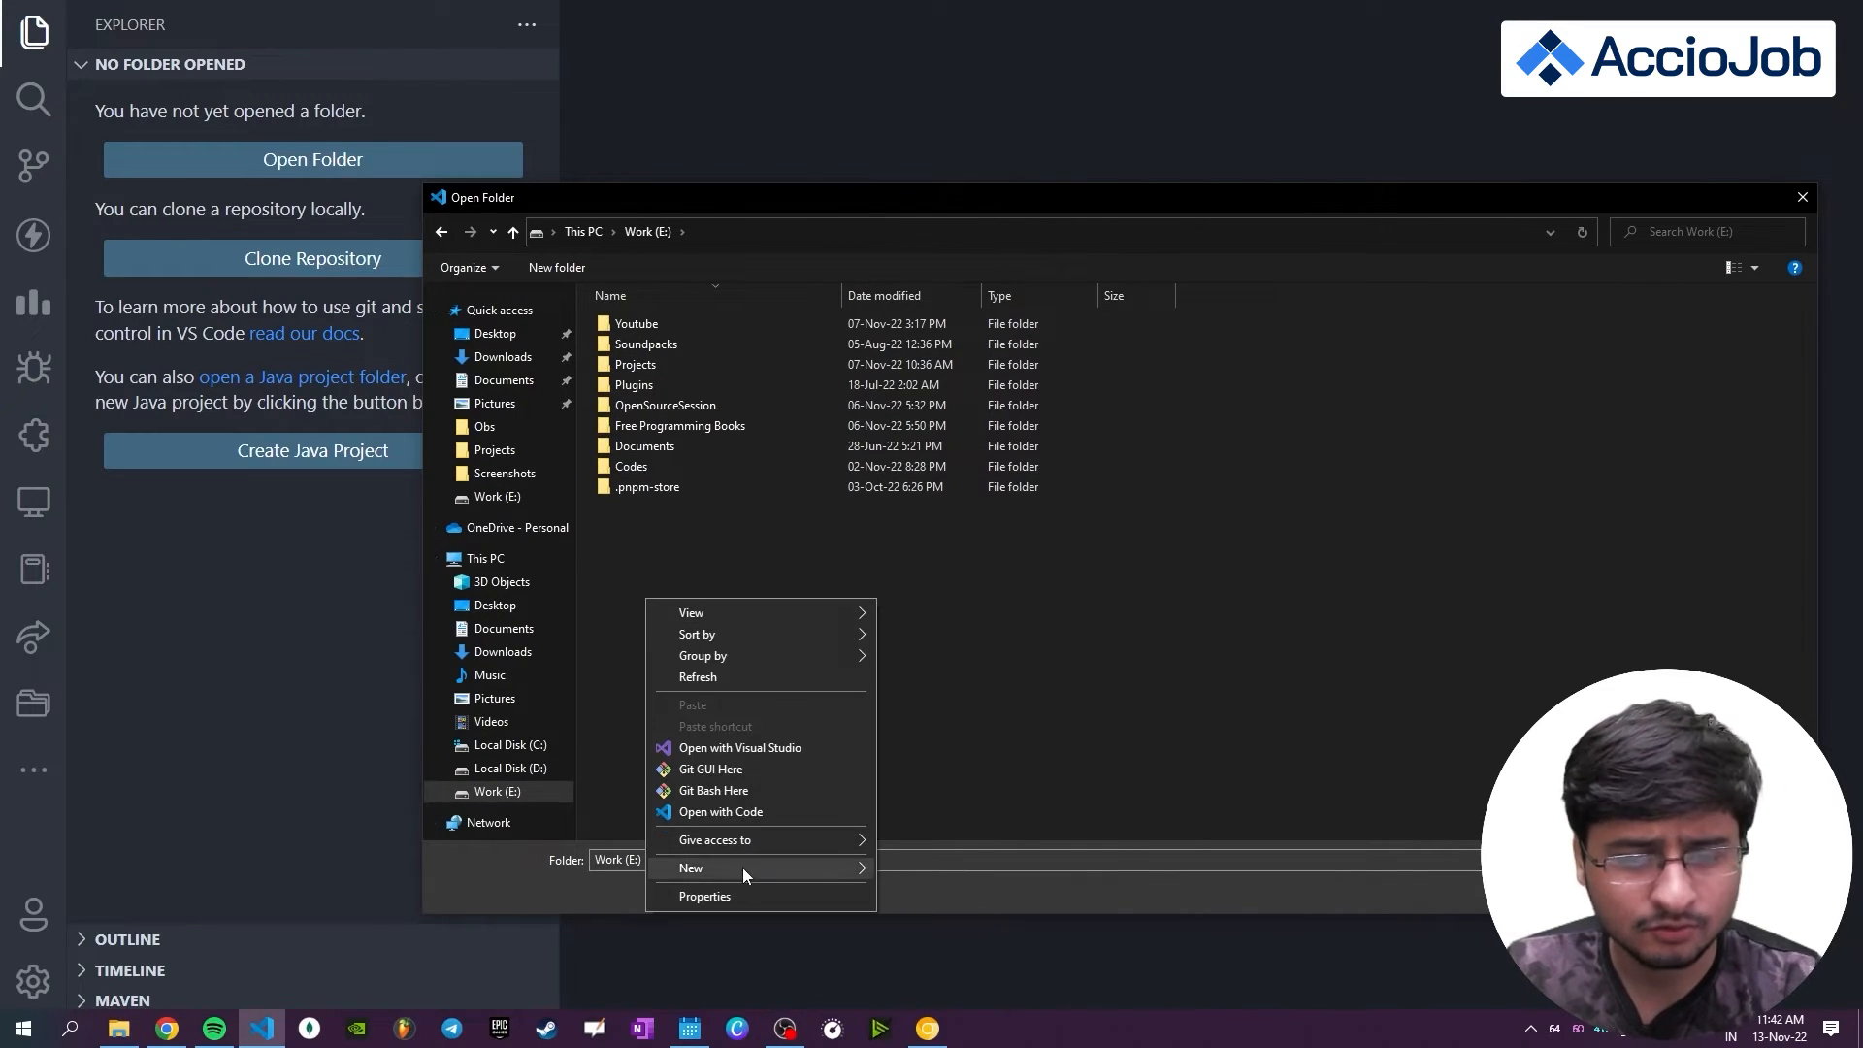
left_click(690, 868)
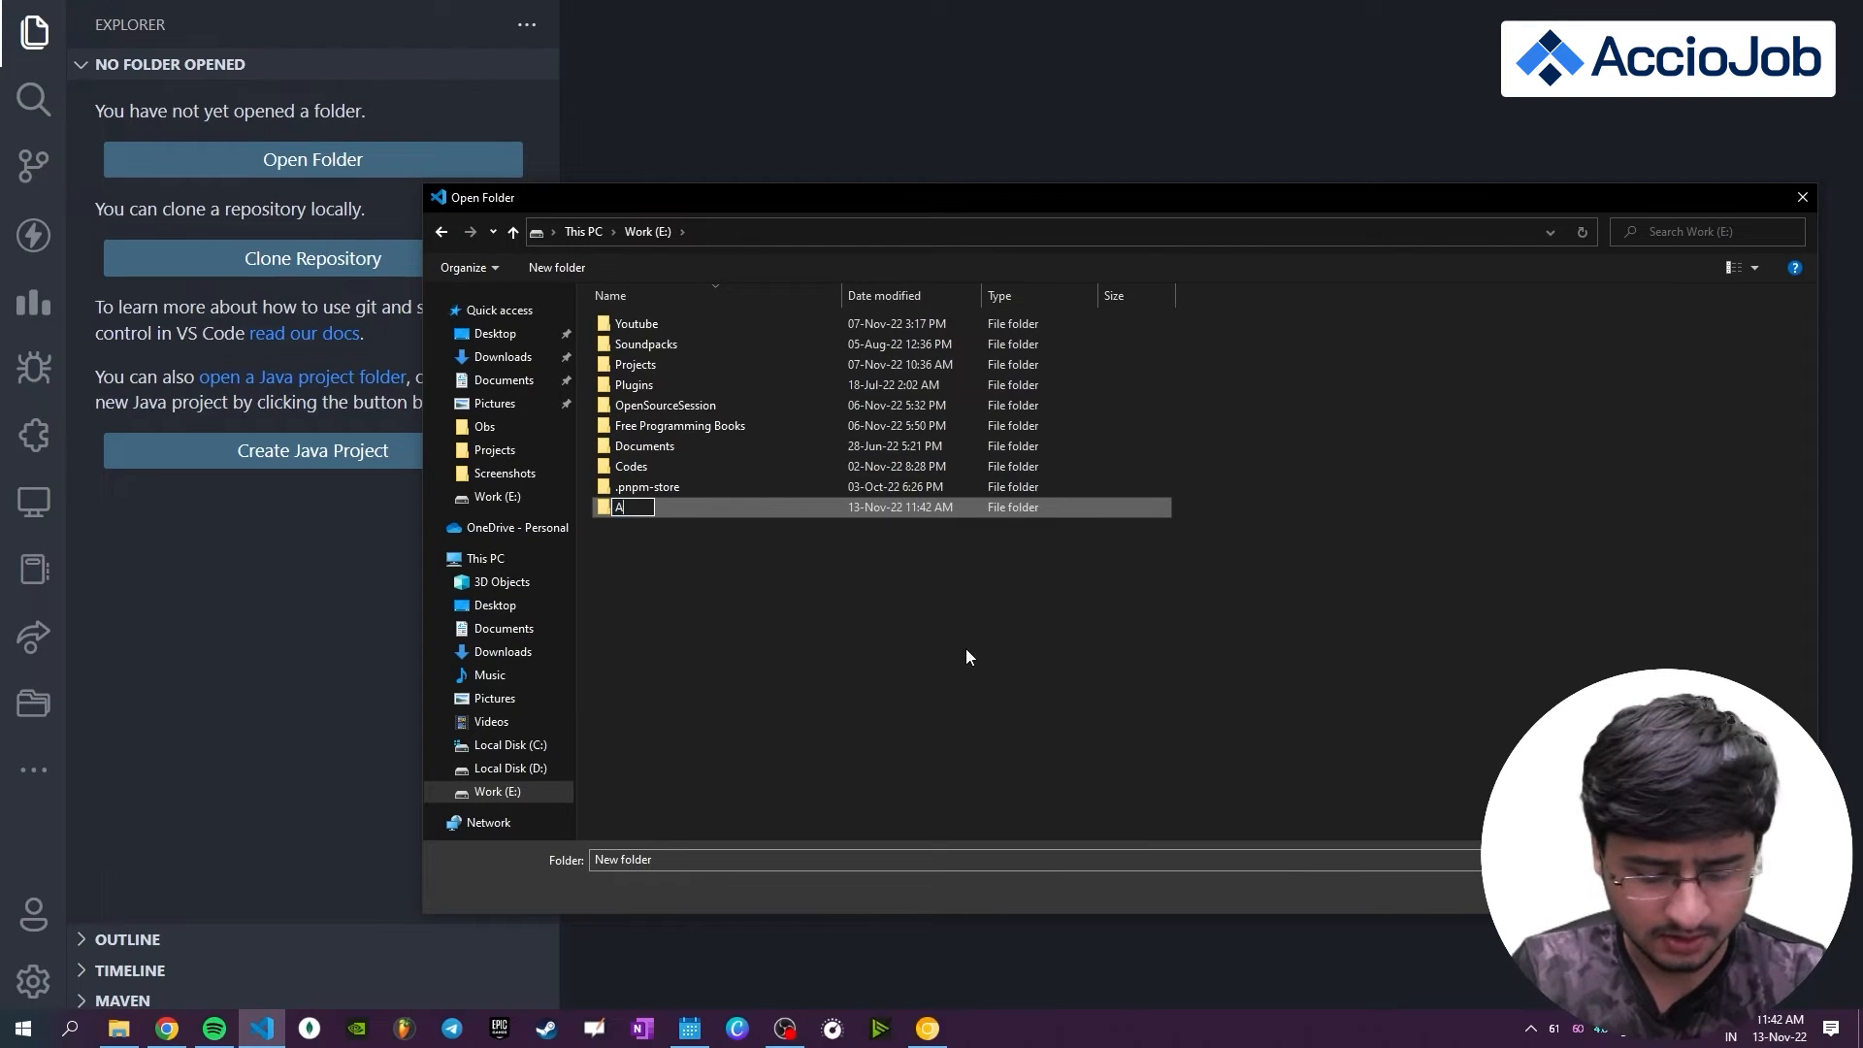
type("cciojob")
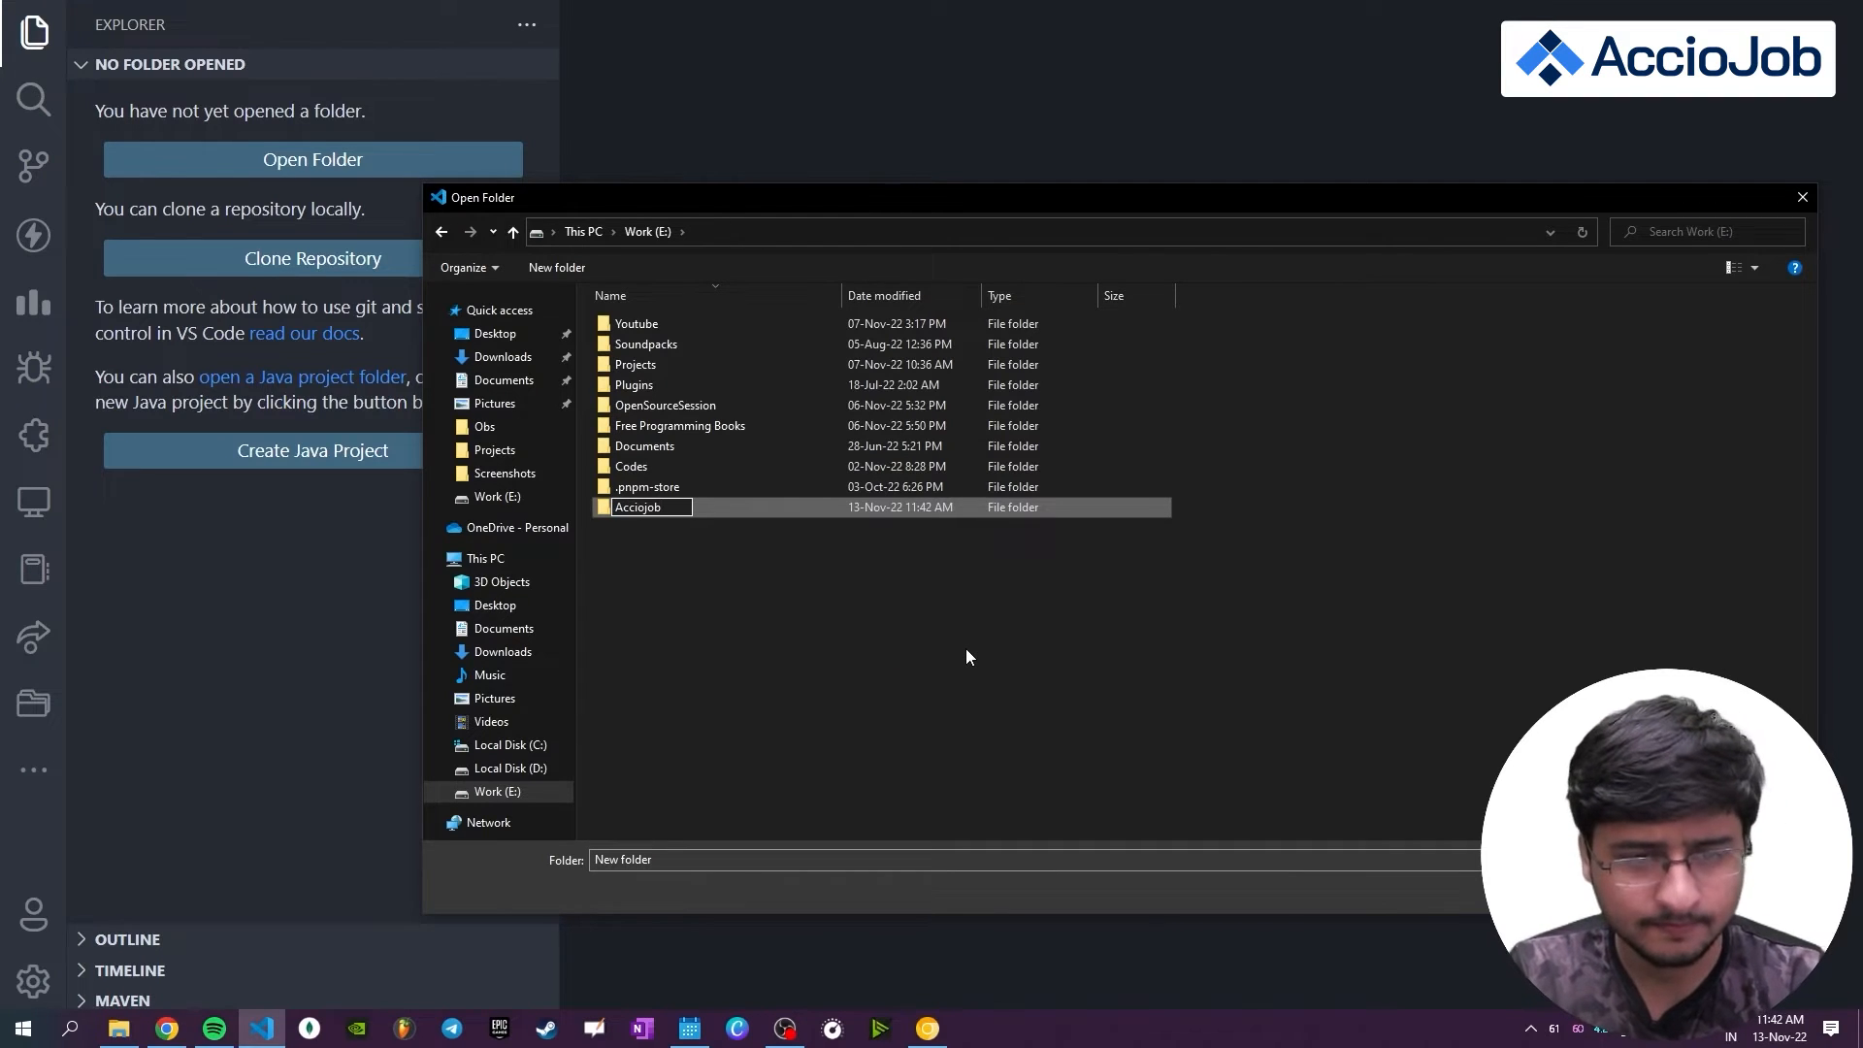
type("-HTML-")
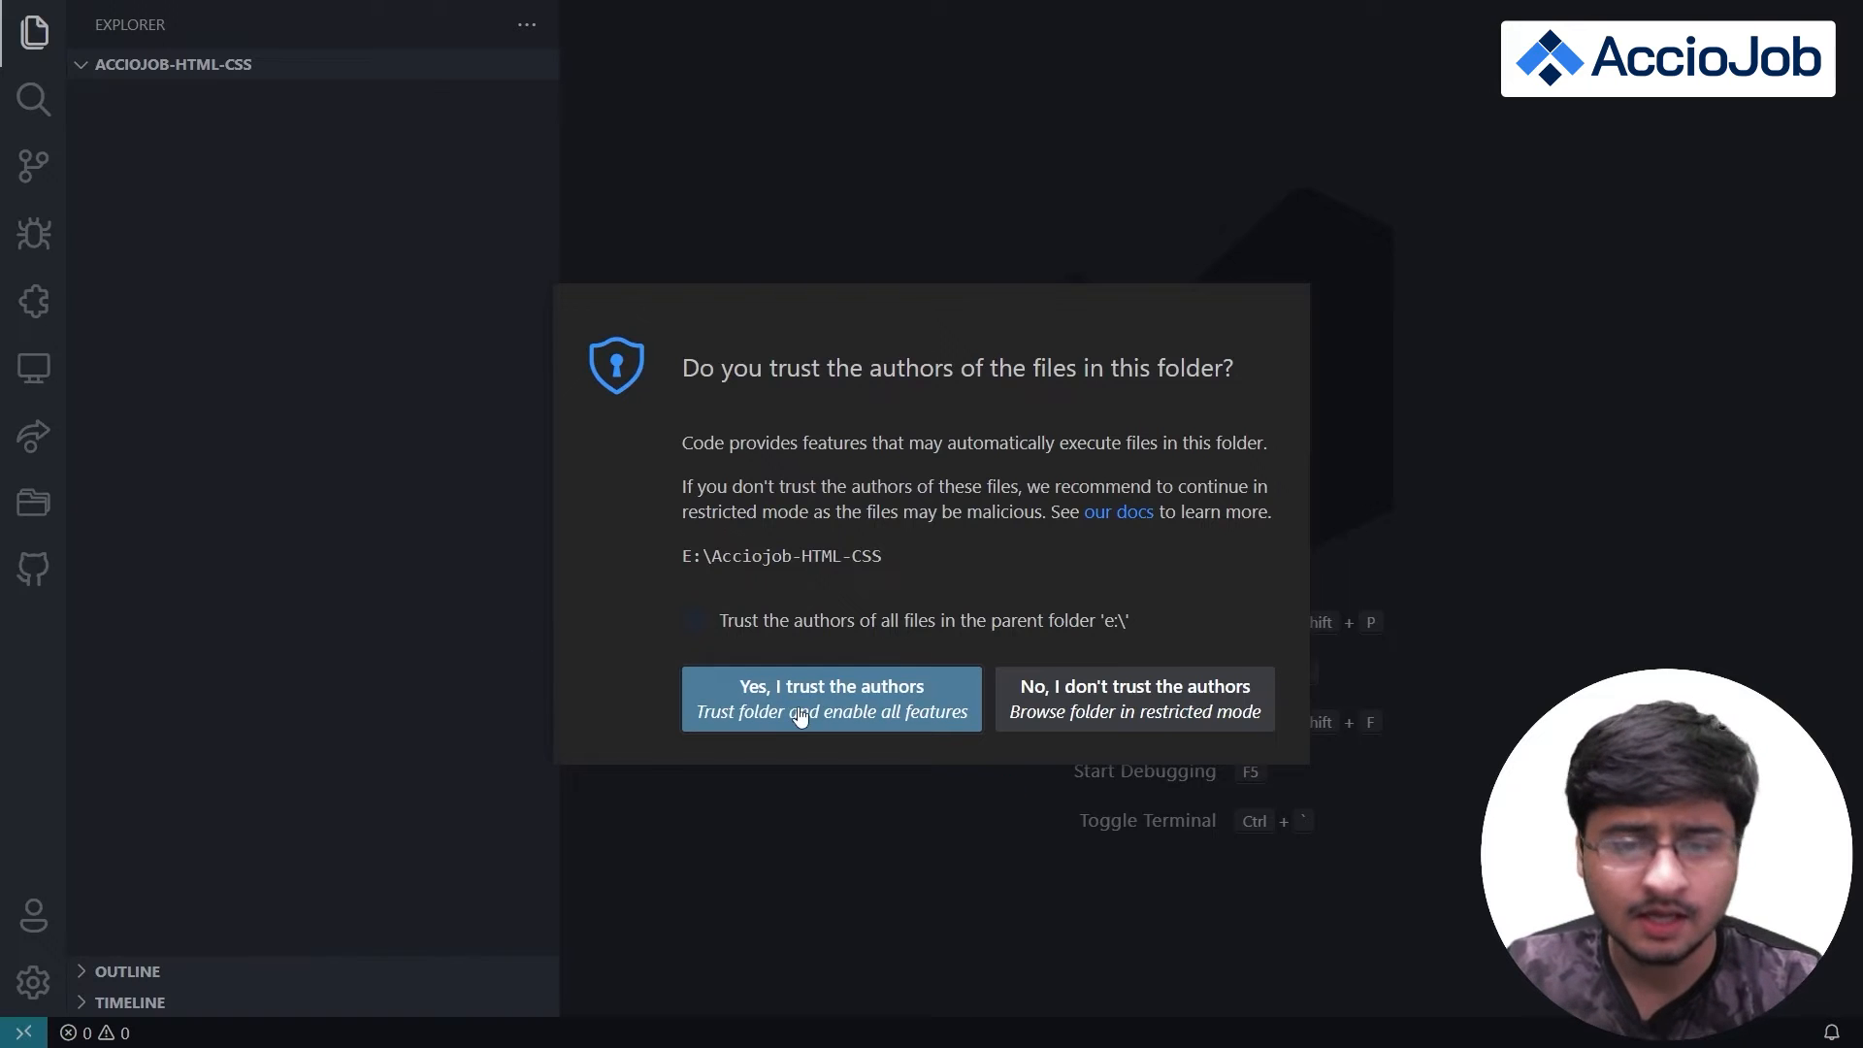
- Trust the Acciojob-HTML-CSS folder's authors to enable all features
left_click(831, 699)
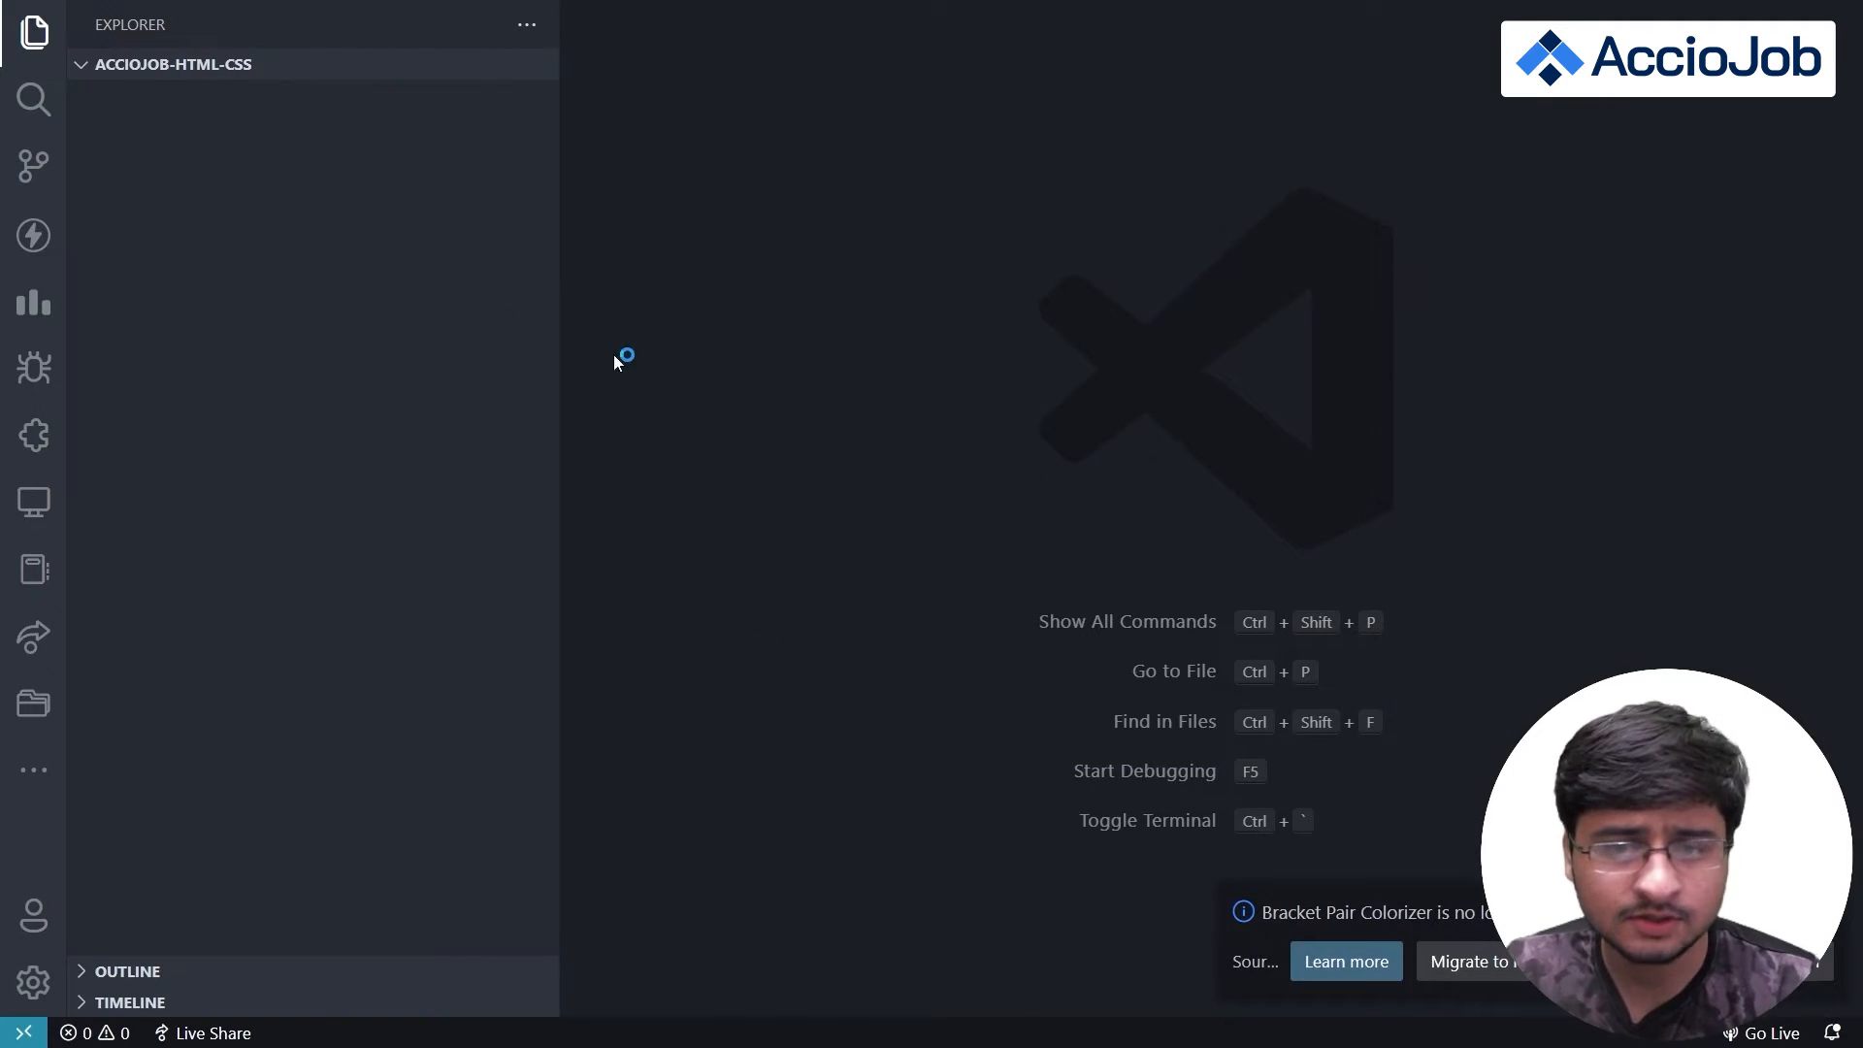
mouse_move(578, 392)
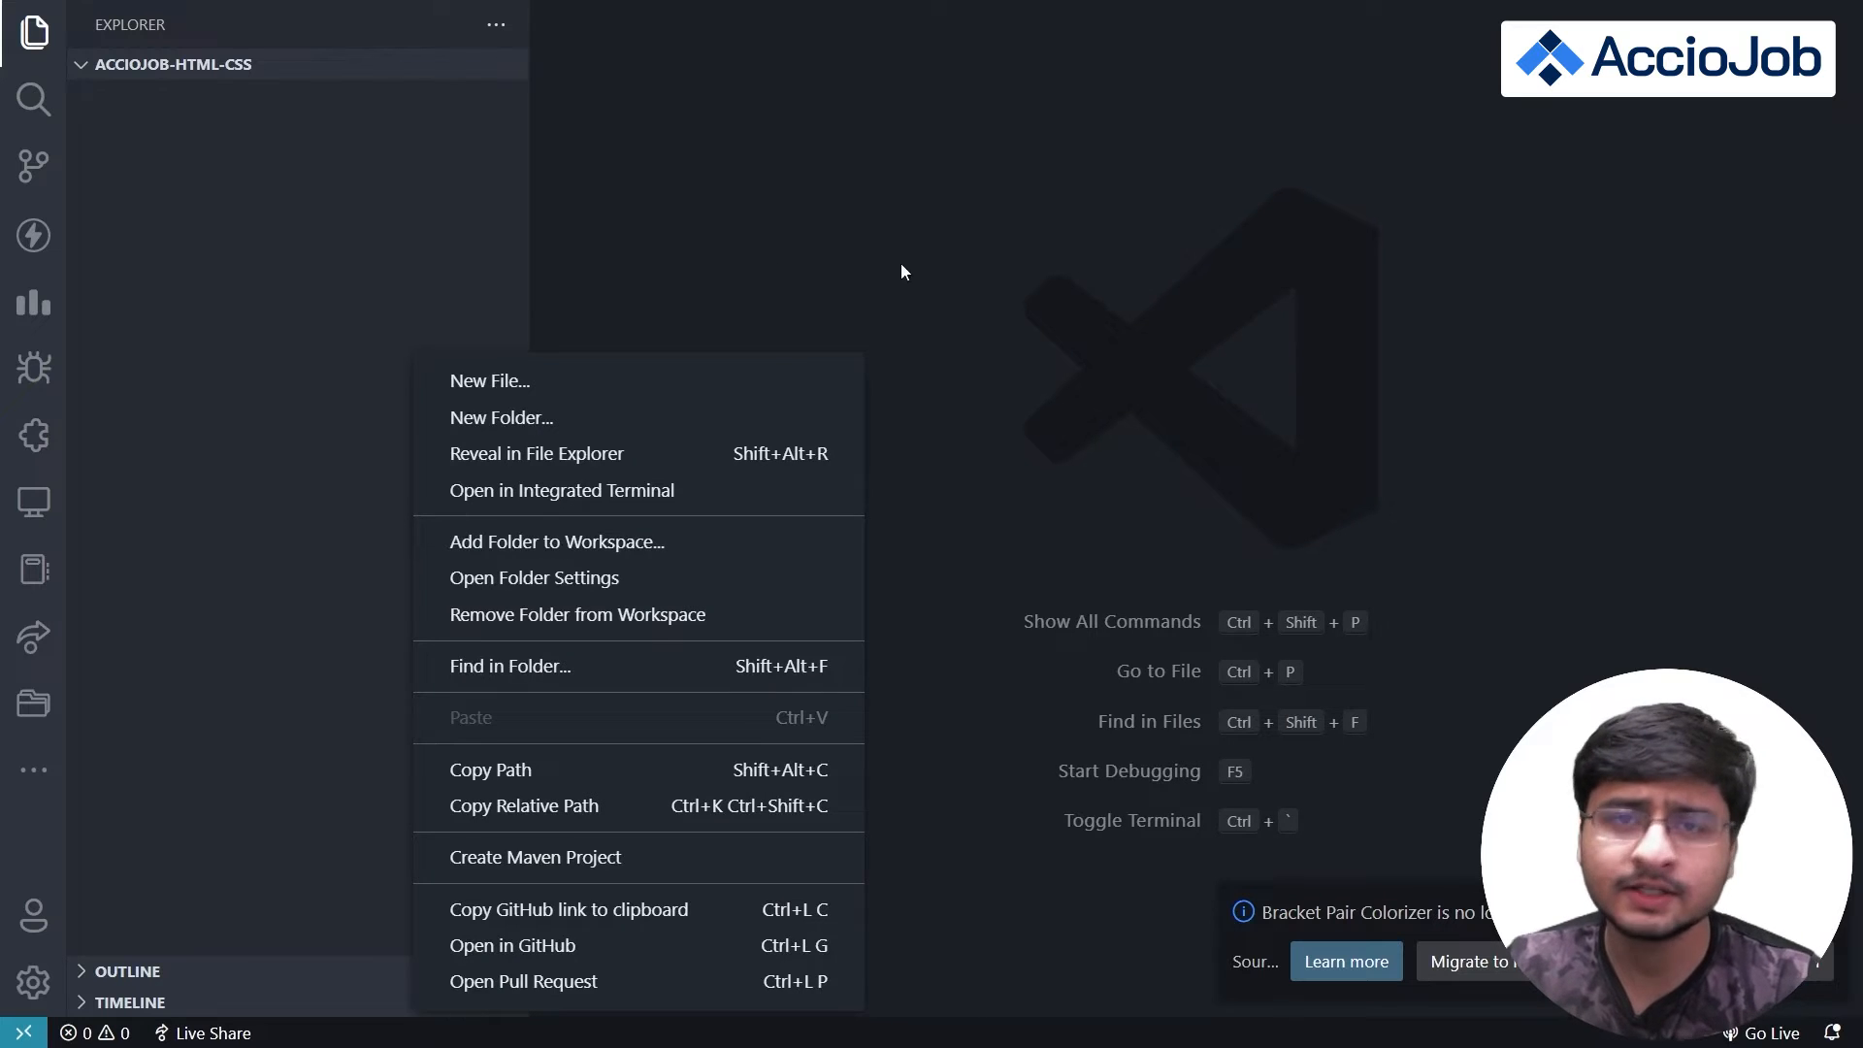
mouse_move(683, 381)
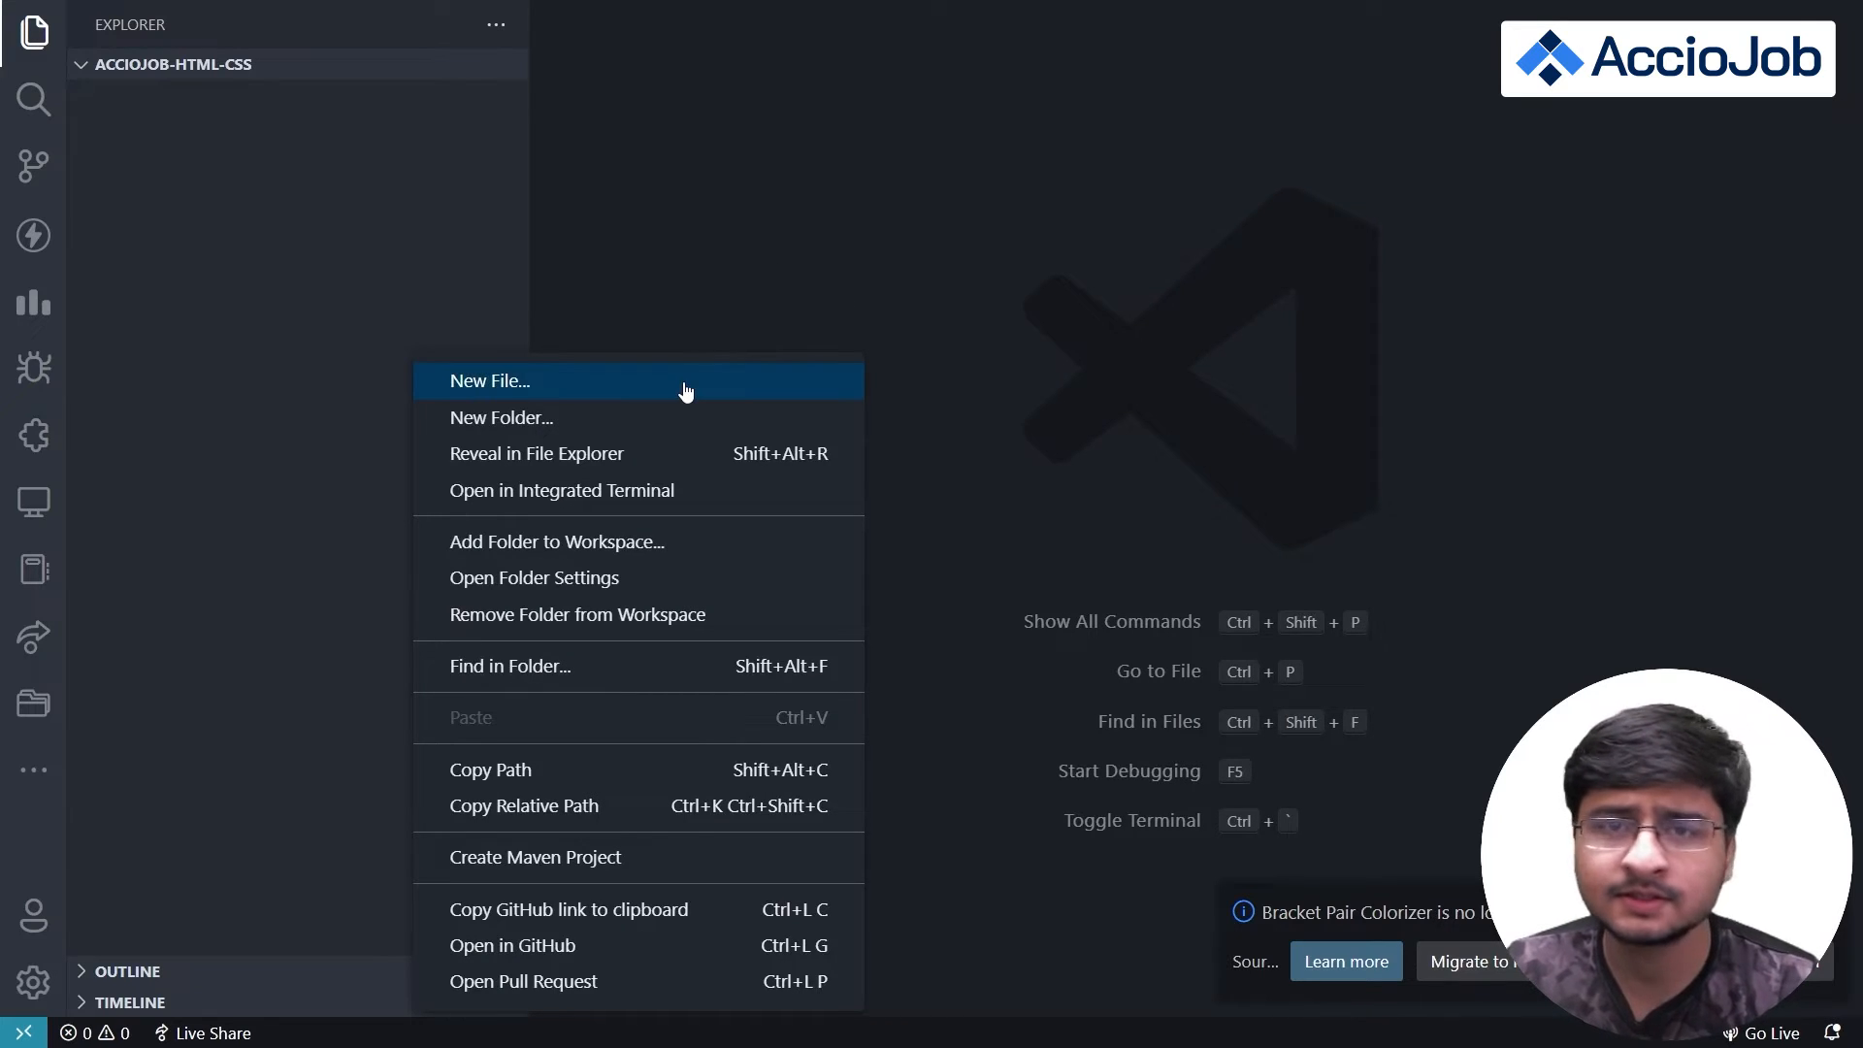
- Create index.html in the project folder and drag the sidebar narrower
left_click(488, 380)
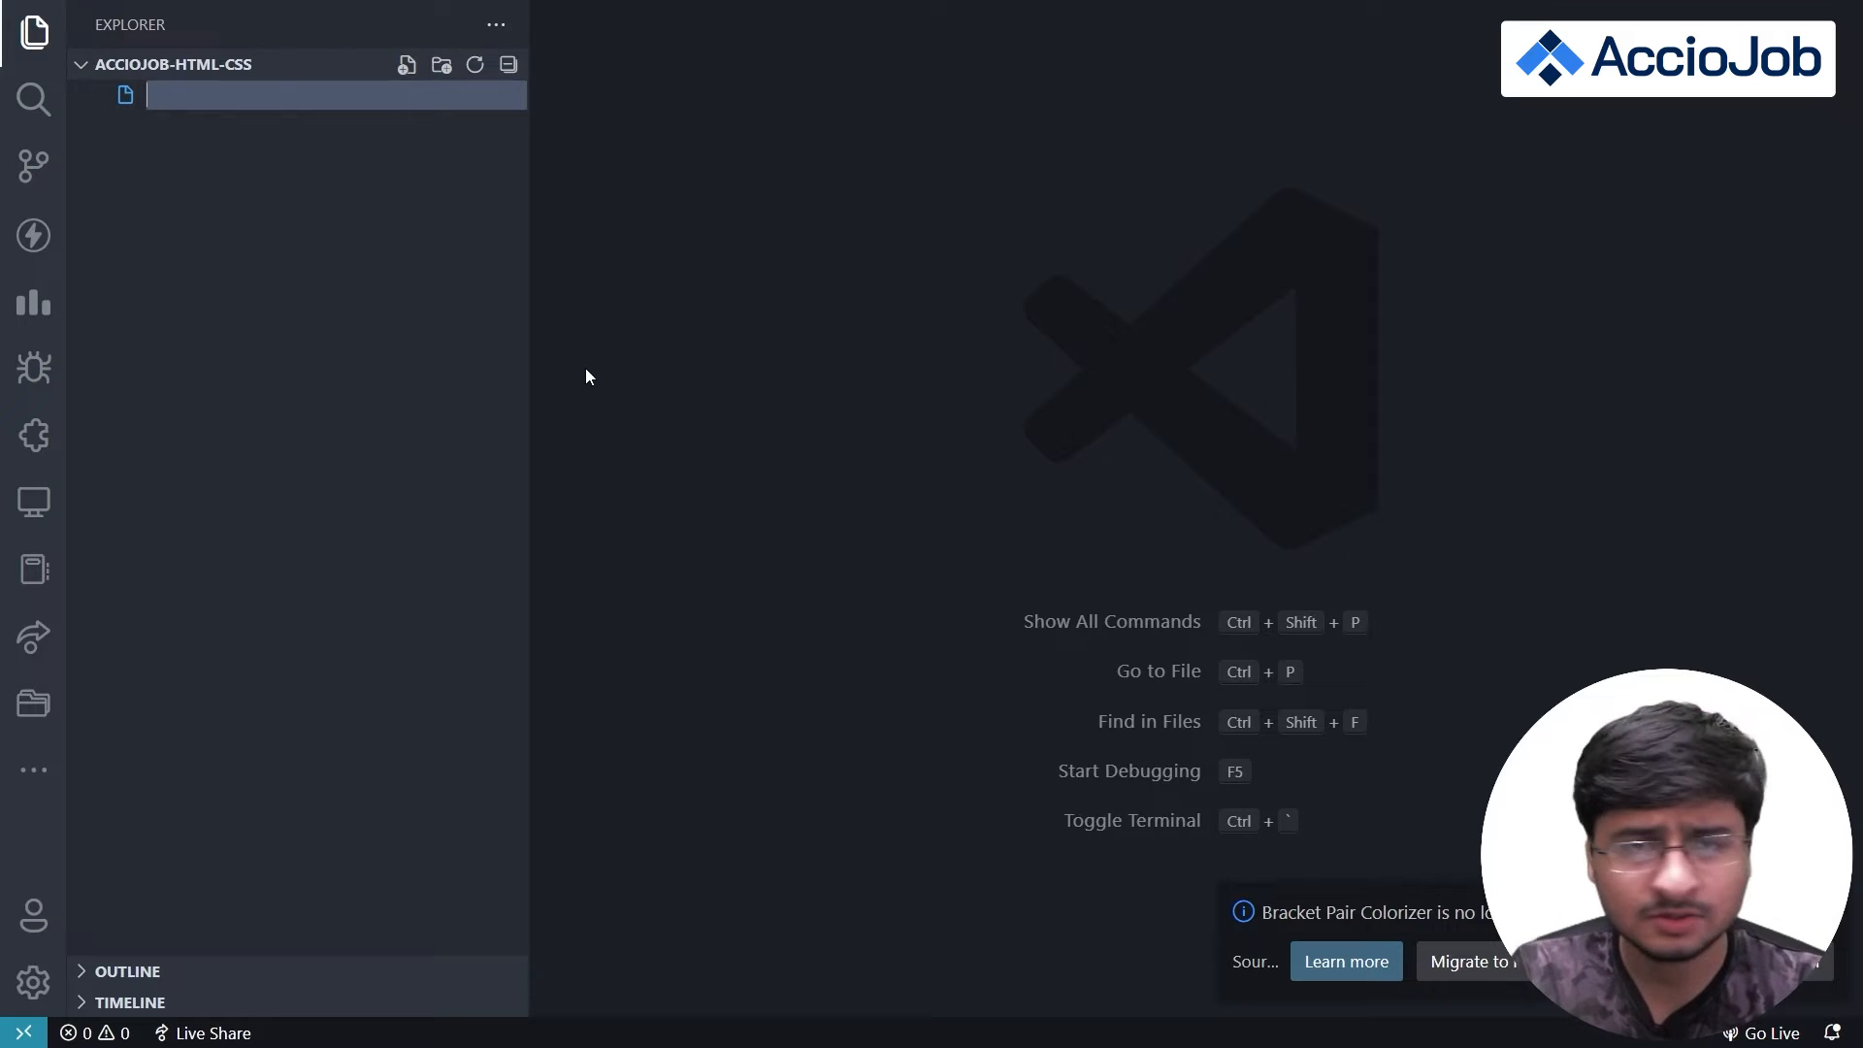
type("index.html")
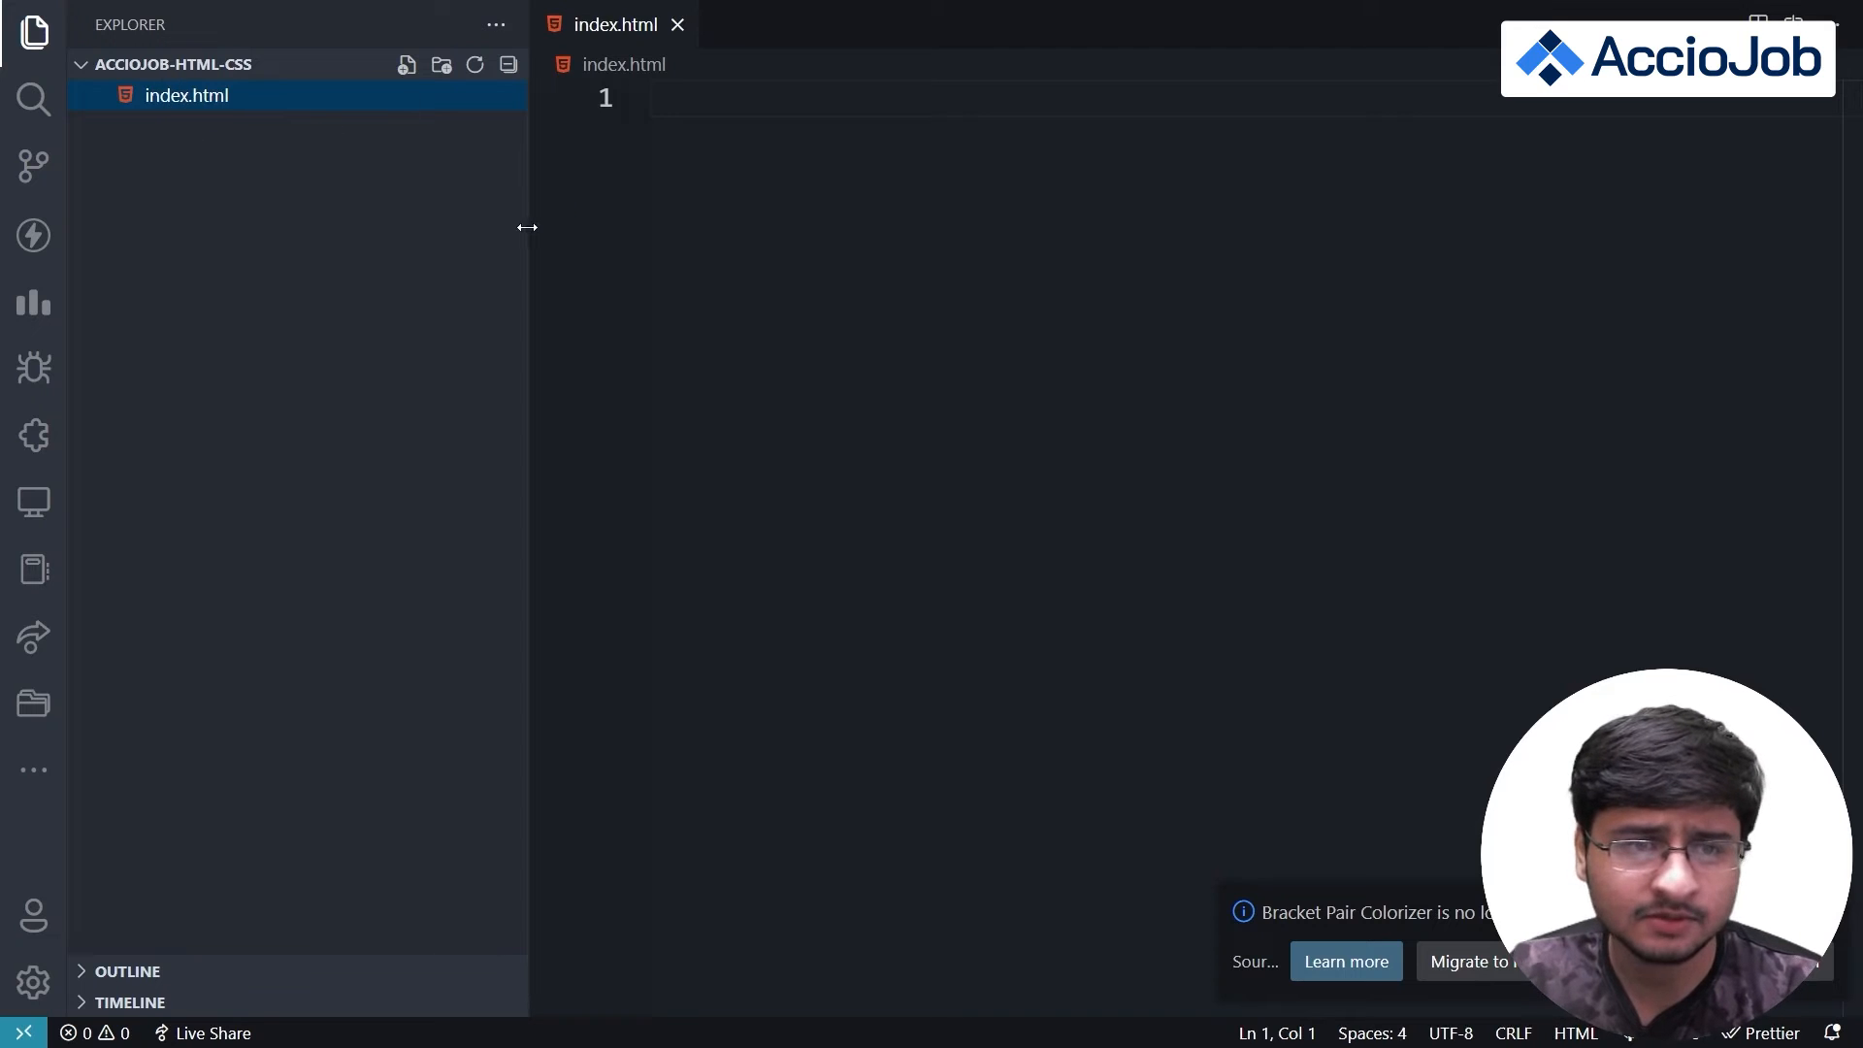
left_click_drag(528, 227, 383, 227)
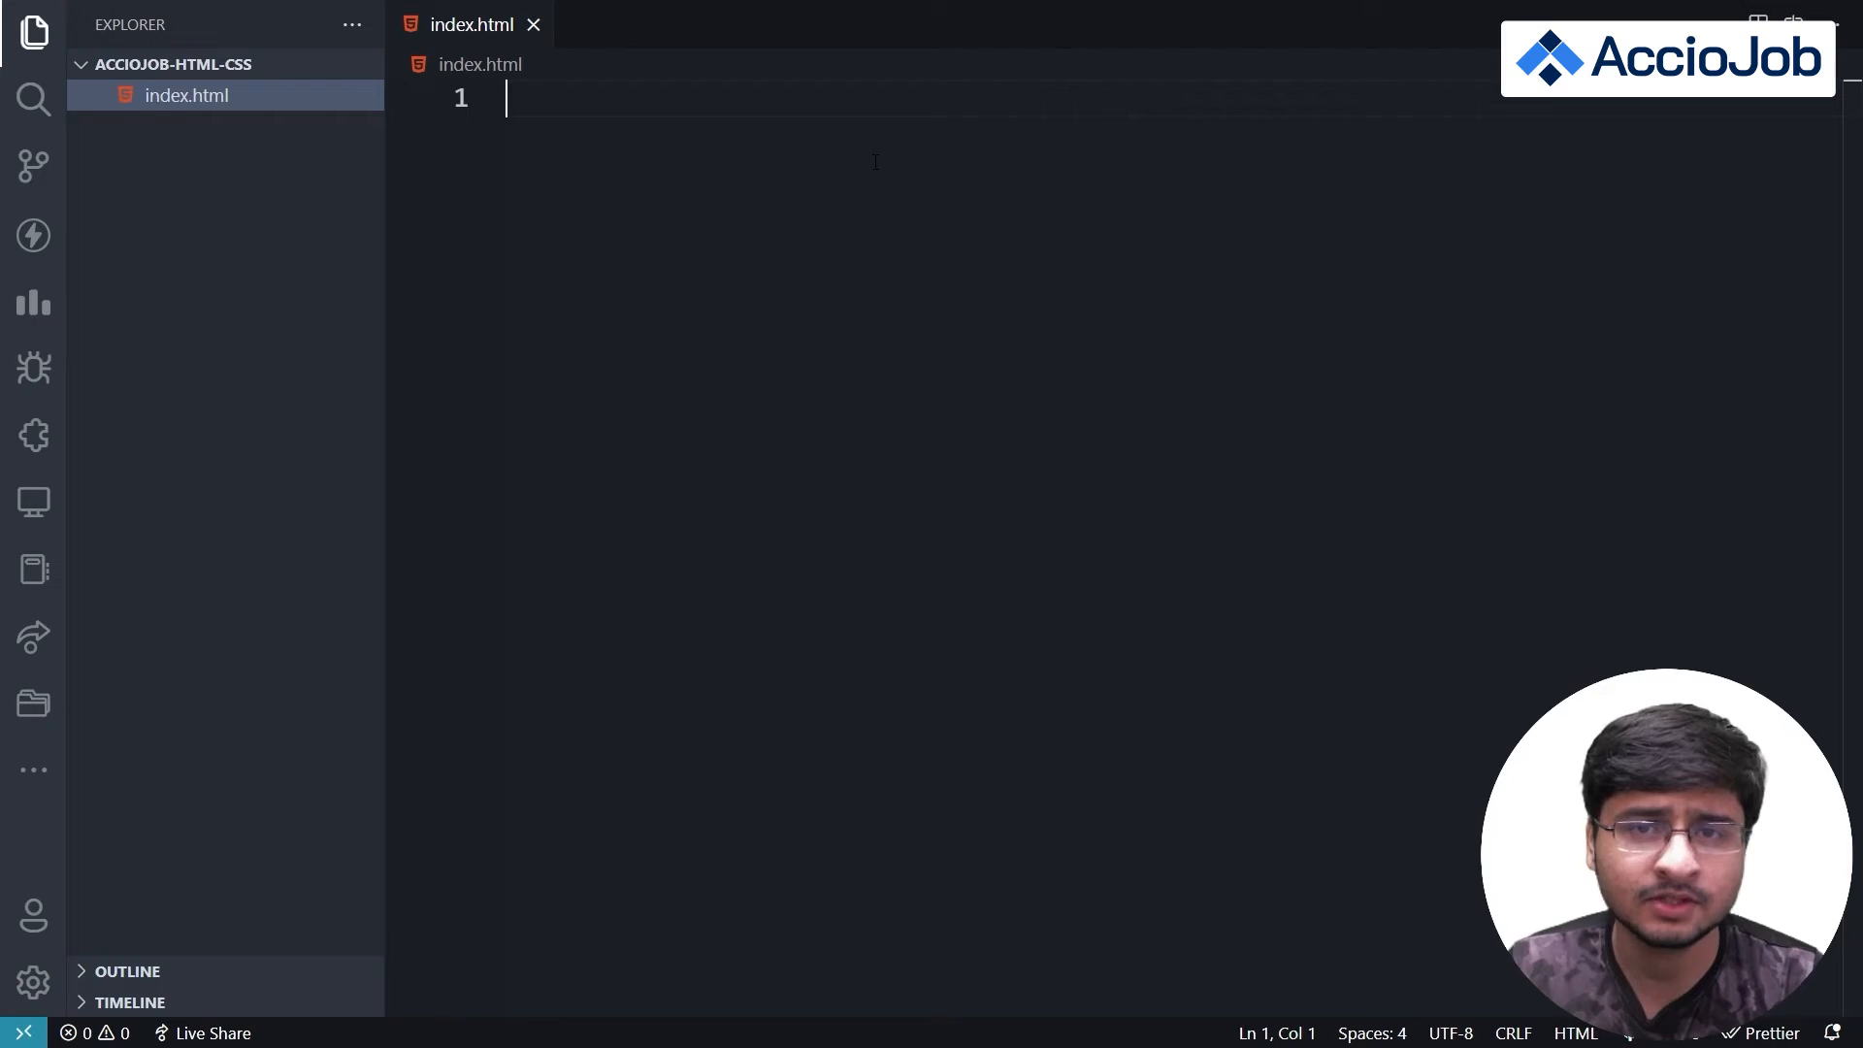
mouse_move(1181, 497)
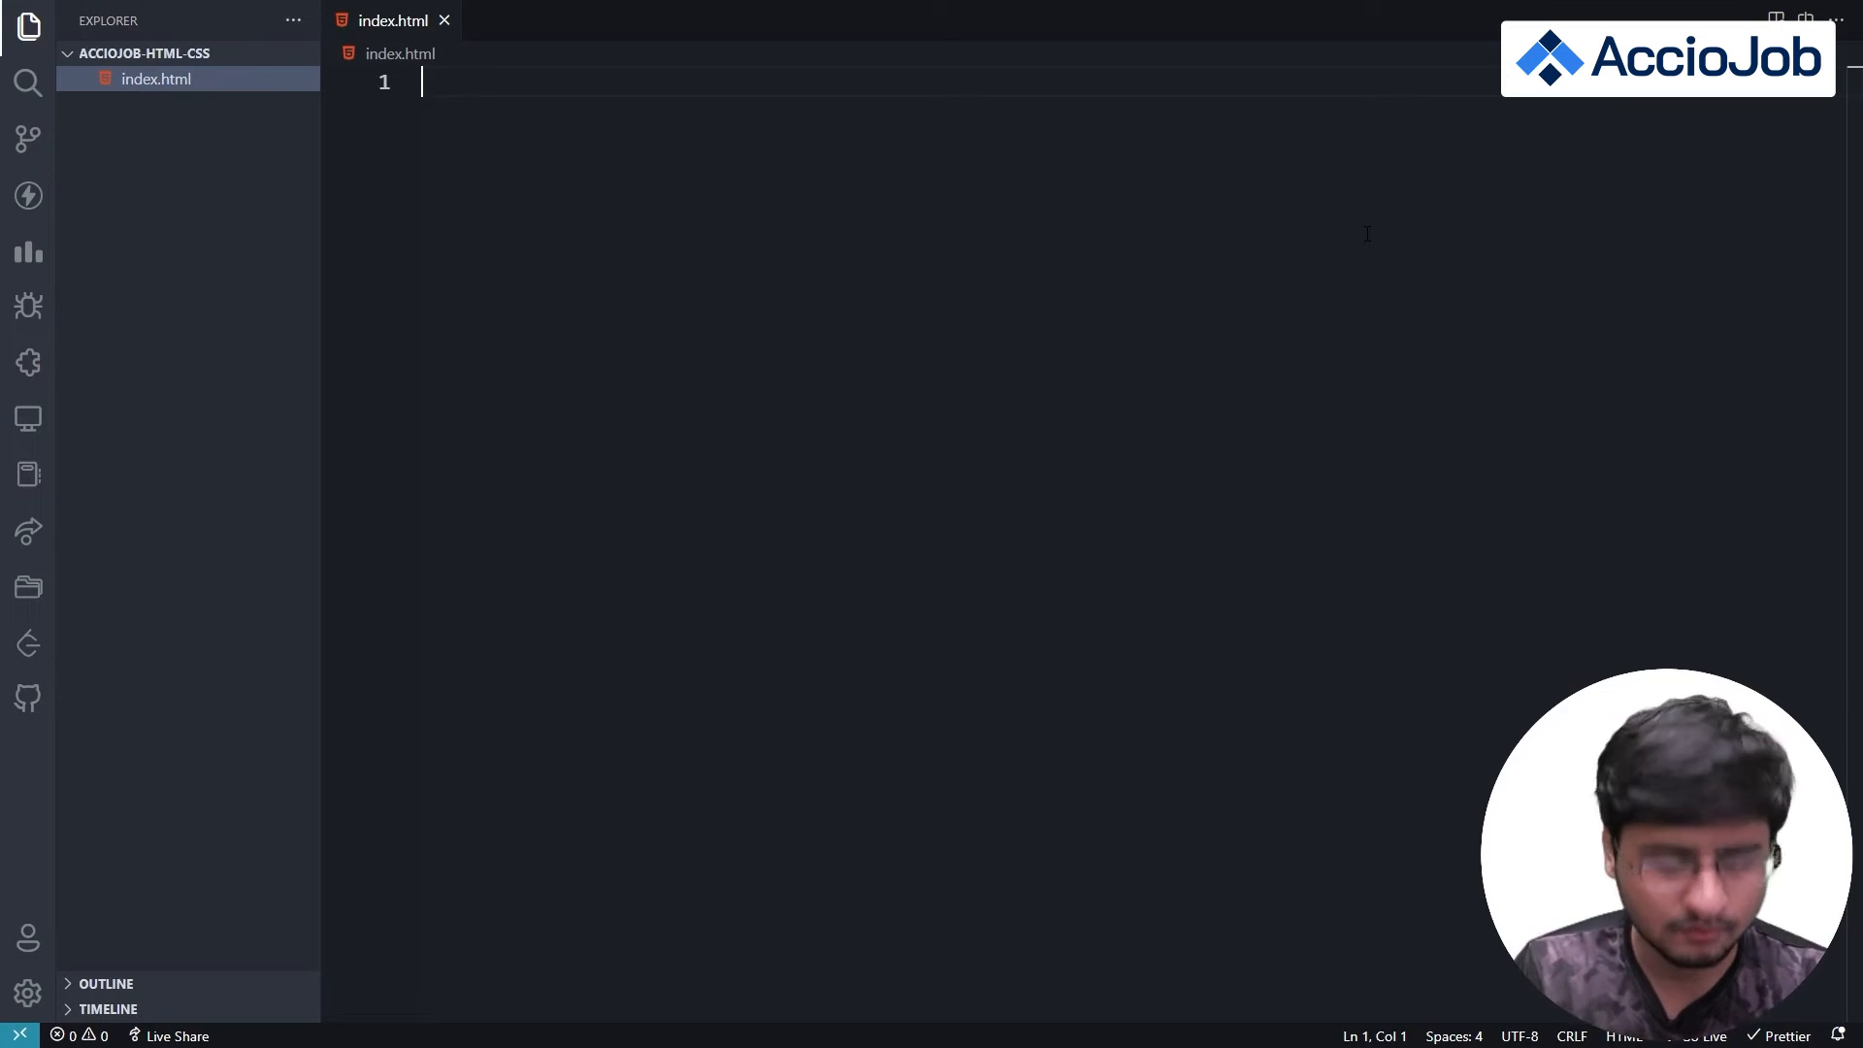
- Insert the Emmet '!' HTML5 boilerplate with Live Preview shown beside the editor
type("!DOCTYPE html>")
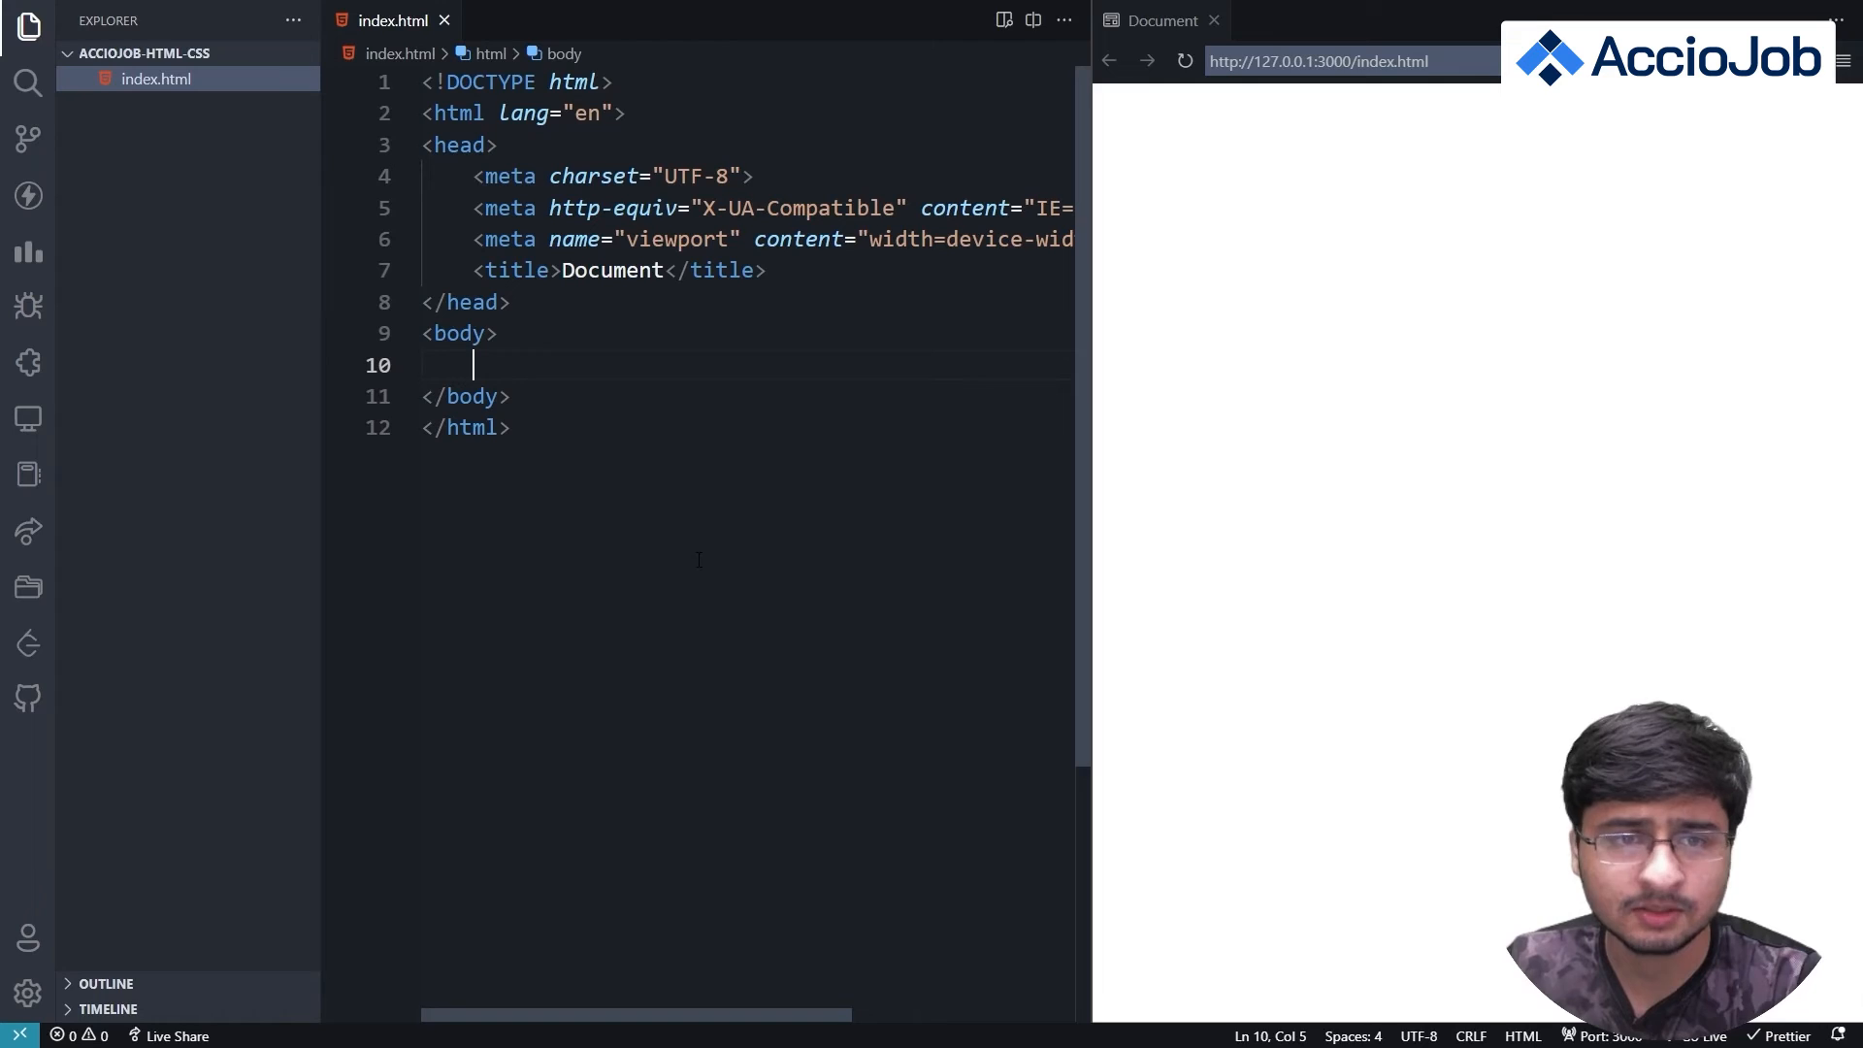
key("ctrl+a")
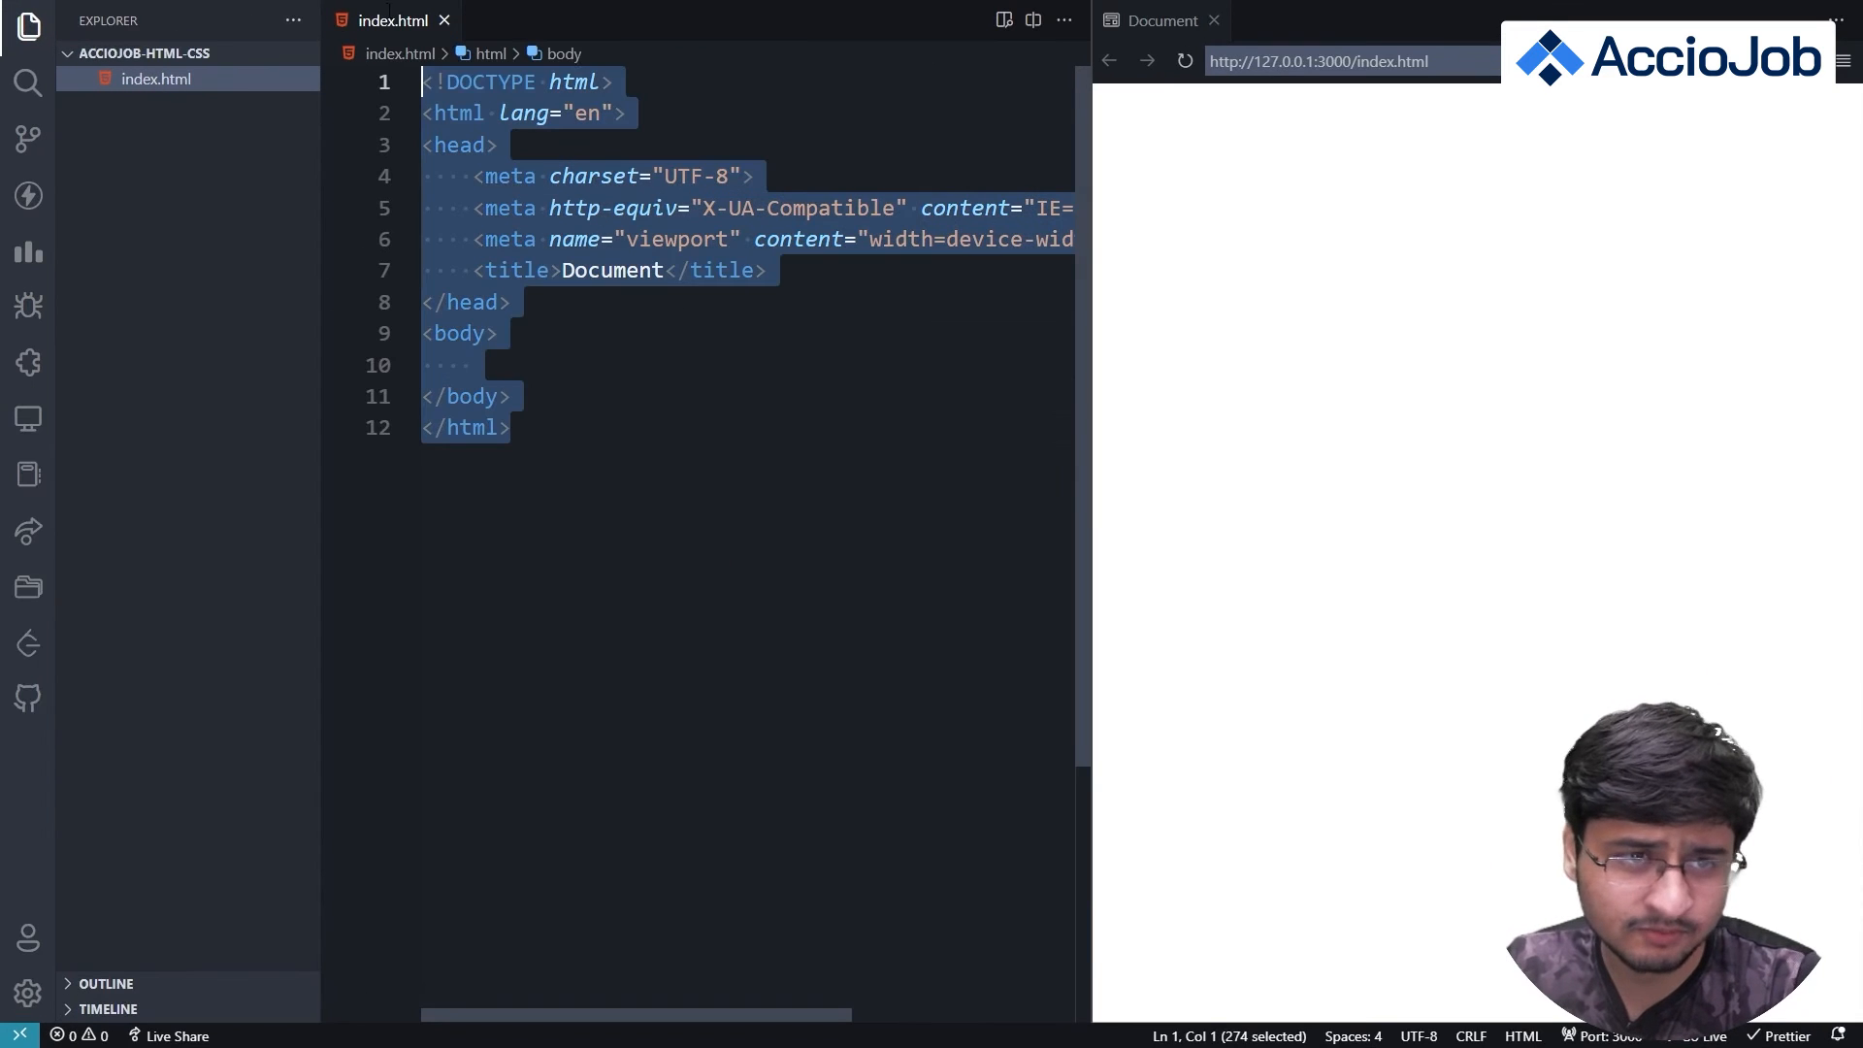
left_click(512, 428)
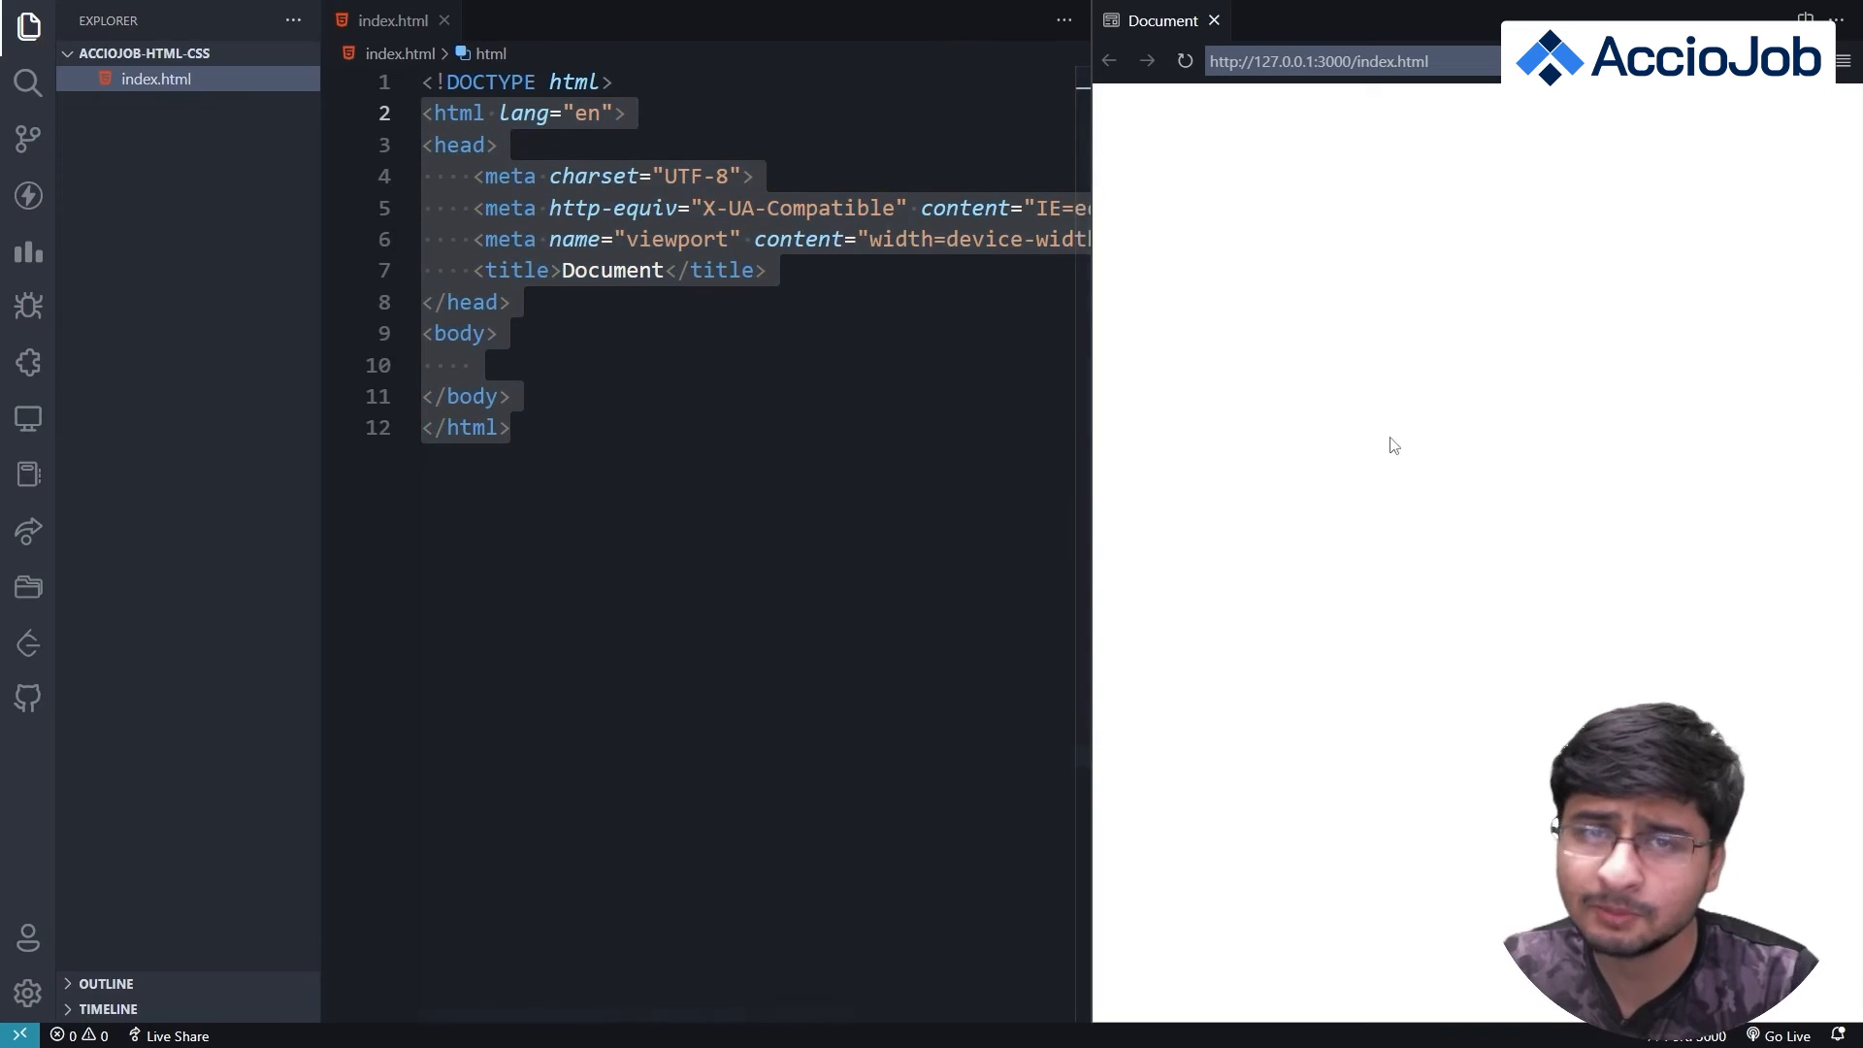
- Collapse the Explorer sidebar and place the caret on the empty body line
left_click(475, 365)
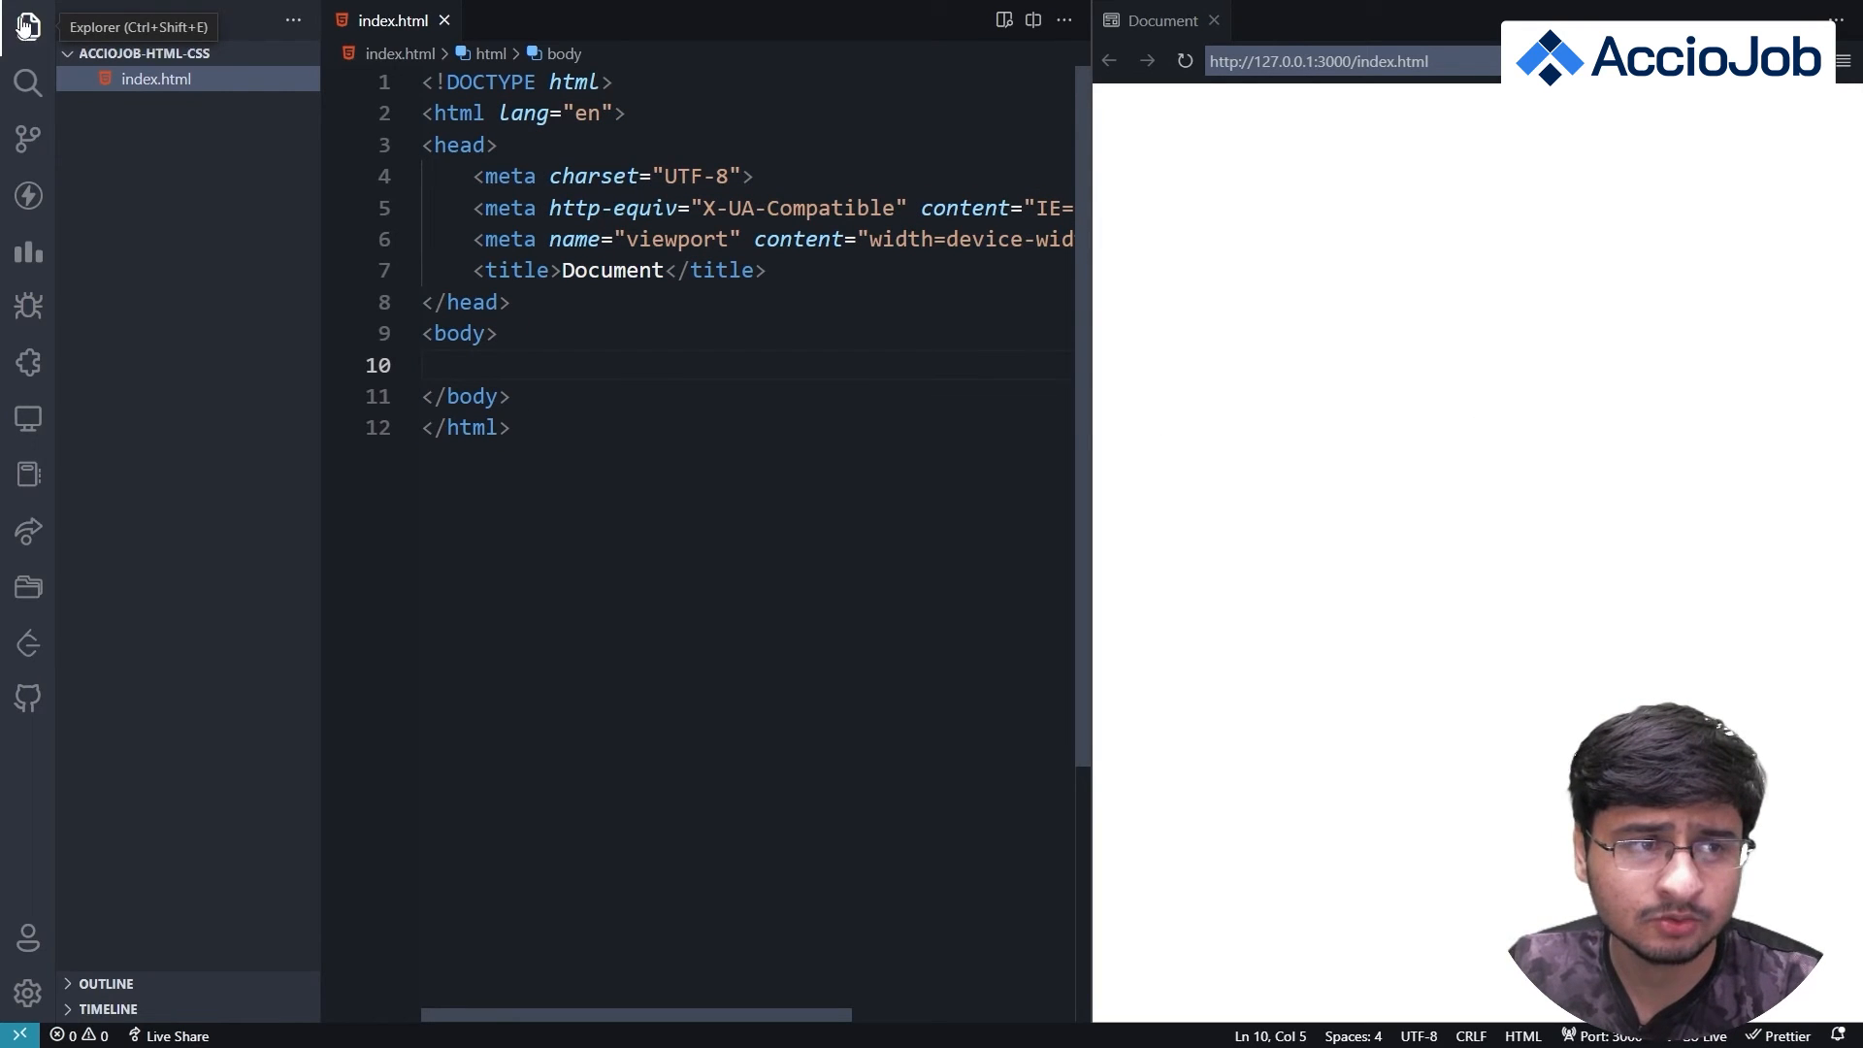
mouse_move(166, 559)
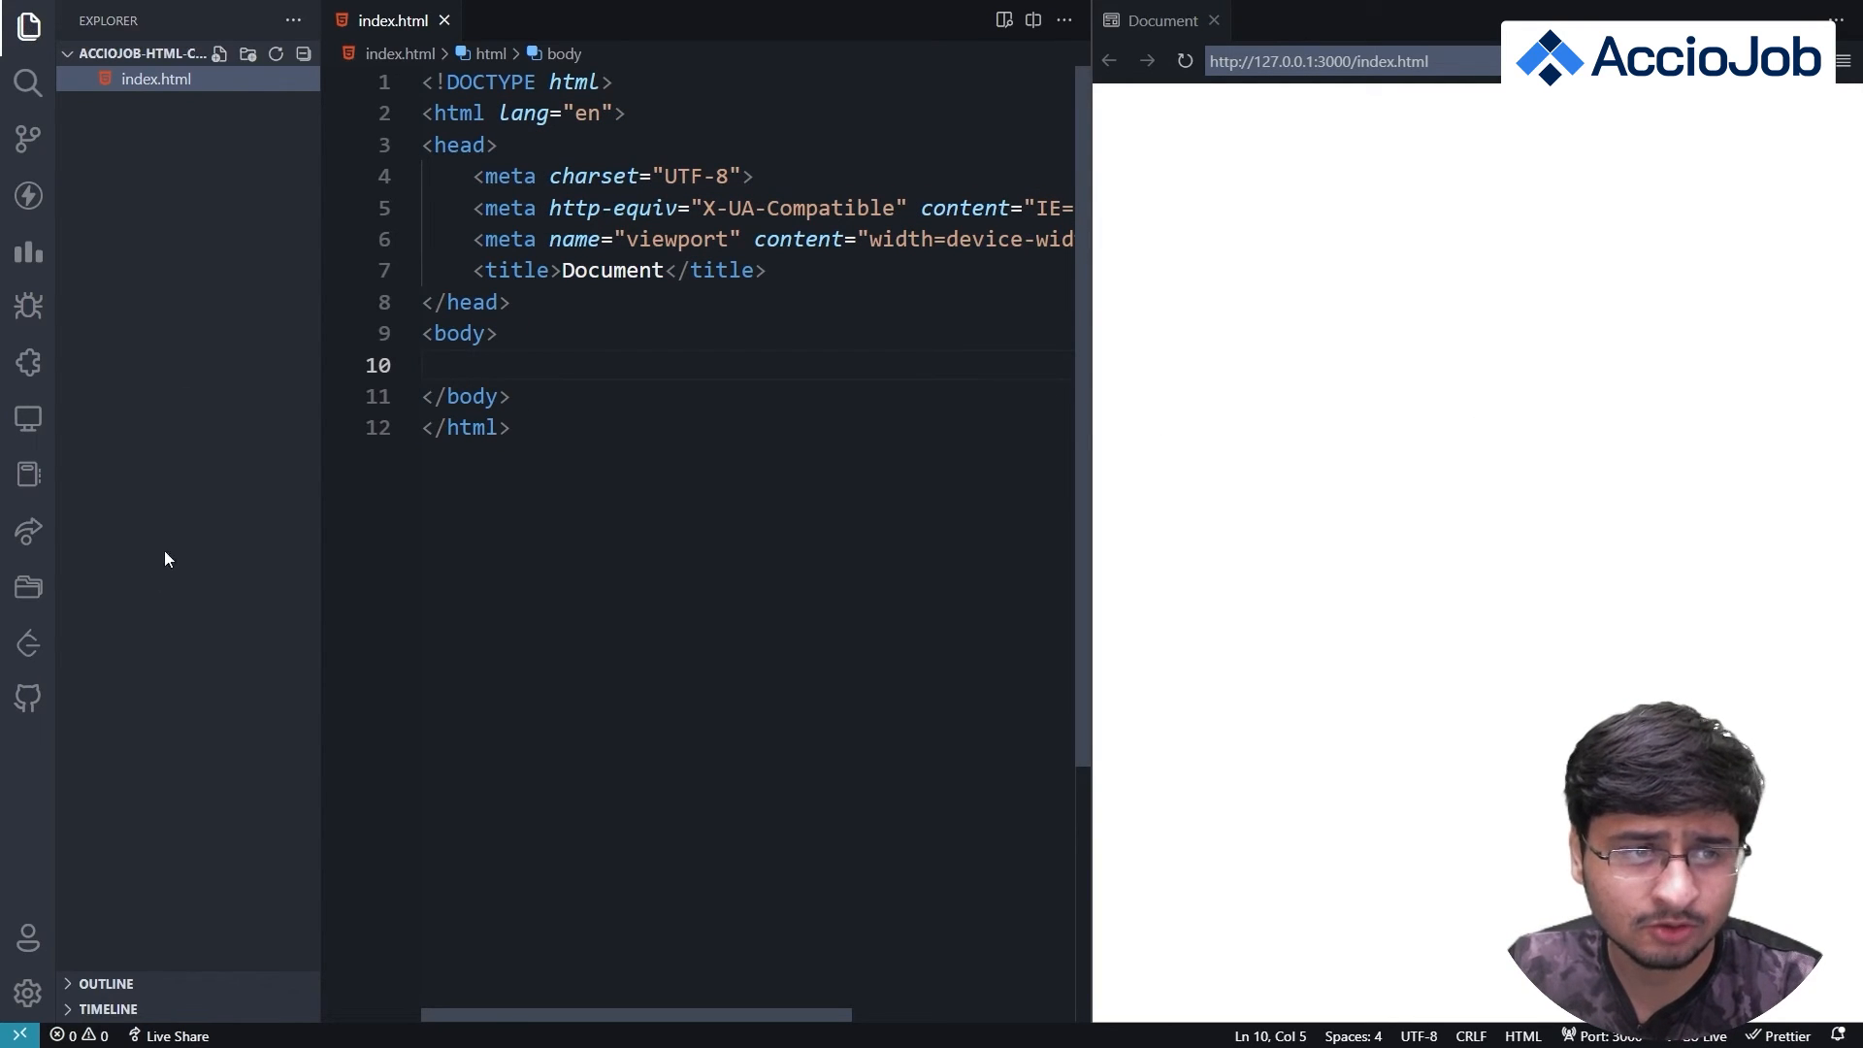
mouse_move(26, 26)
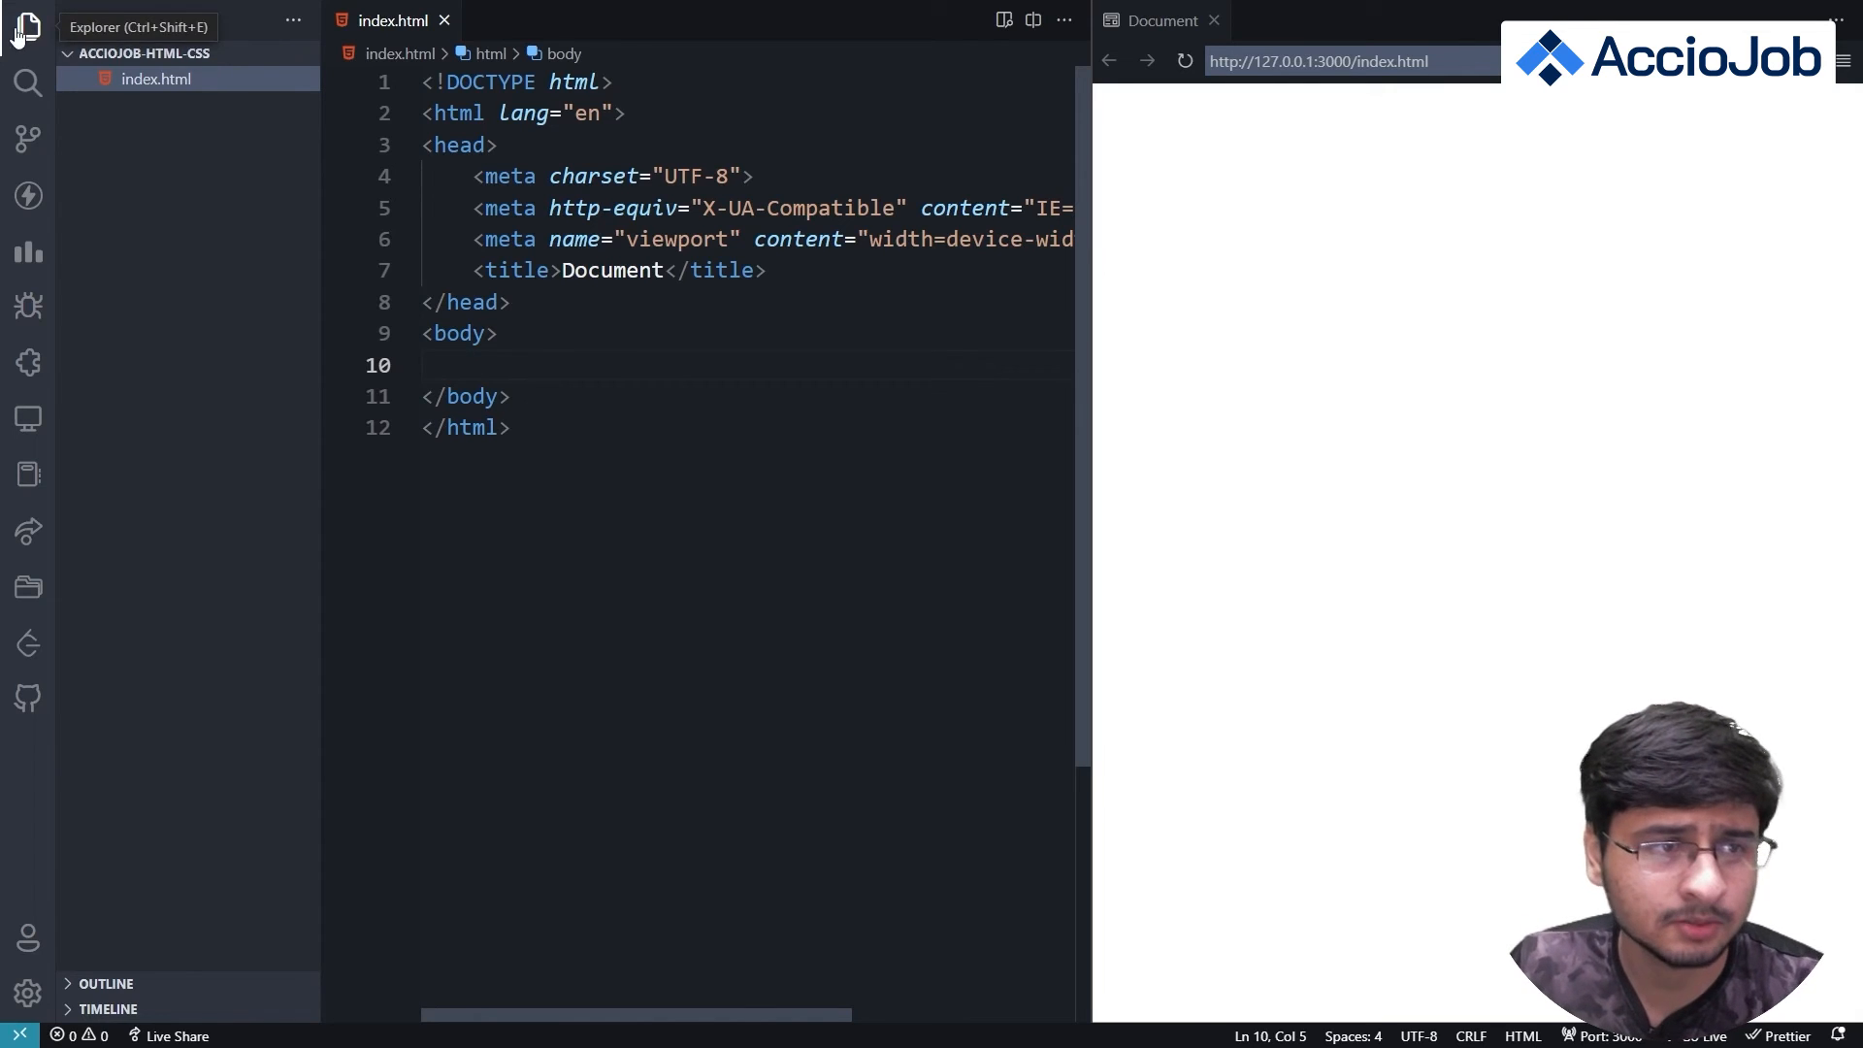
left_click(26, 26)
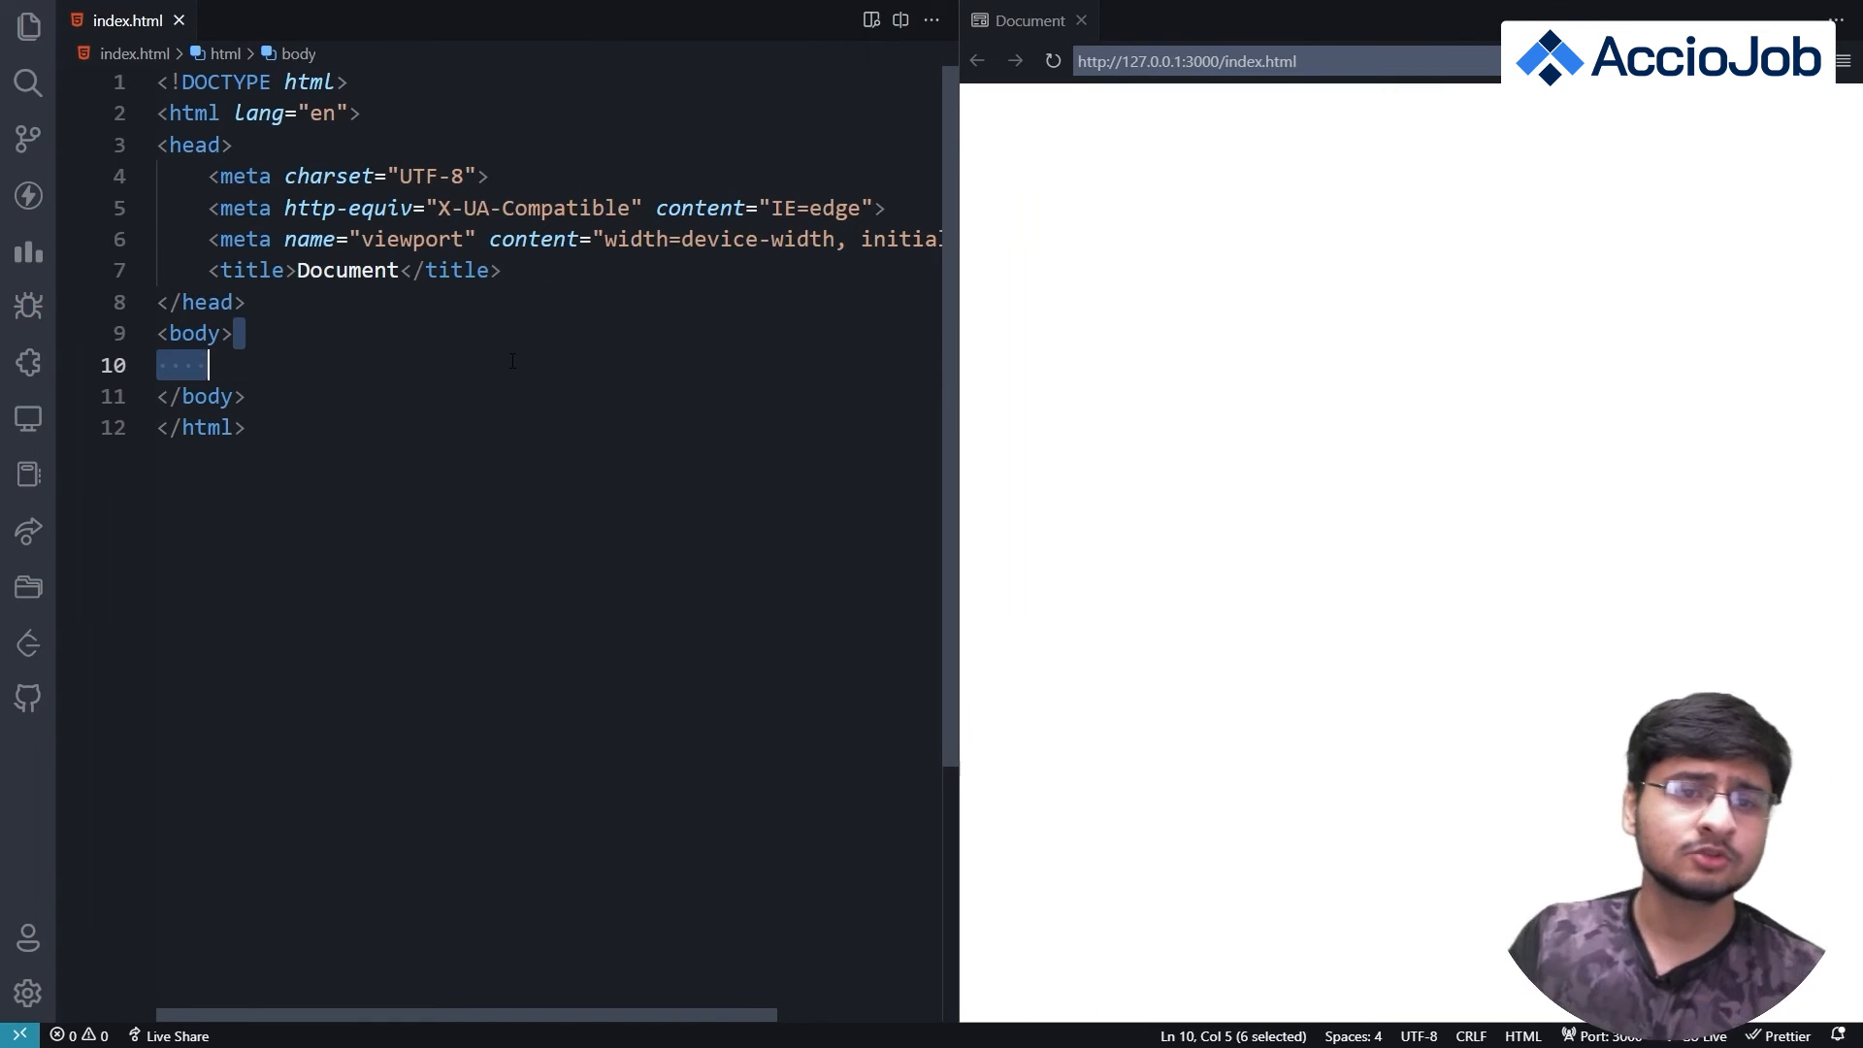
key("Delete")
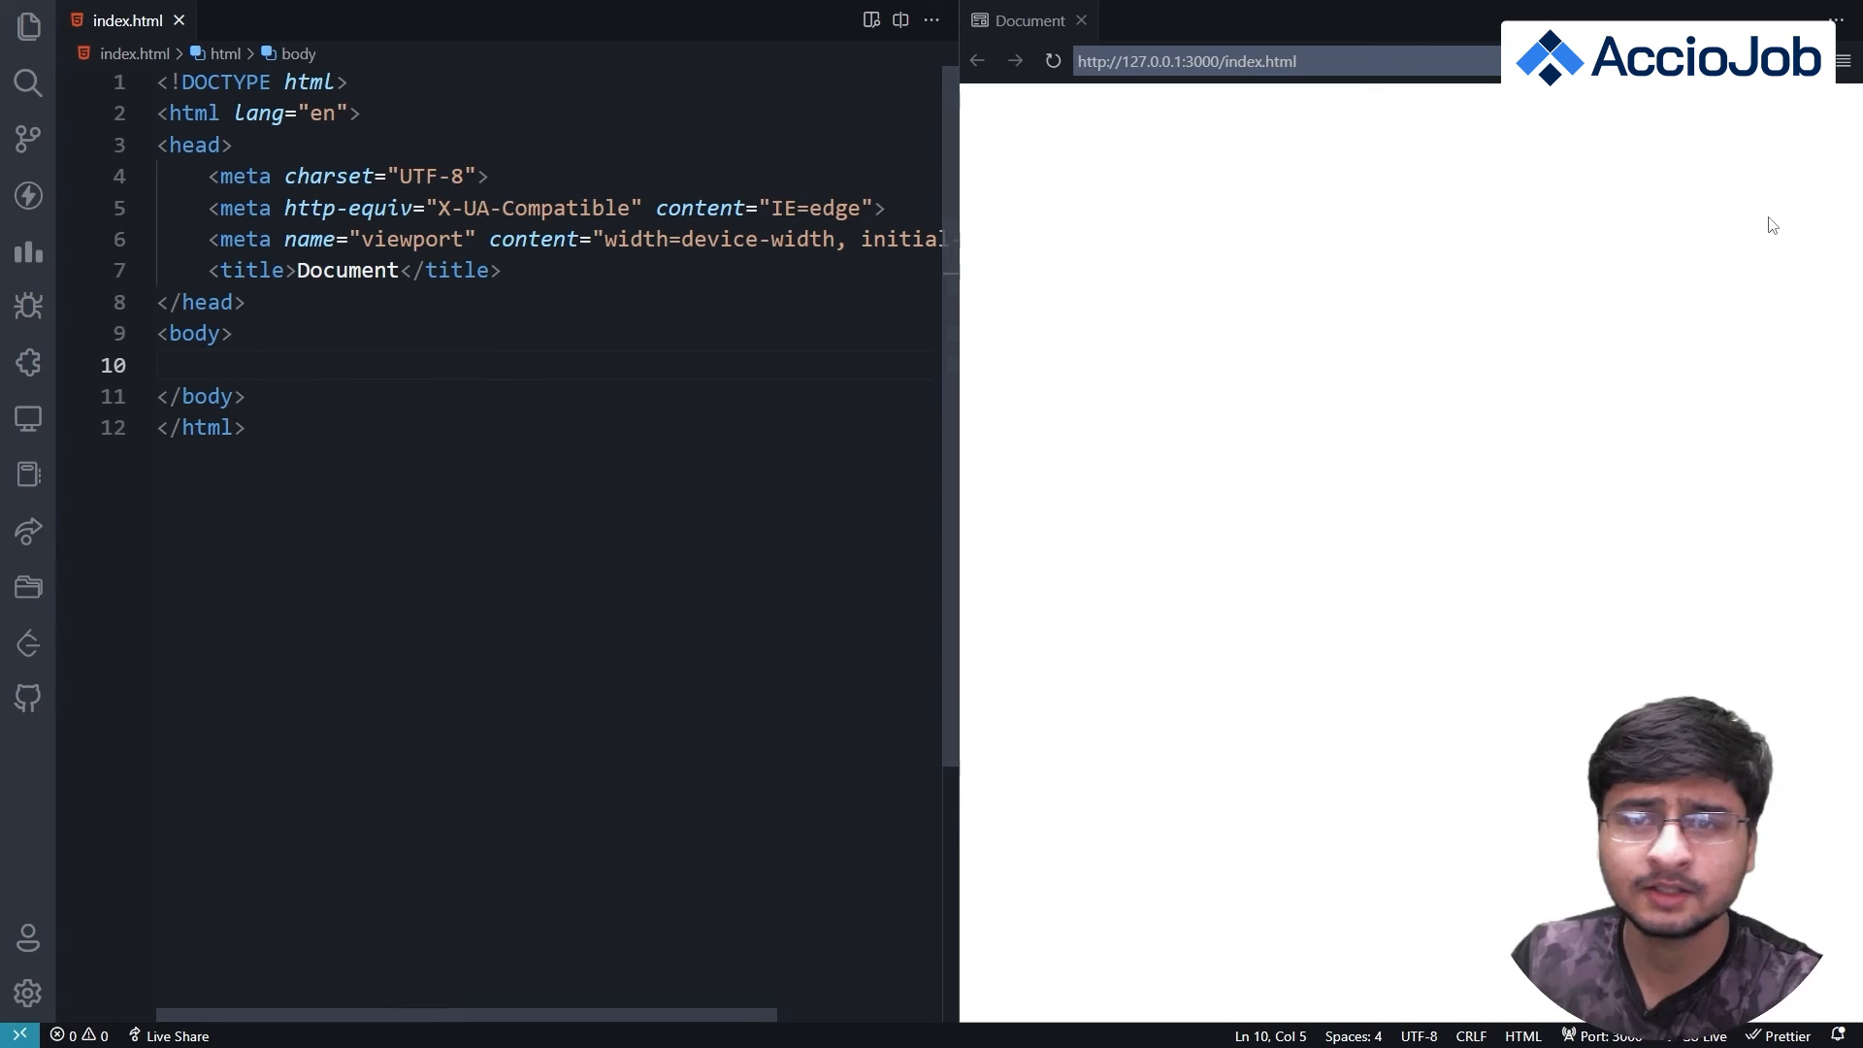
left_click(213, 364)
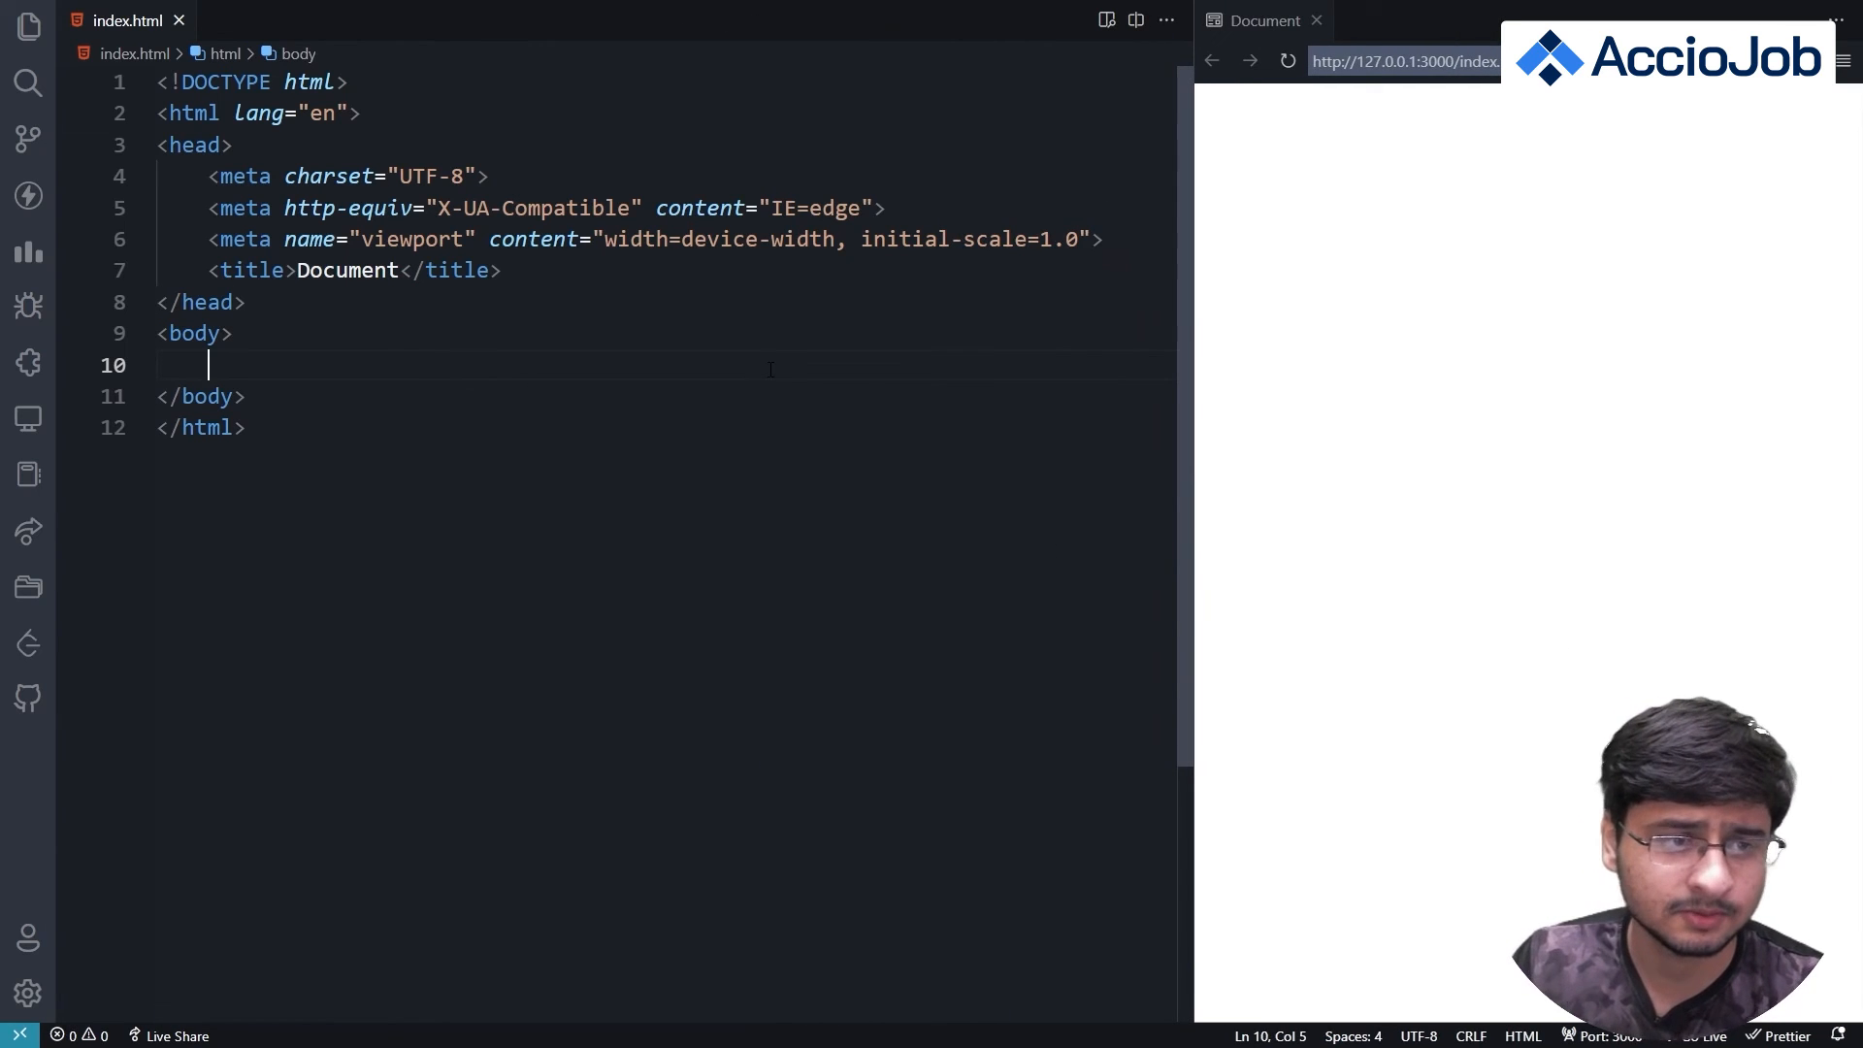
- Type 'Acciojob' into the h1 tag in the body of index.html
type("aslkdjfhasdkfjasdfasdf")
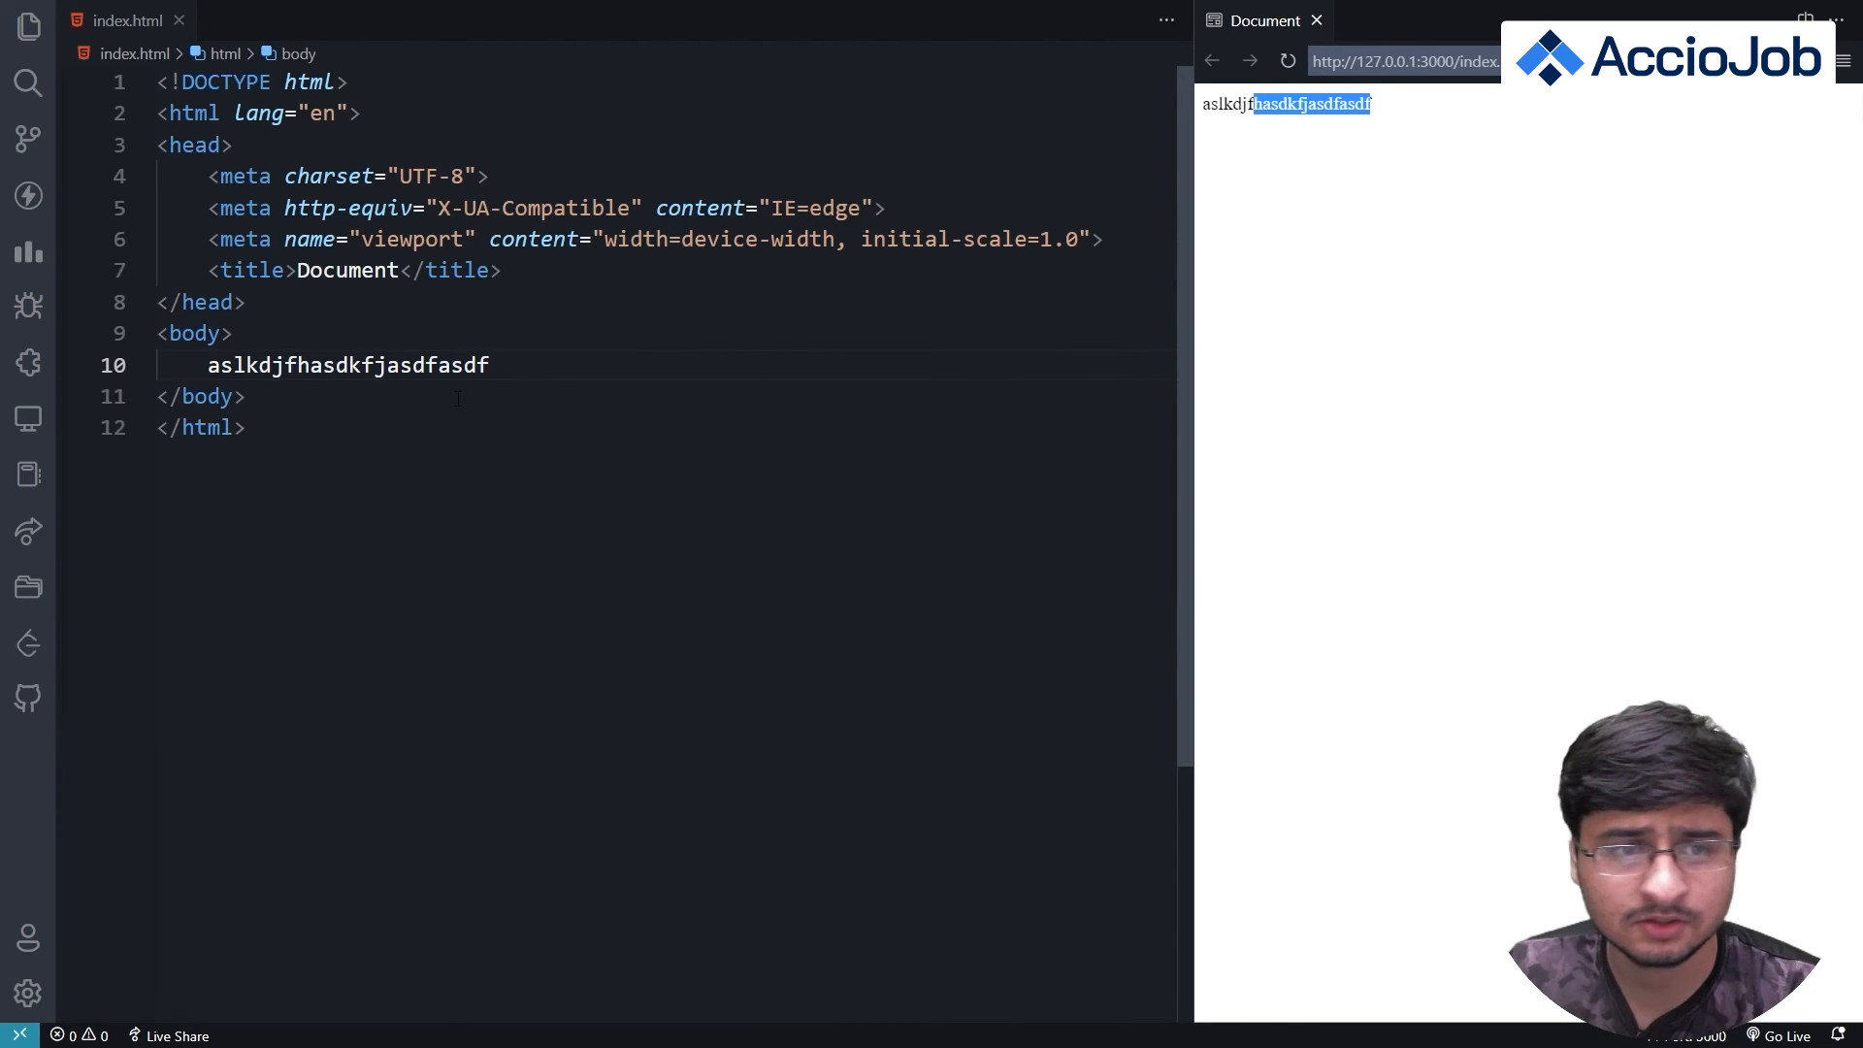
type("Acc")
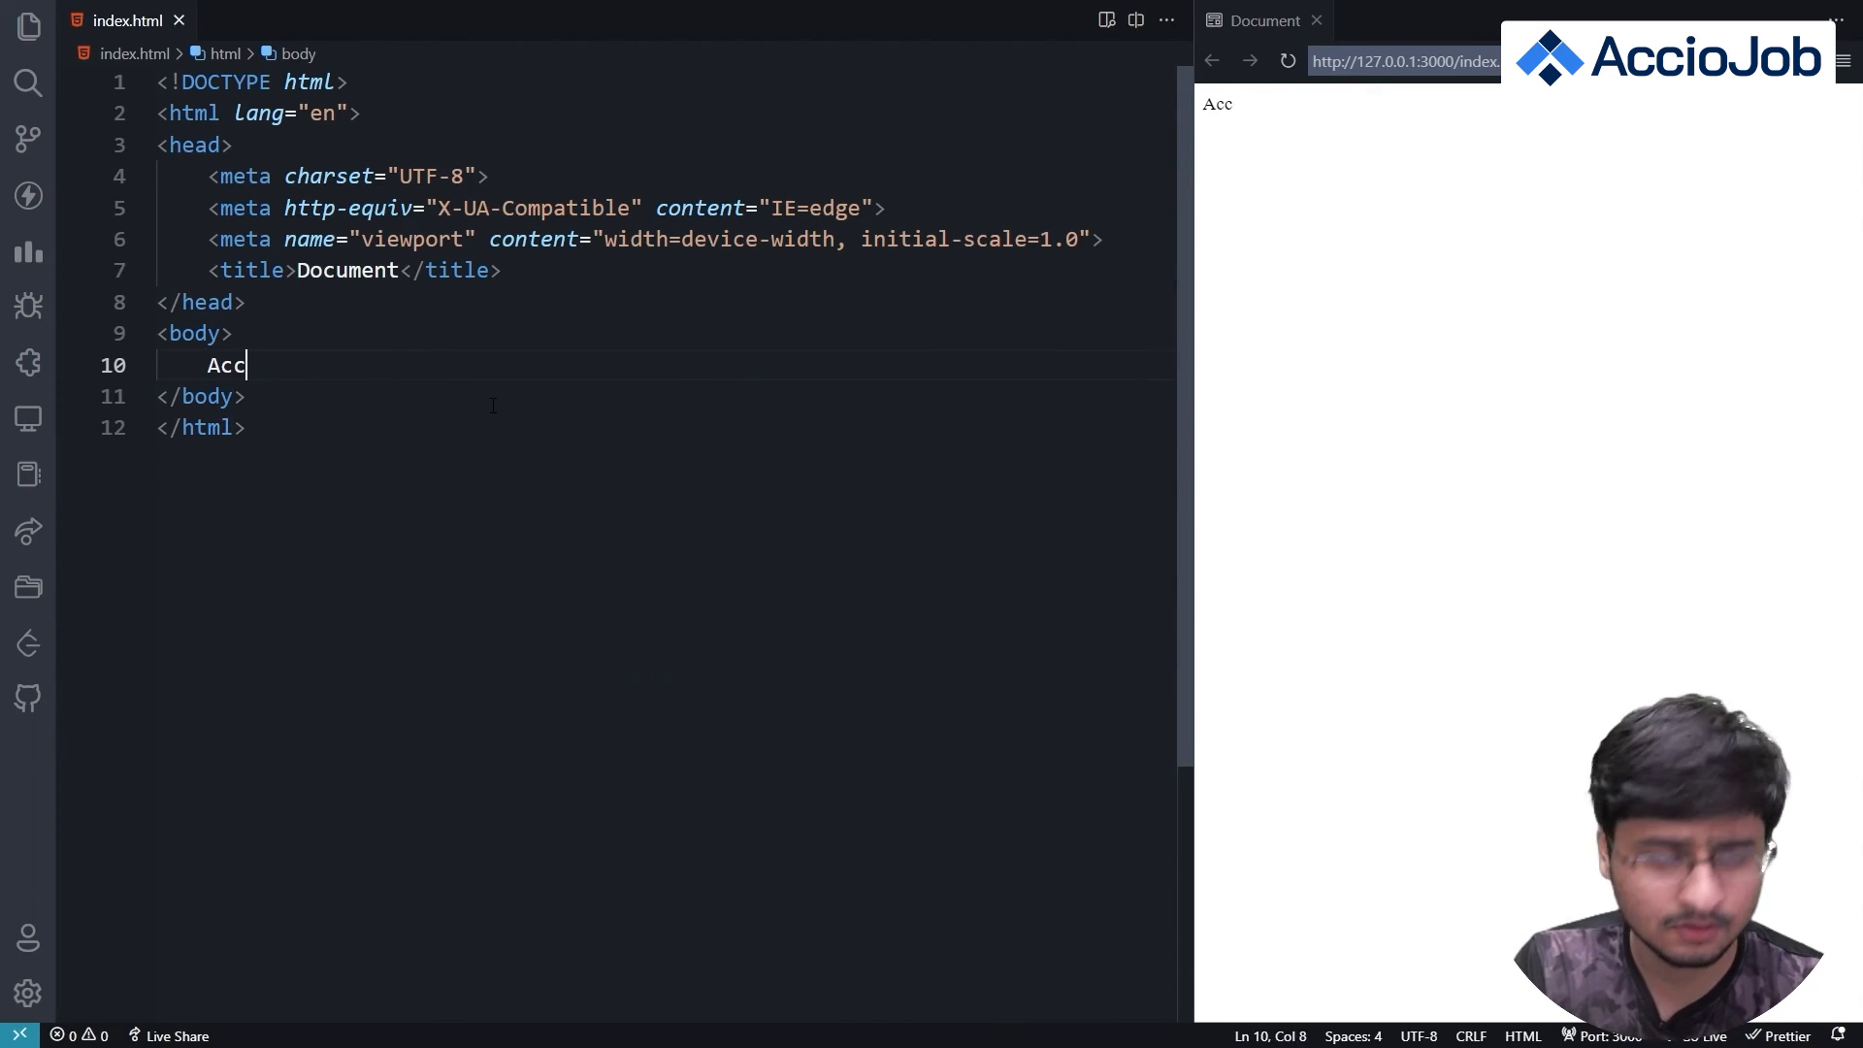
type("iojob")
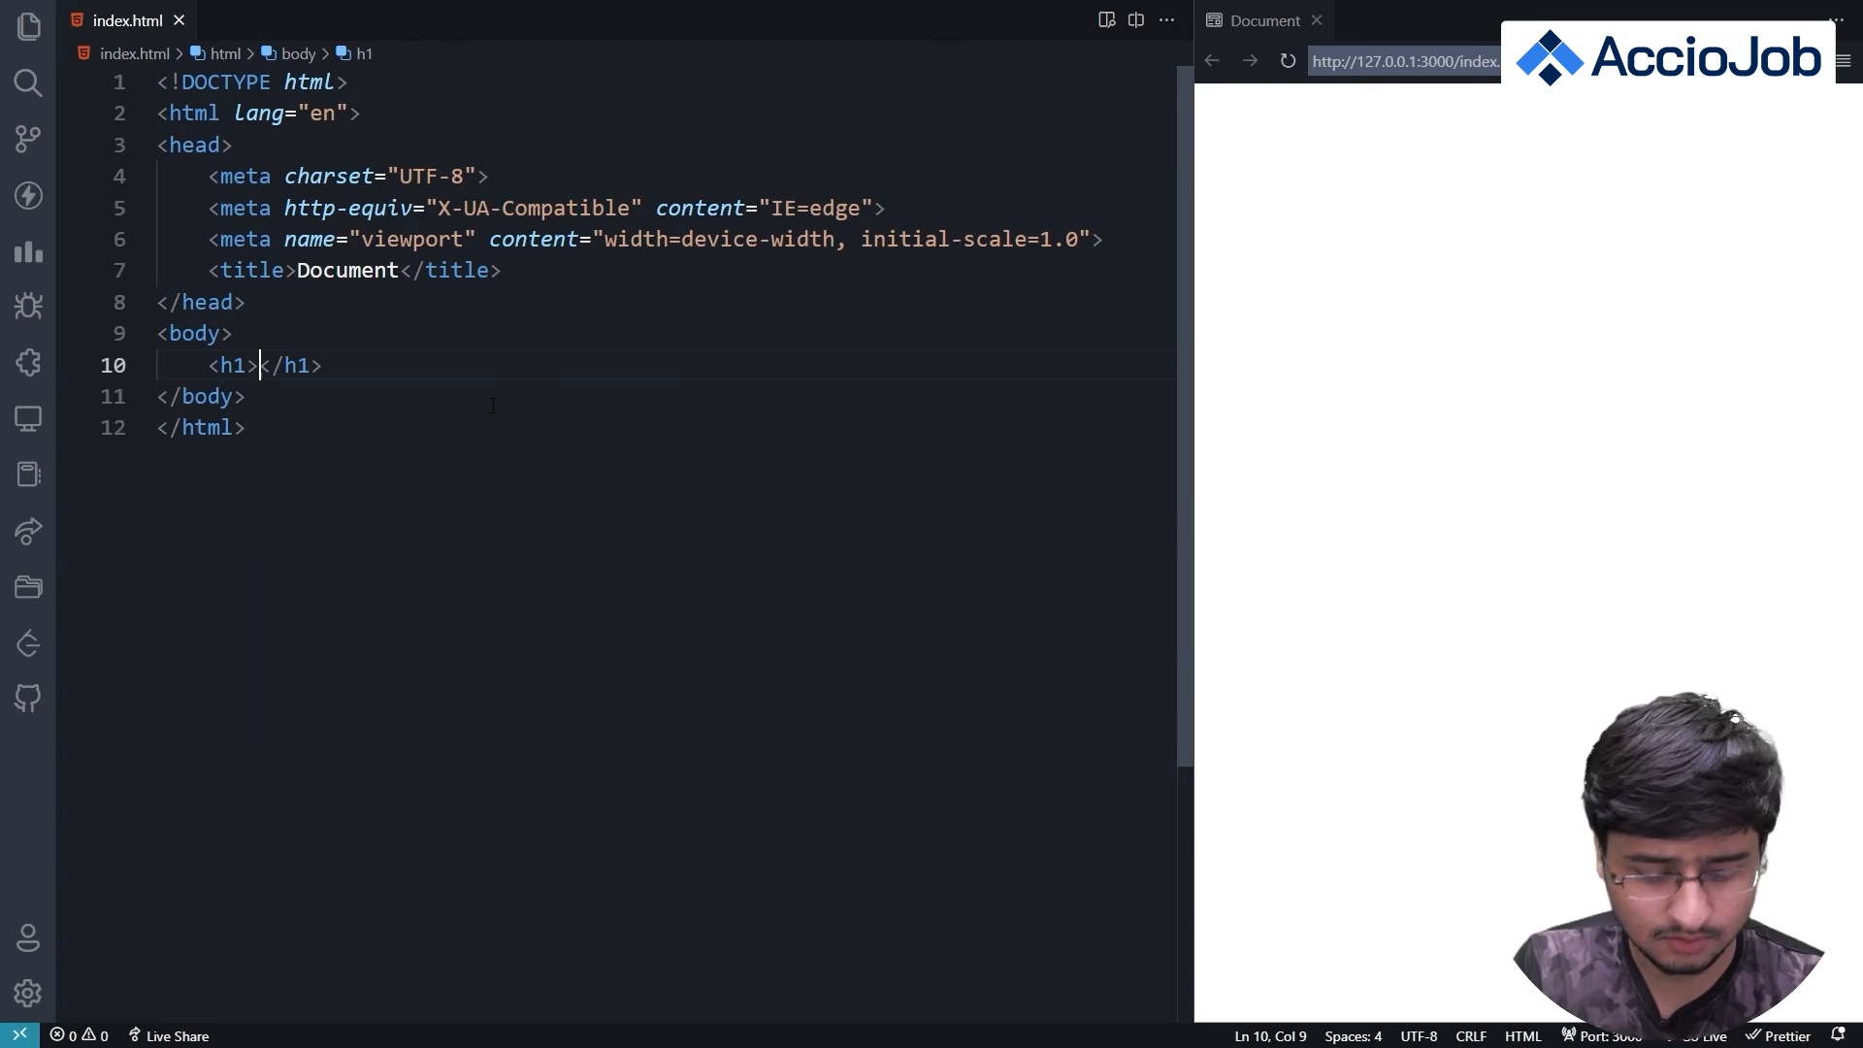
type("Acciojob")
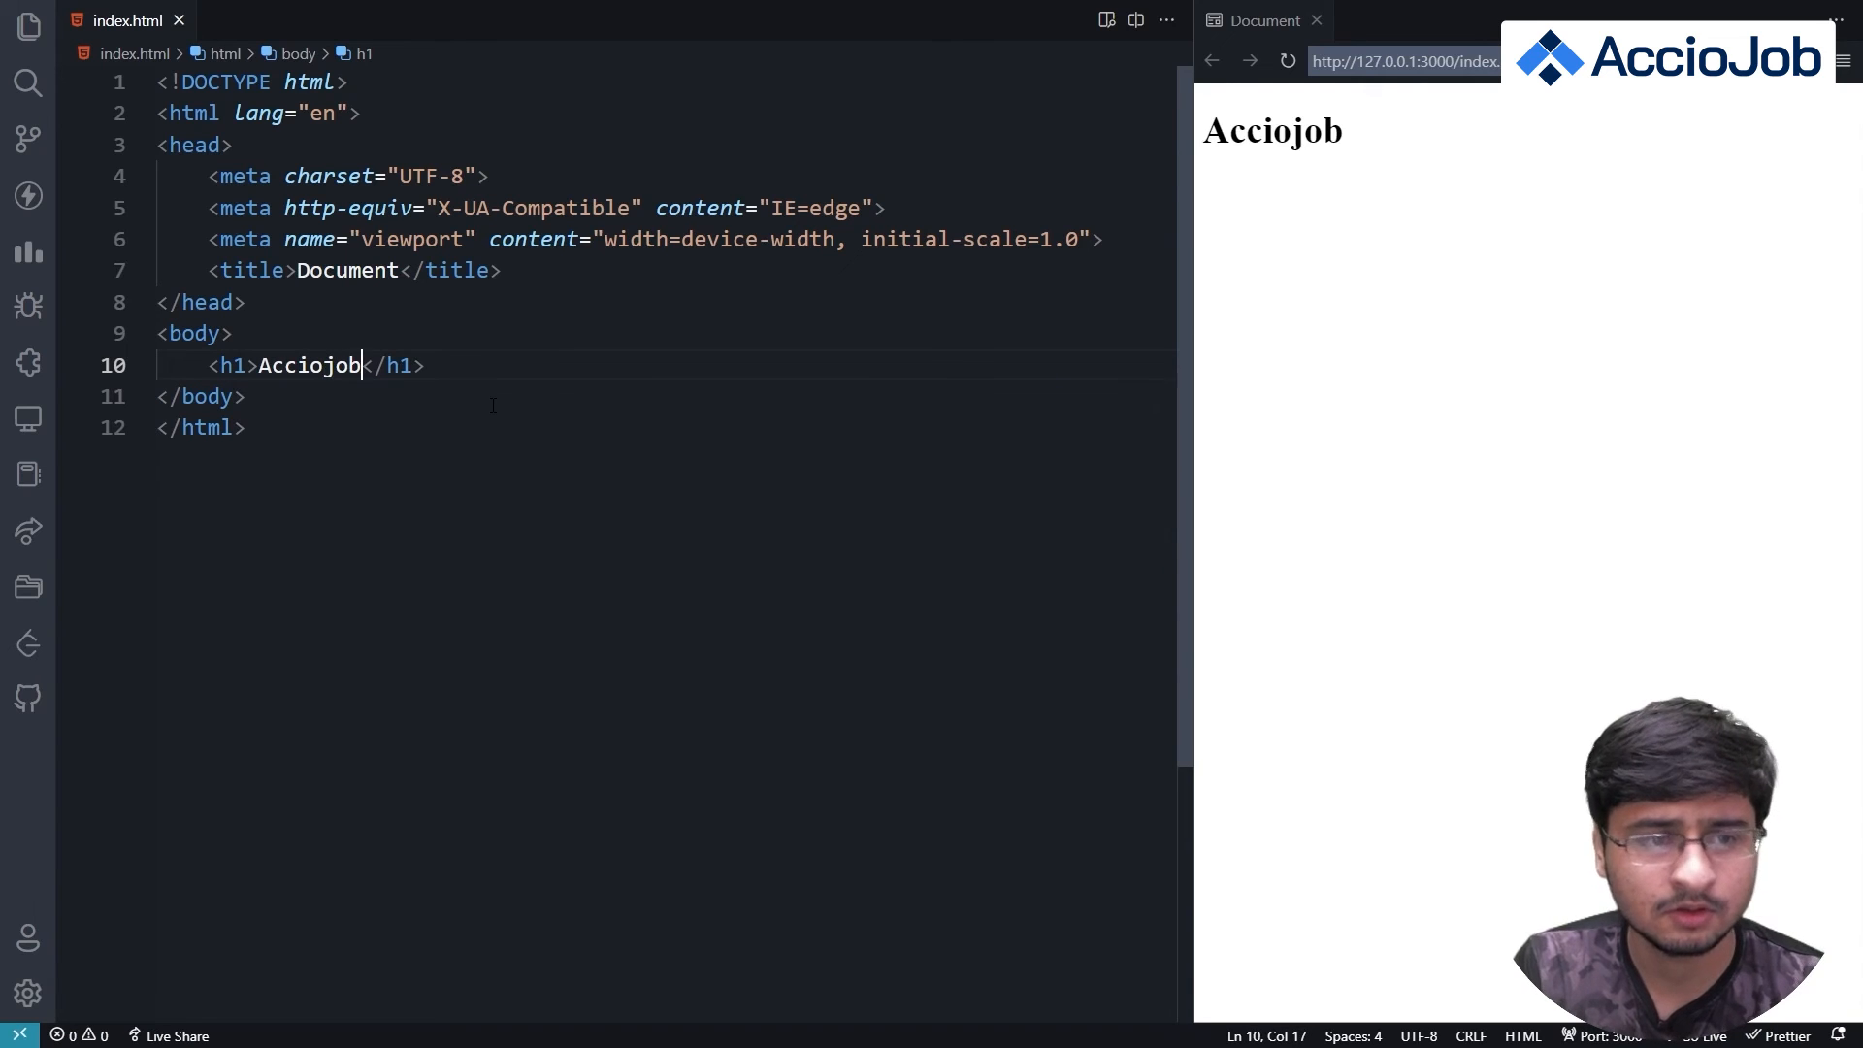